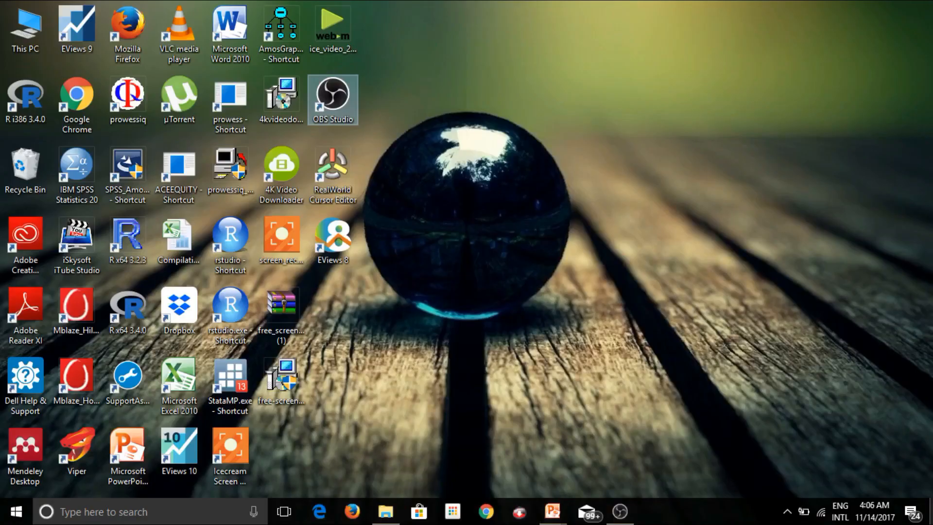
mouse_move(398, 341)
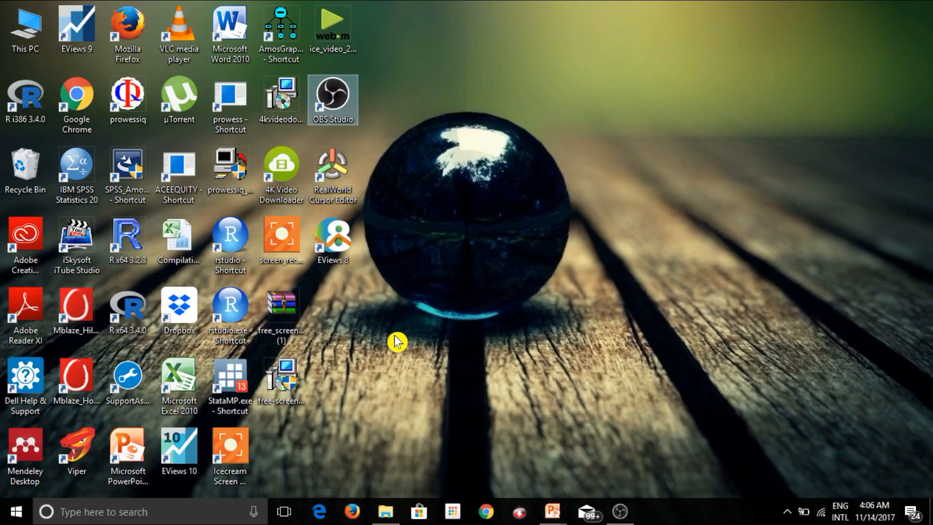
mouse_move(351, 256)
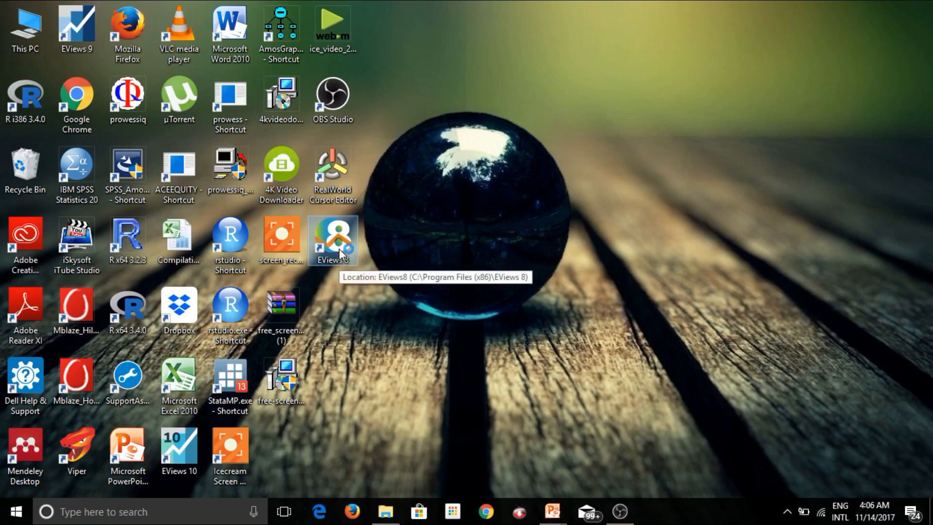
Launch EViews 8 from its desktop shortcut to show the startup screen
double_click(333, 240)
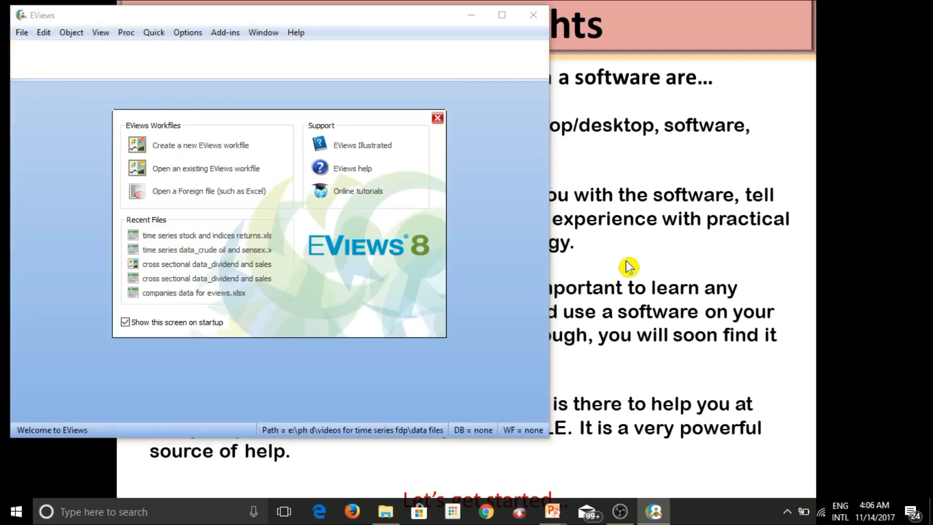
mouse_move(501, 16)
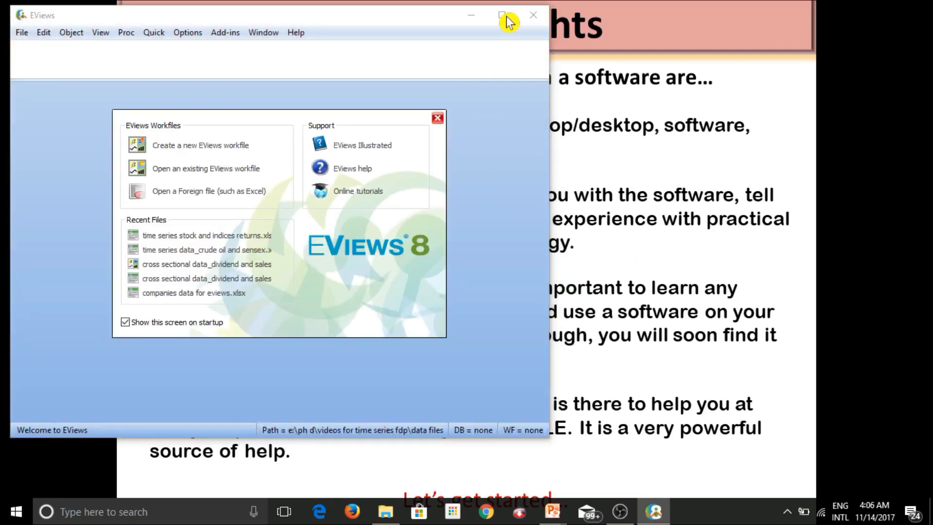
mouse_move(255, 306)
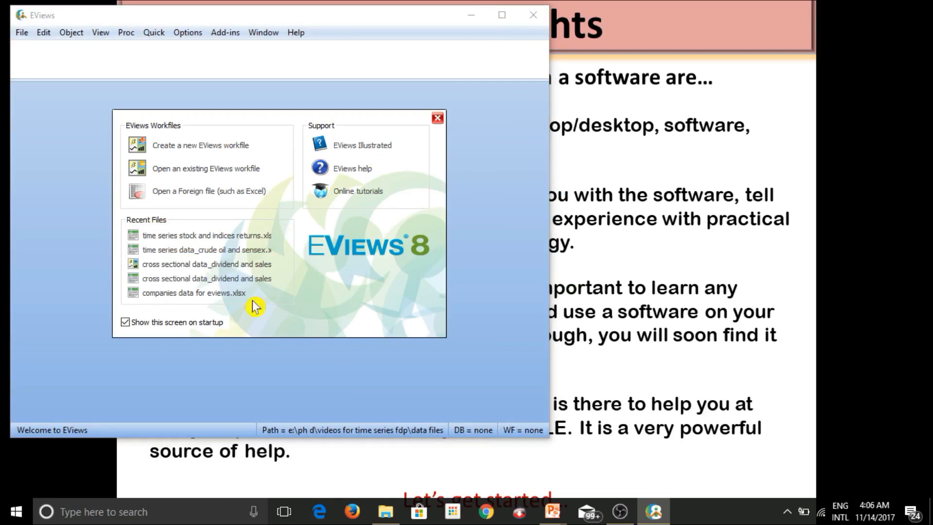
mouse_move(307, 250)
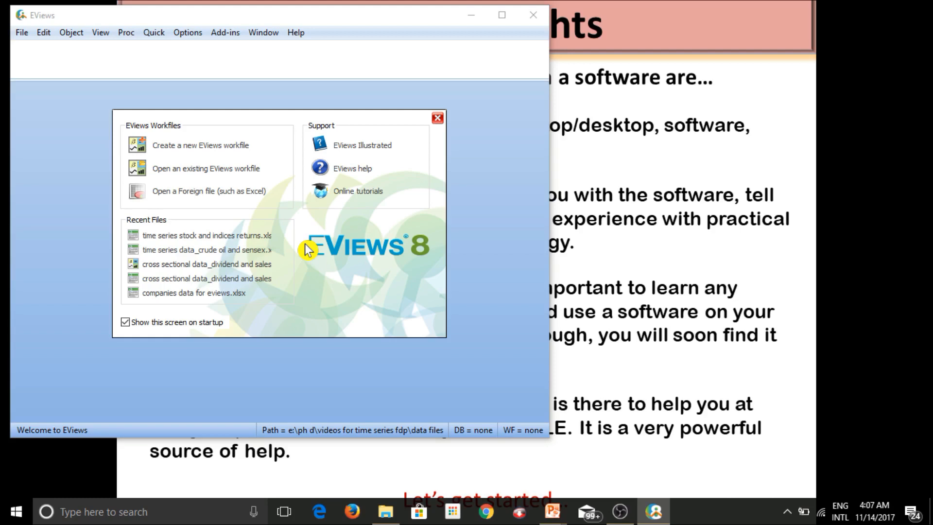
mouse_move(218, 148)
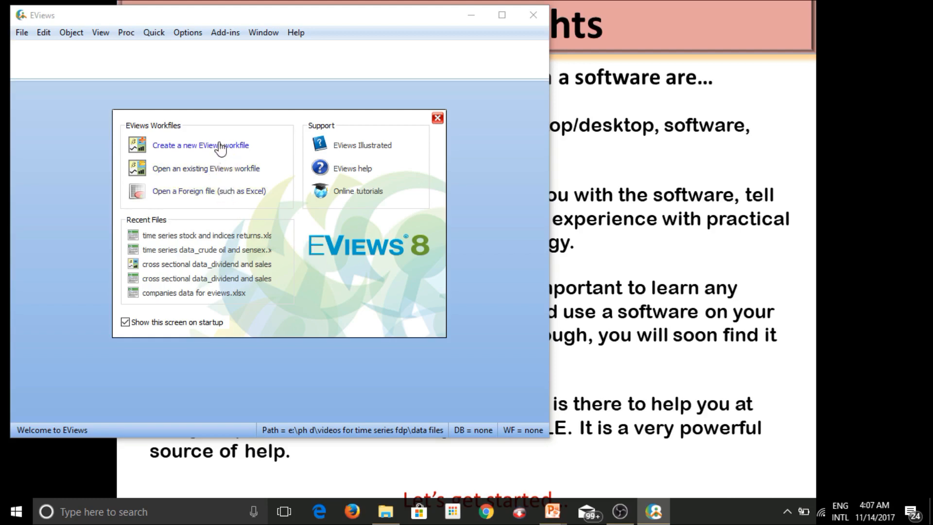
mouse_move(235, 161)
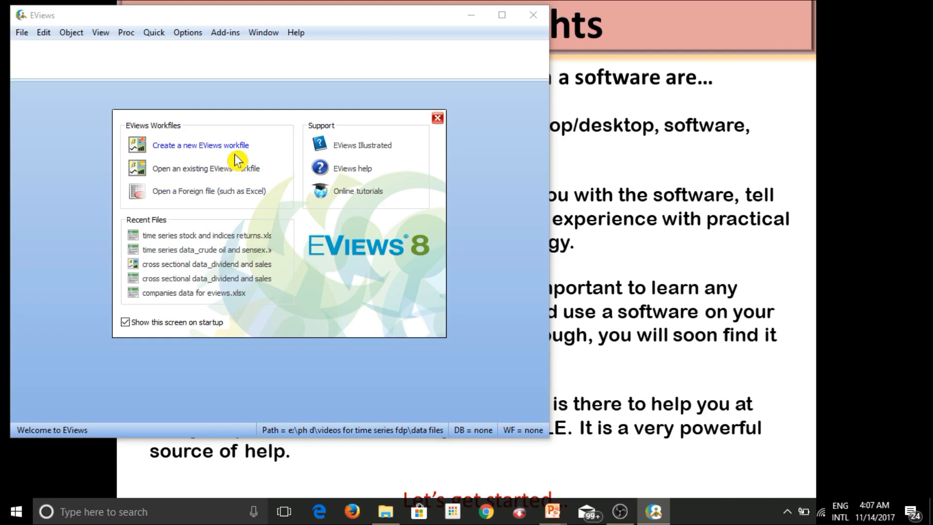
mouse_move(205, 267)
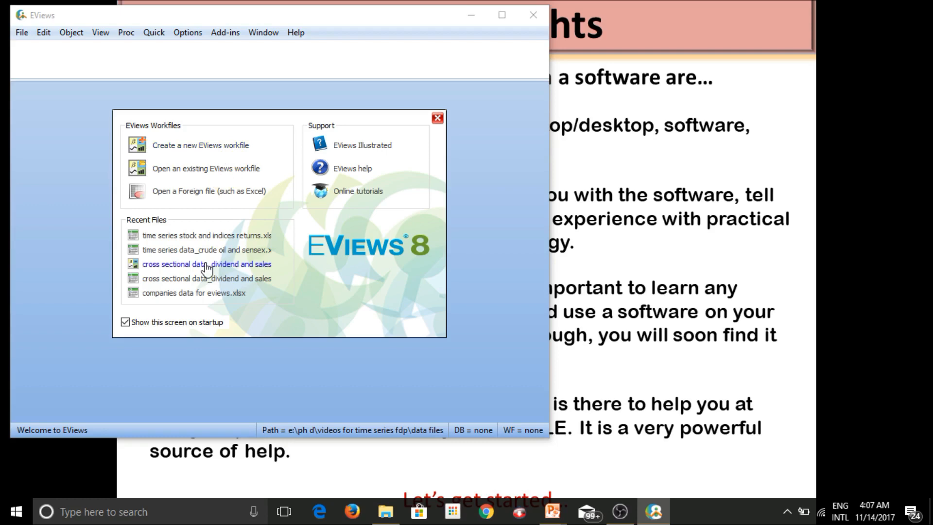
mouse_move(436, 118)
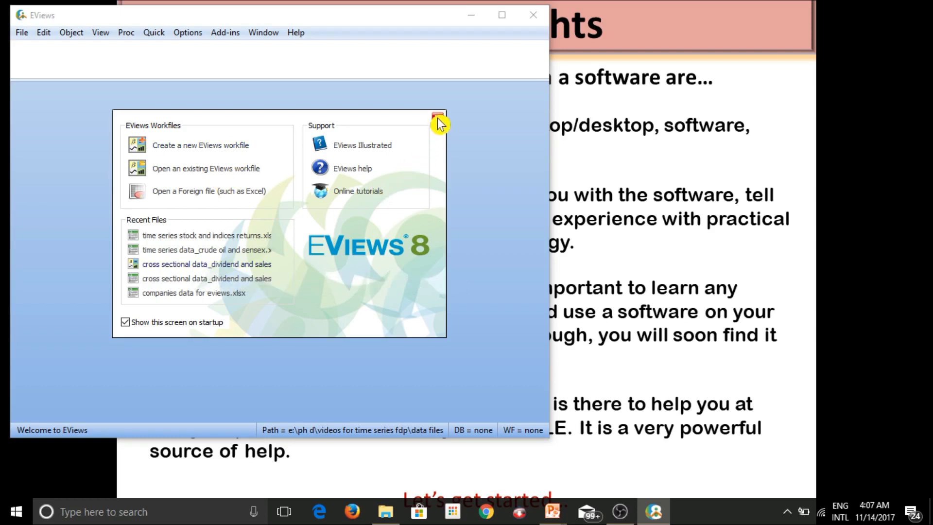
Close the EViews welcome screen and maximize the main program window
left_click(436, 116)
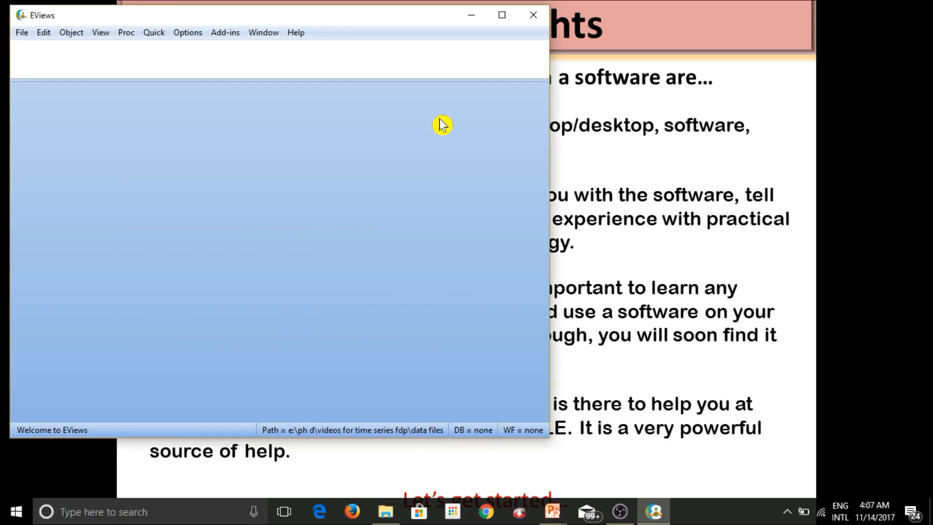
mouse_move(392, 111)
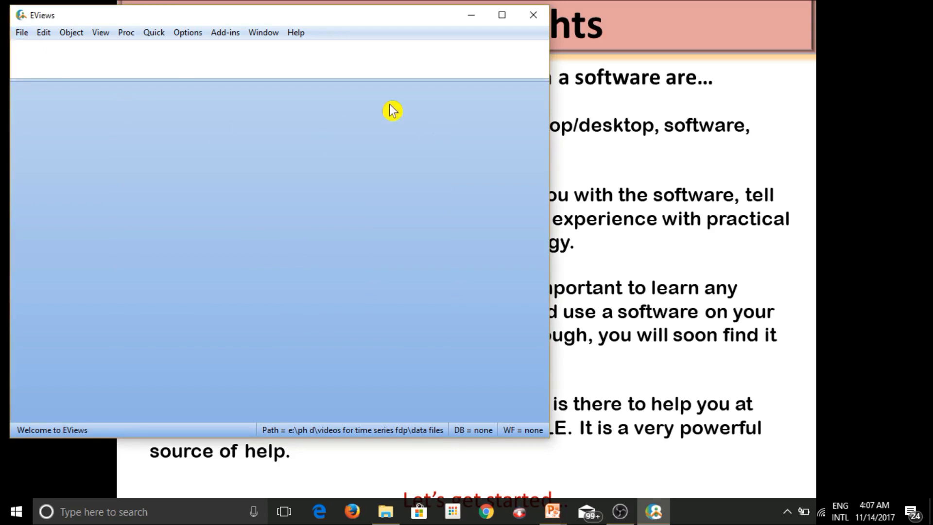
mouse_move(508, 27)
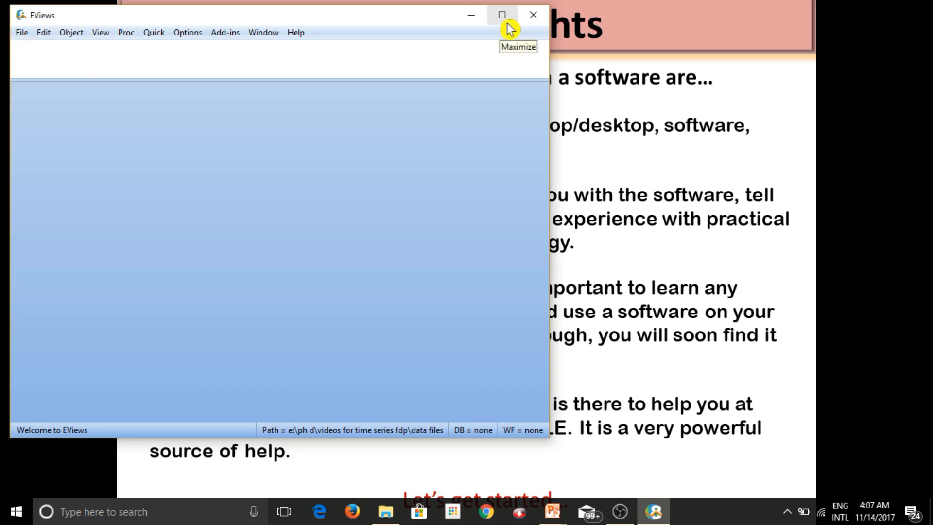
left_click(501, 16)
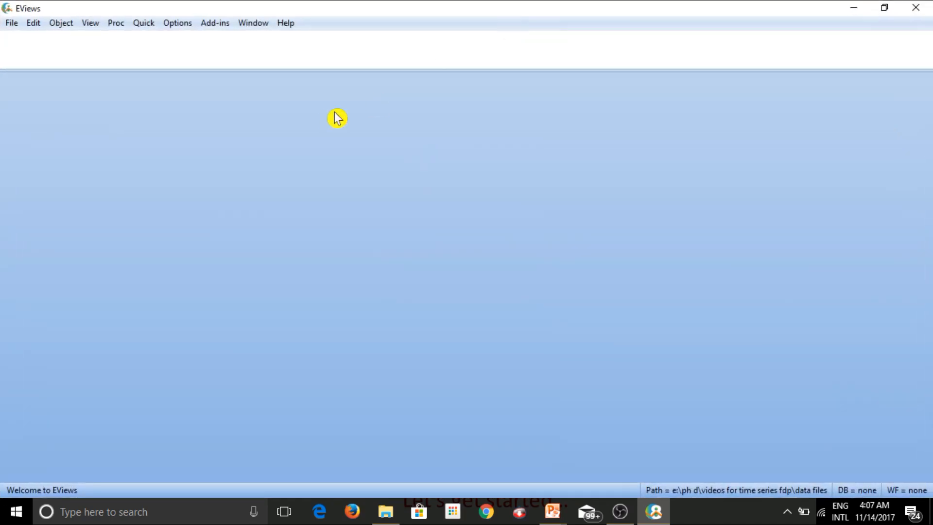
left_click(14, 23)
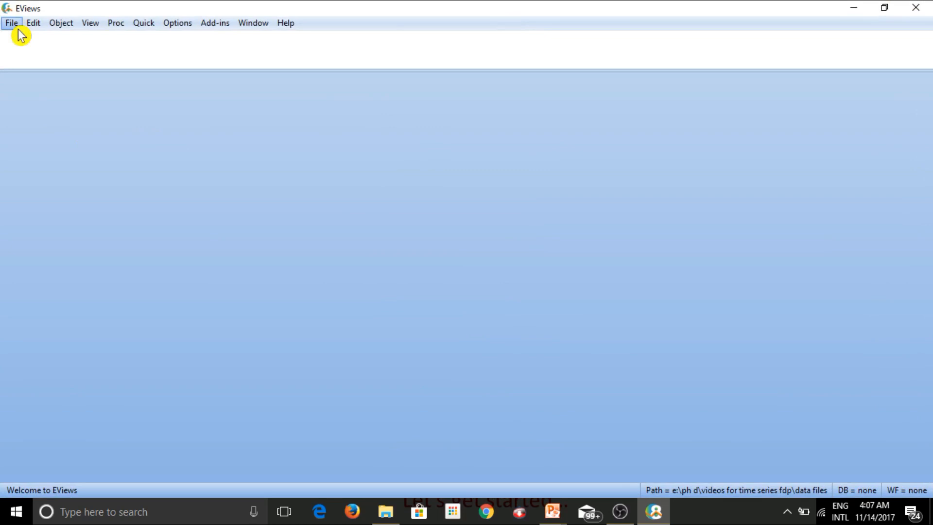
Choose File > Open > Foreign Data as Workfile to browse the Data files folder
left_click(14, 22)
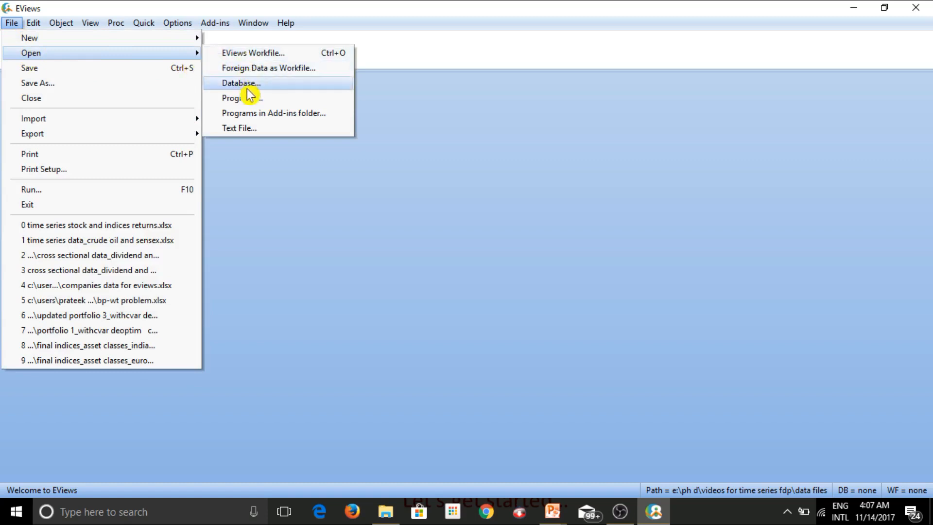
mouse_move(268, 72)
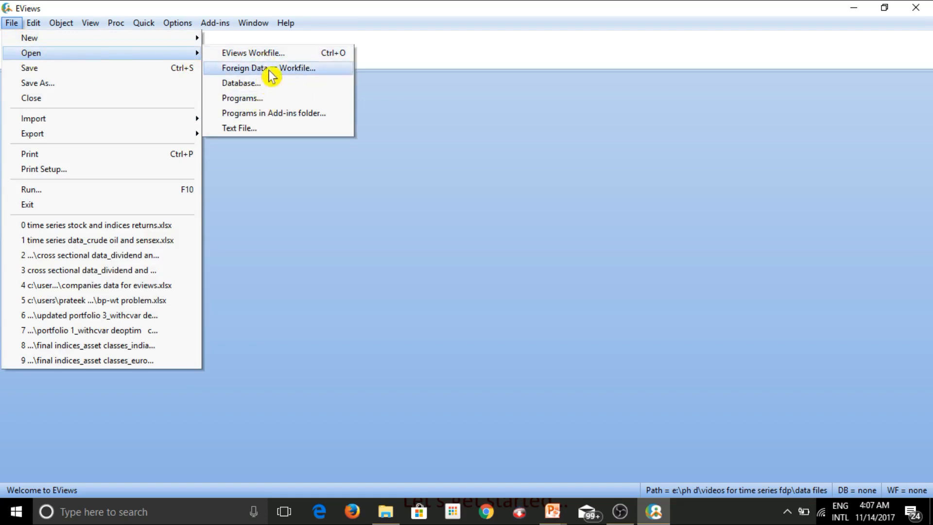
mouse_move(325, 78)
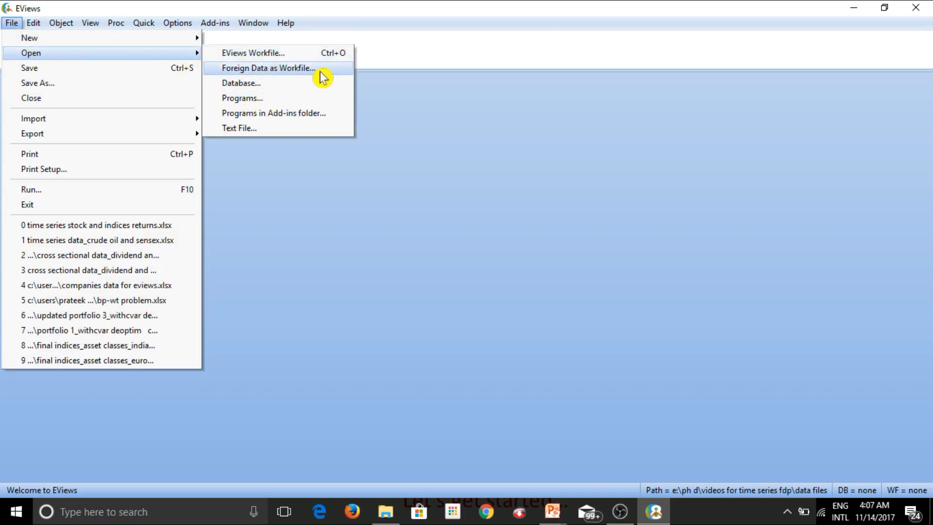
mouse_move(329, 79)
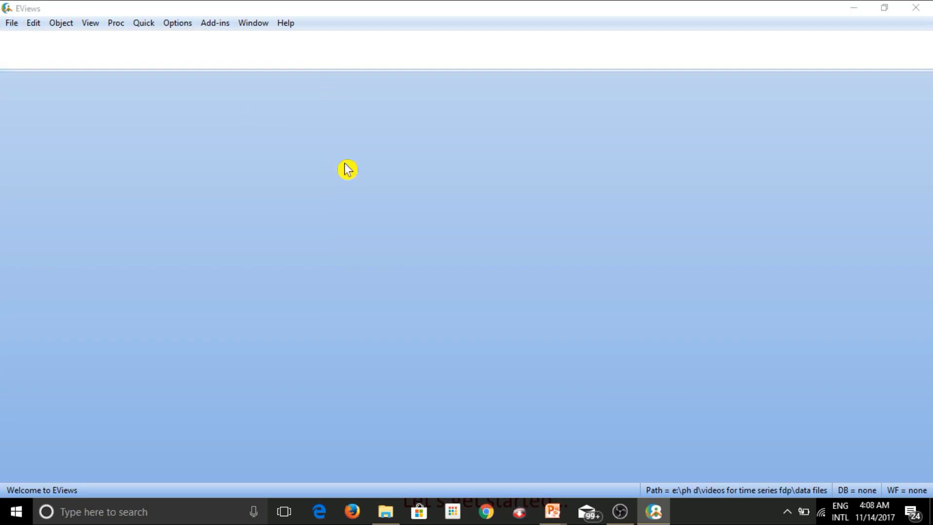
left_click(13, 23)
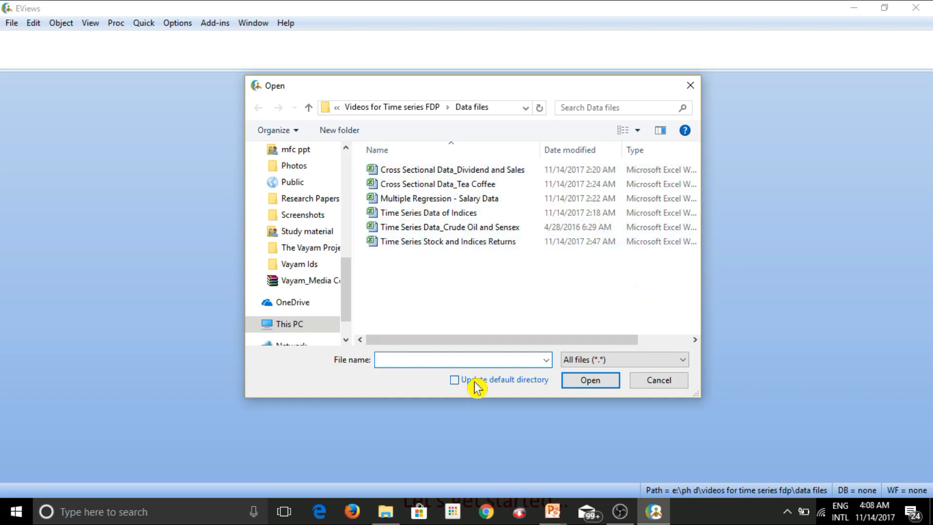
Tick 'Update default directory' in the Open dialog
left_click(454, 380)
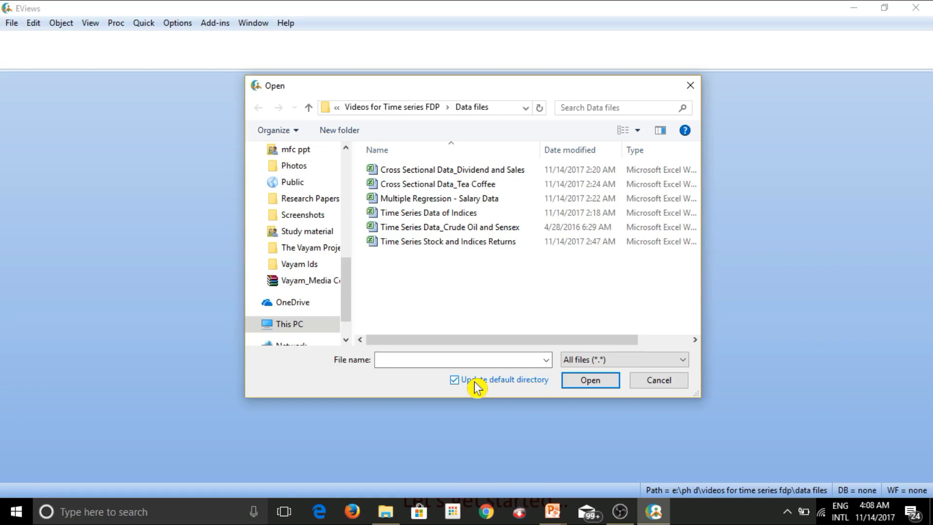
mouse_move(538, 170)
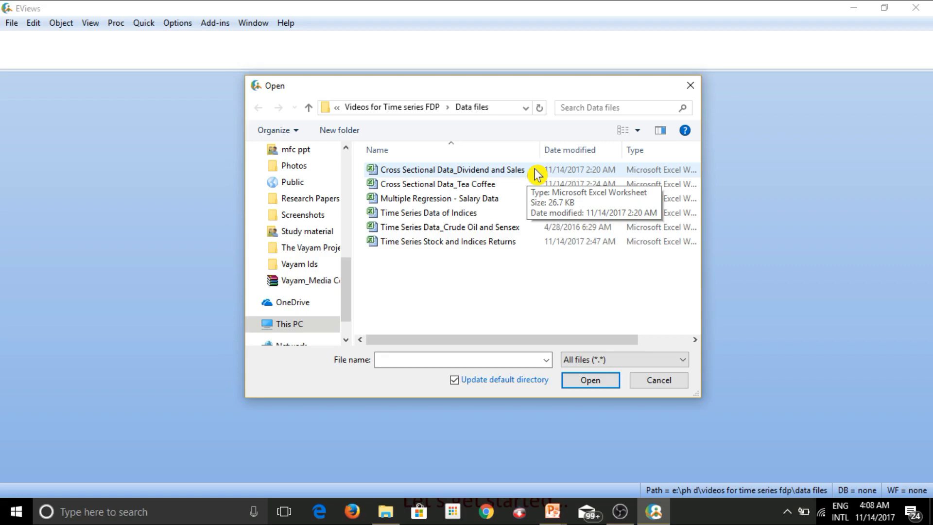
Open Cross Sectional Data_Dividend and Sales, keeping the Financial Data predefined range
double_click(452, 169)
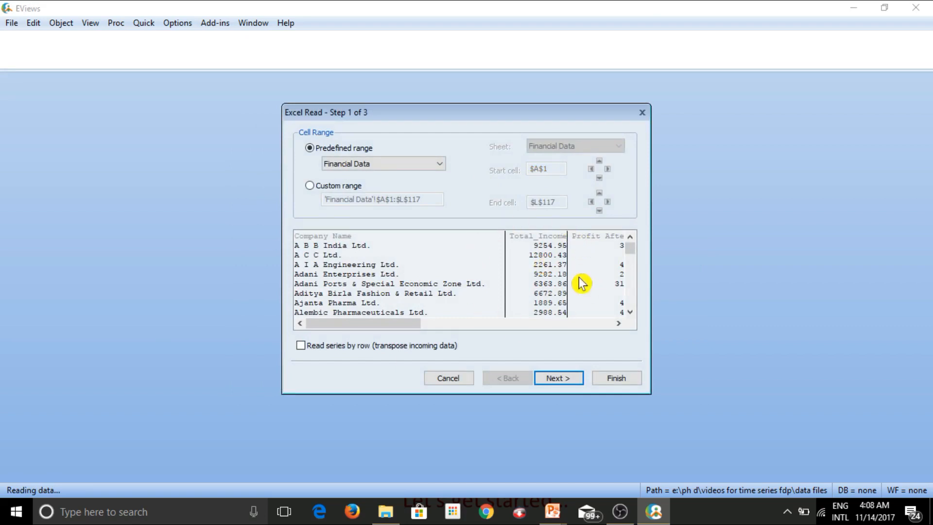
mouse_move(461, 259)
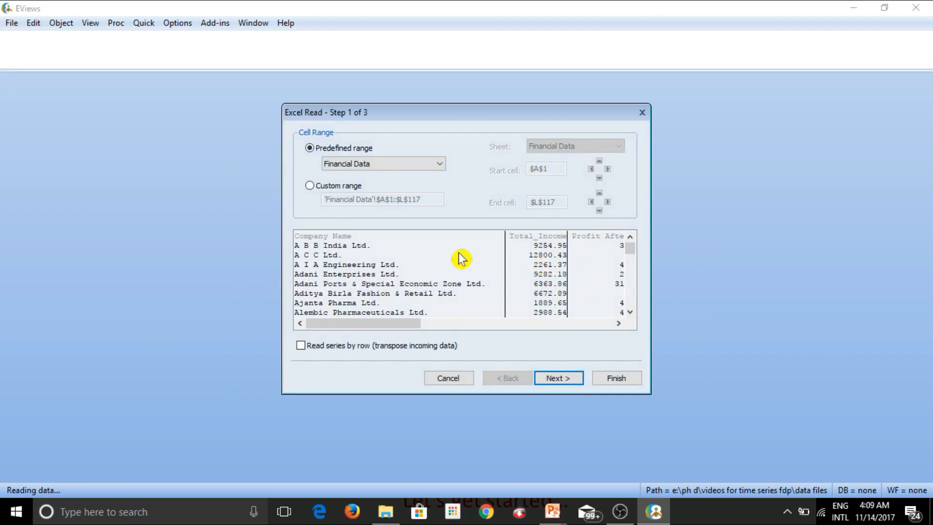
mouse_move(444, 218)
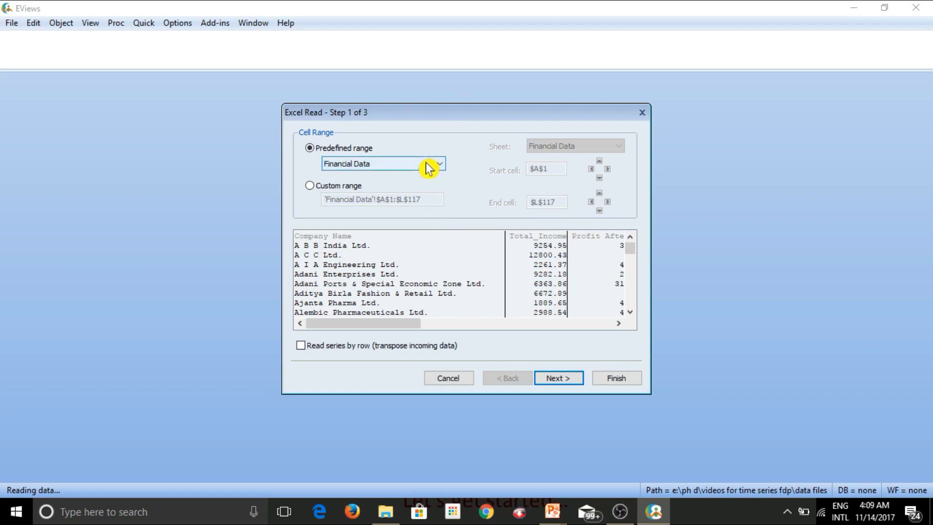
mouse_move(394, 164)
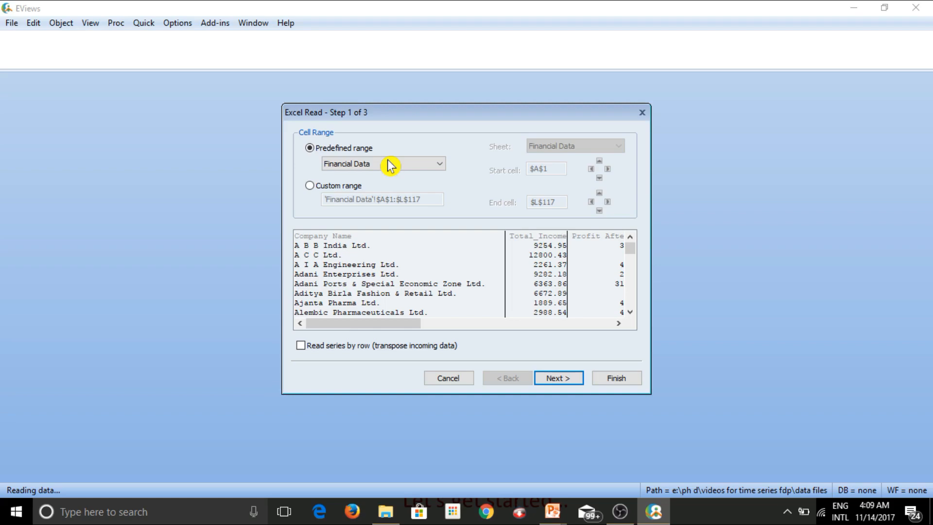
left_click(436, 163)
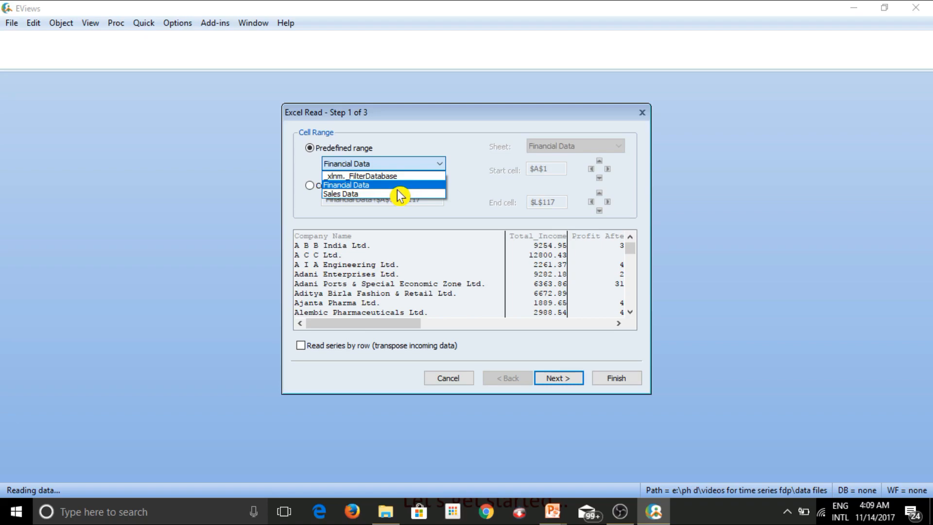
mouse_move(398, 201)
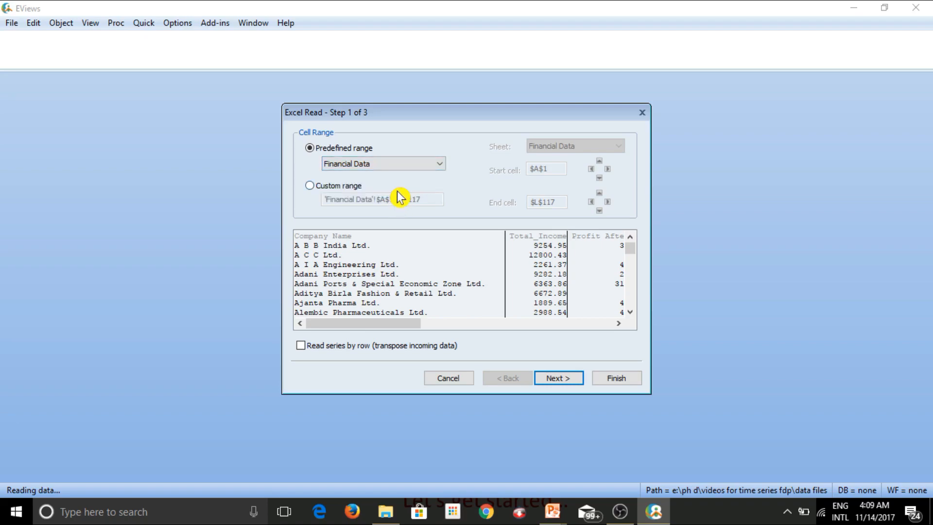
mouse_move(455, 332)
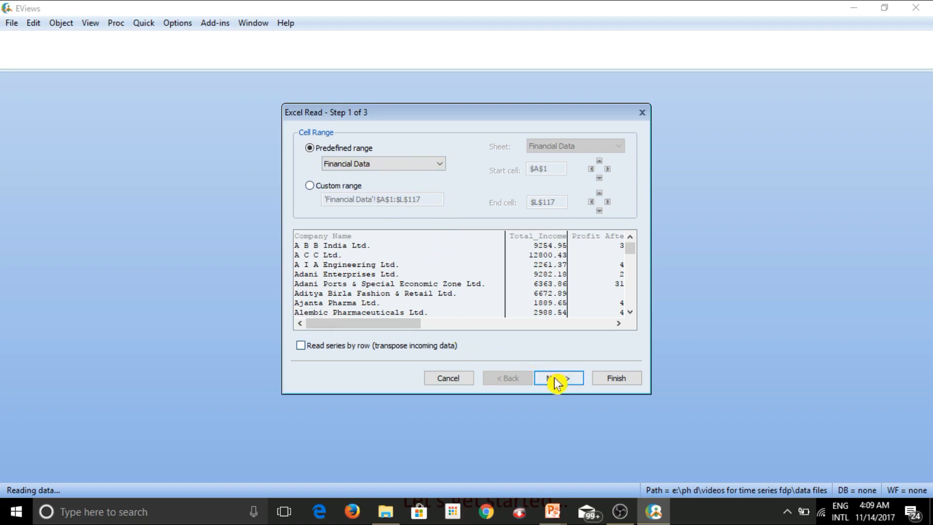
Advance to column info and check Total Income and Profit After Tax data types
left_click(559, 378)
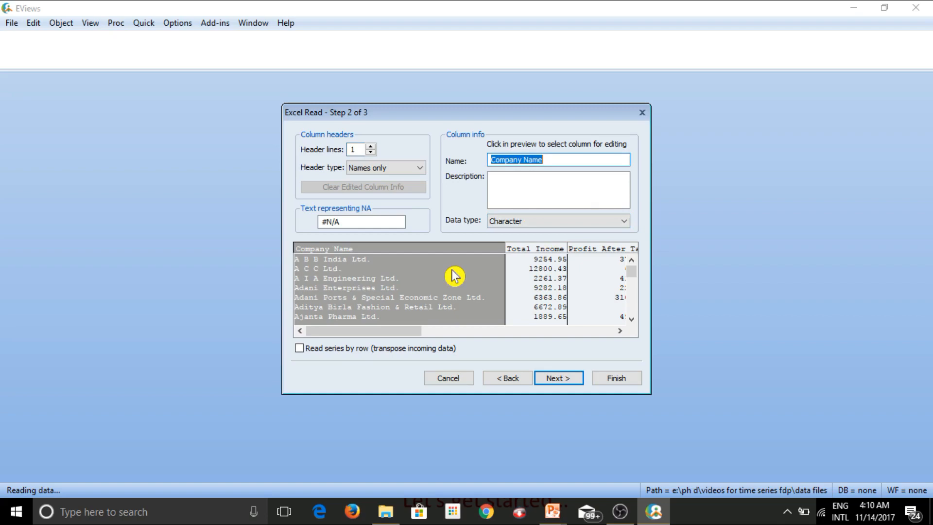
mouse_move(372, 284)
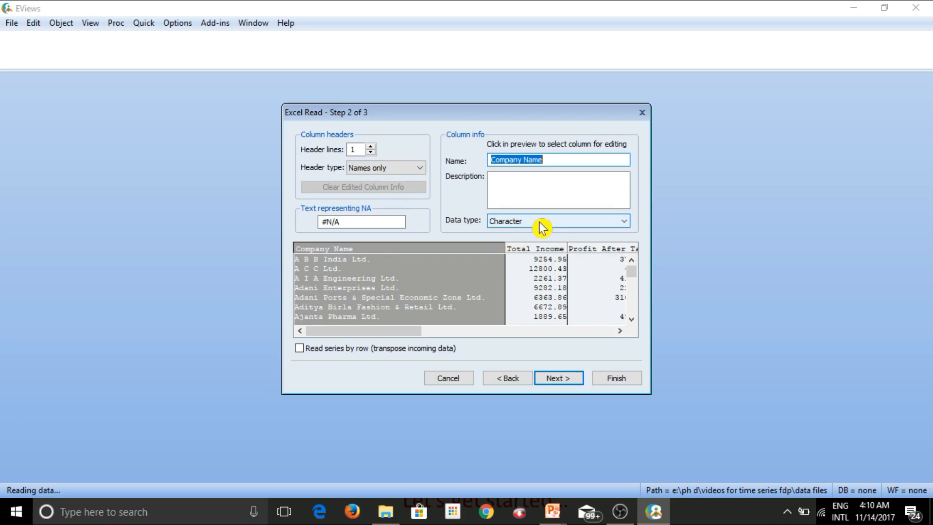
mouse_move(464, 237)
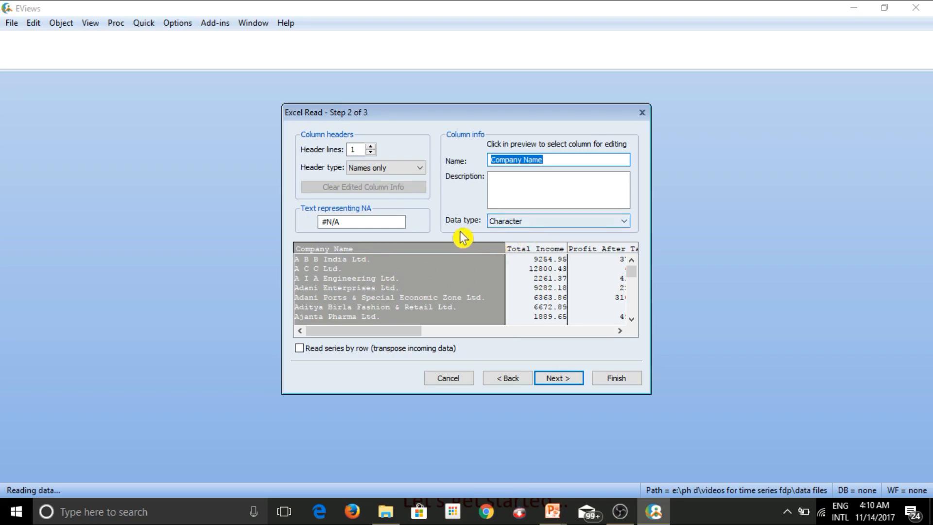
mouse_move(546, 237)
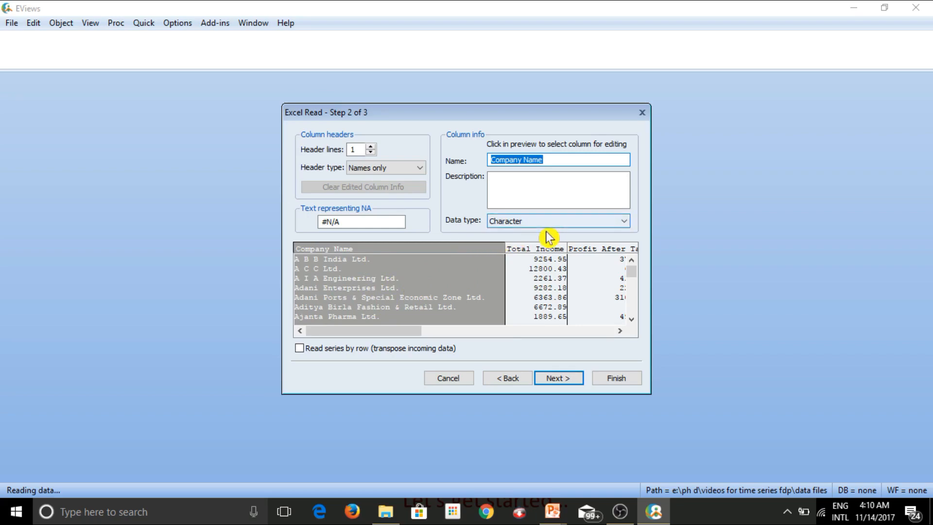
mouse_move(548, 268)
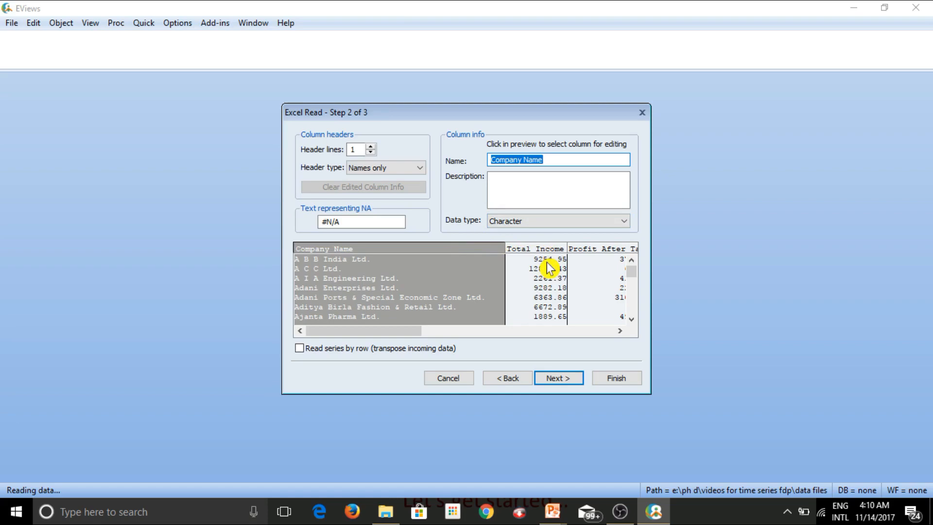
left_click(544, 265)
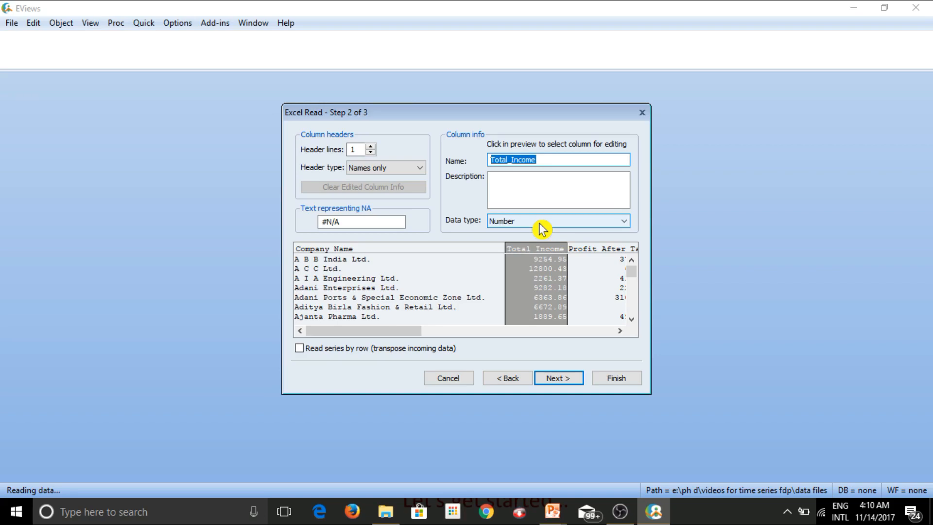
left_click(596, 275)
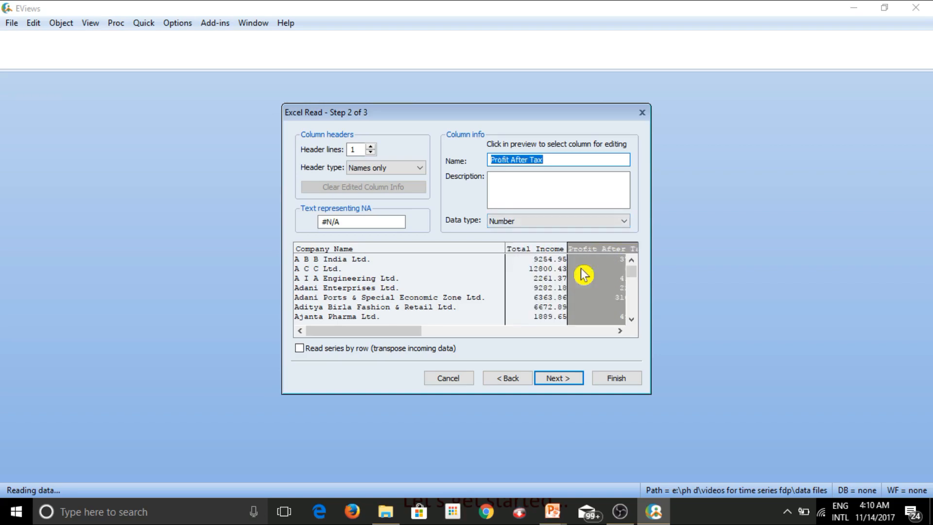
left_click(536, 288)
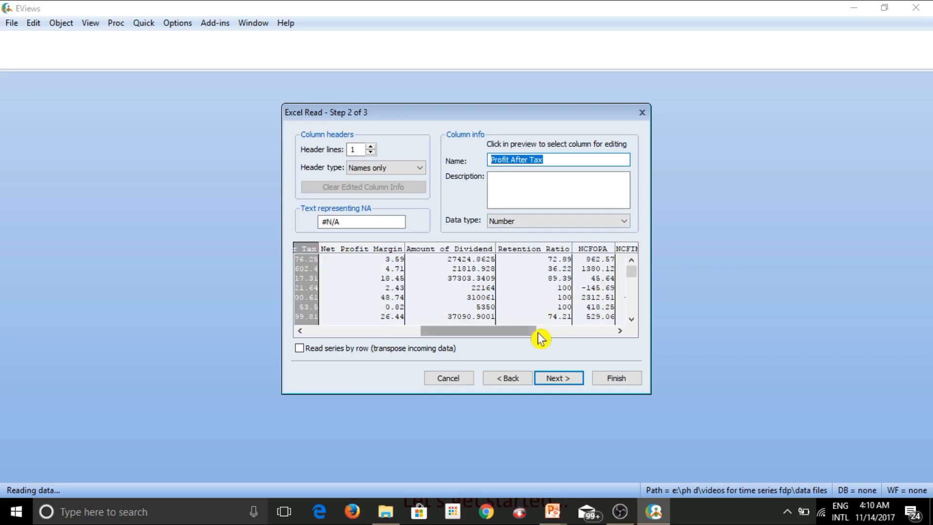
Verify NCFOPA and DUMMY_MEDIUM are numbers, then continue to the final step
left_click(593, 300)
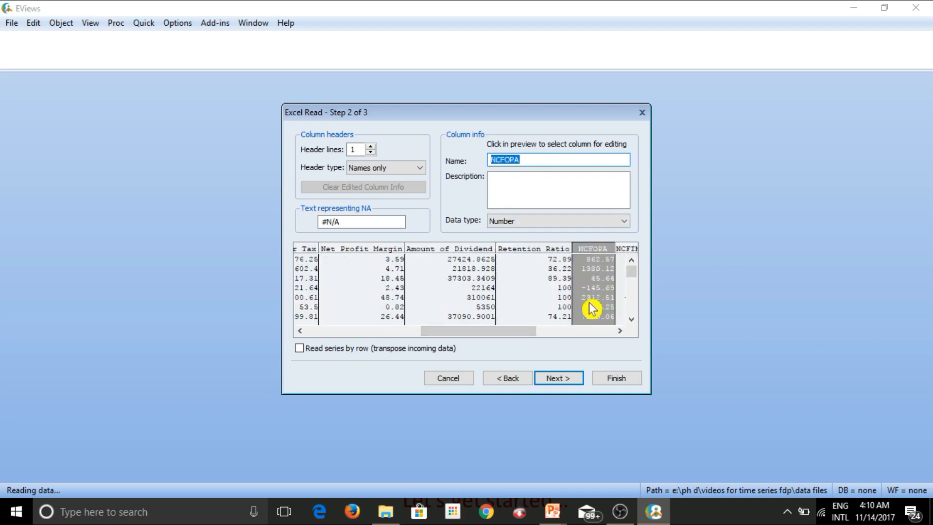
mouse_move(590, 306)
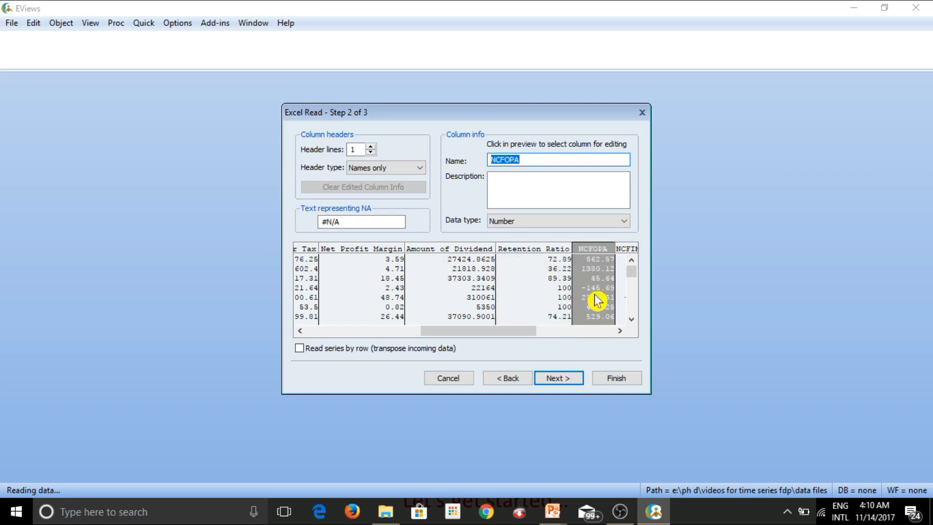
mouse_move(589, 306)
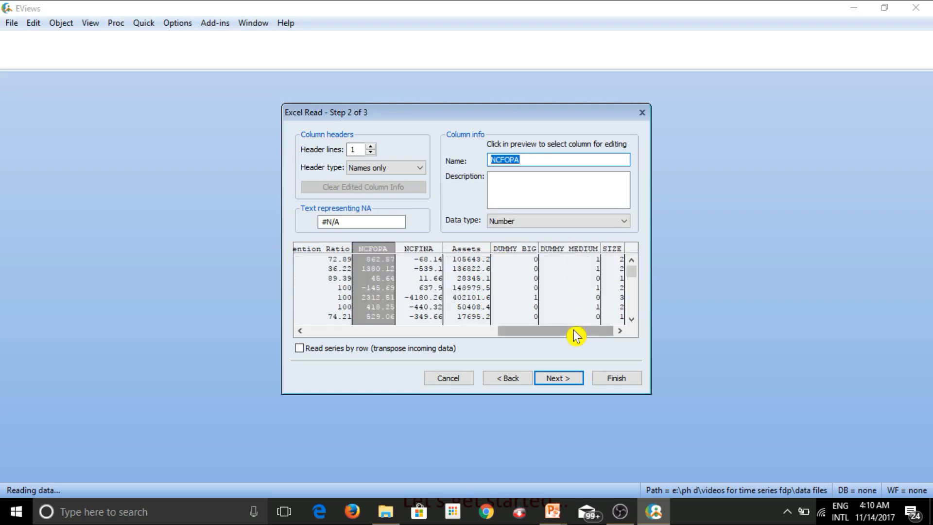
left_click(570, 288)
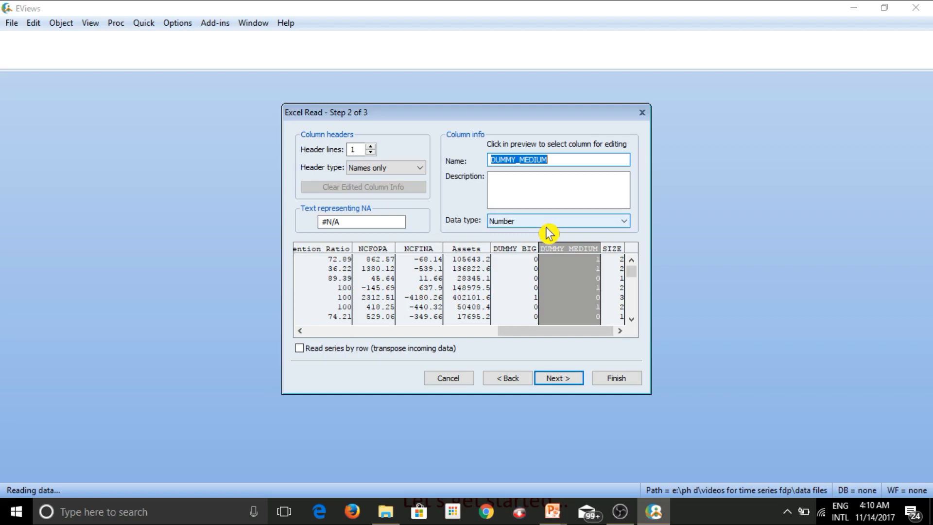
mouse_move(476, 394)
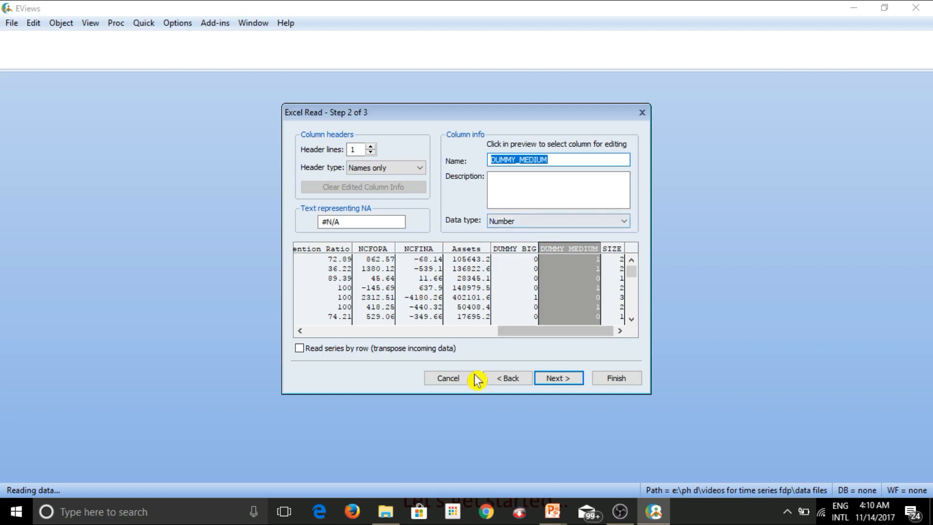
left_click(547, 377)
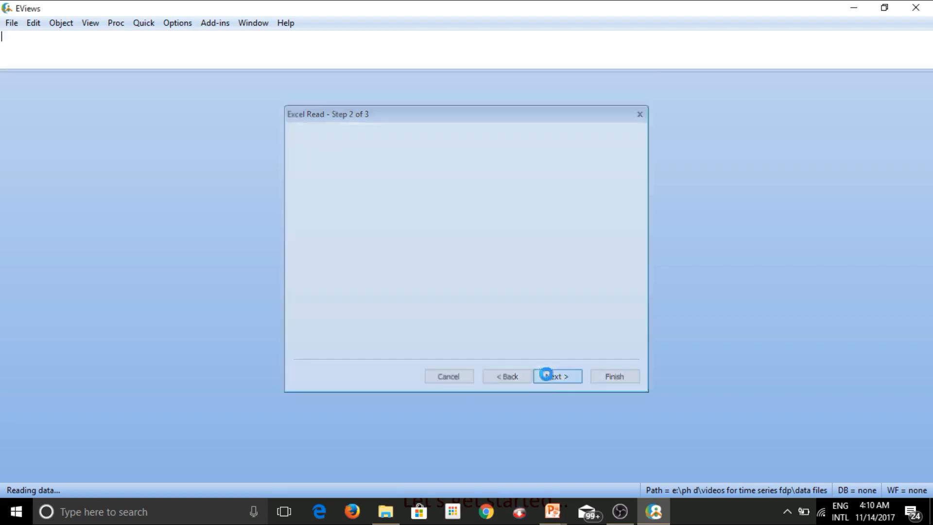
left_click(547, 377)
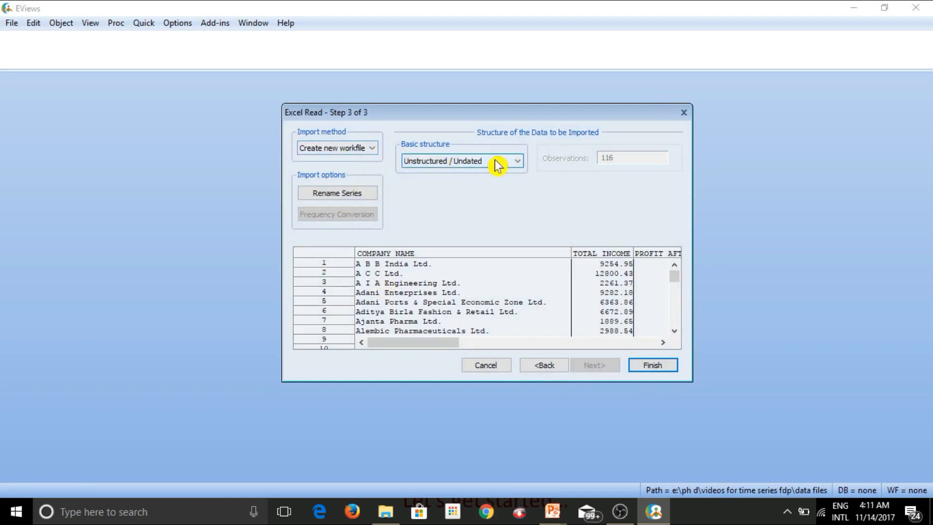
mouse_move(507, 165)
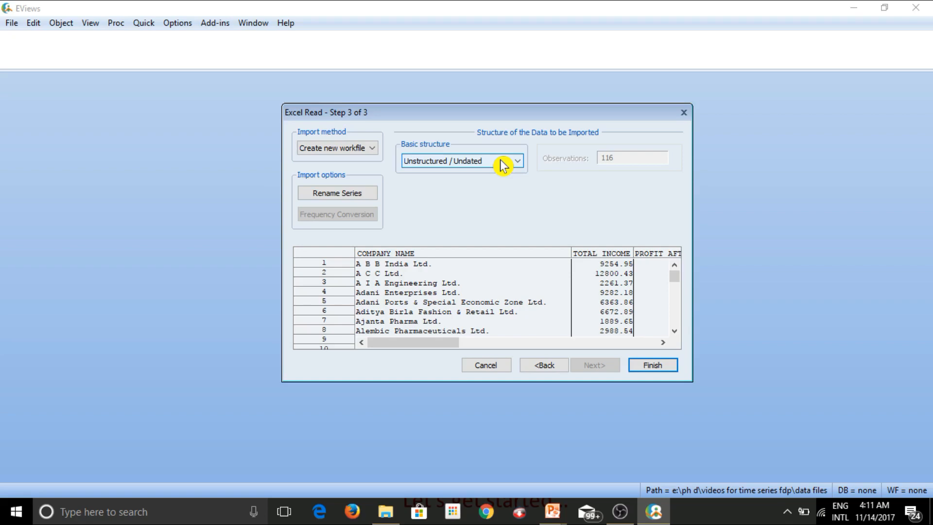
left_click(519, 160)
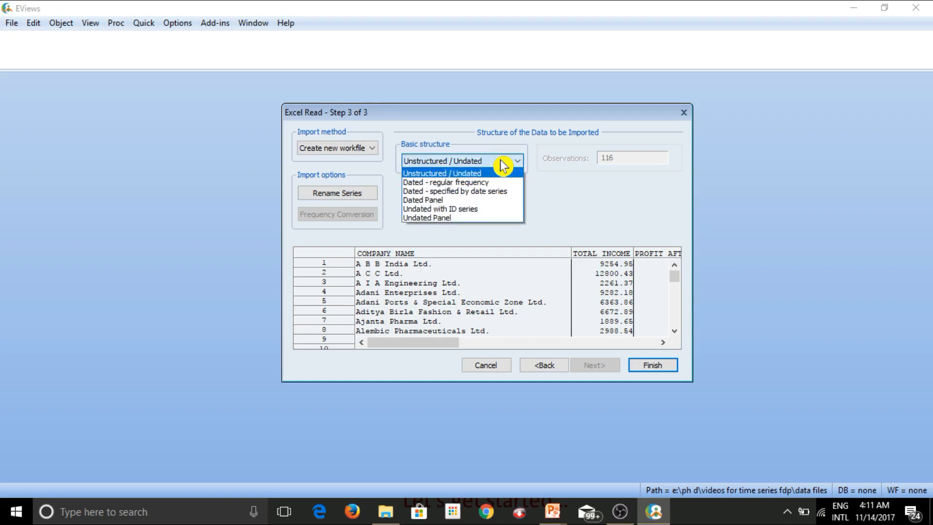
mouse_move(504, 170)
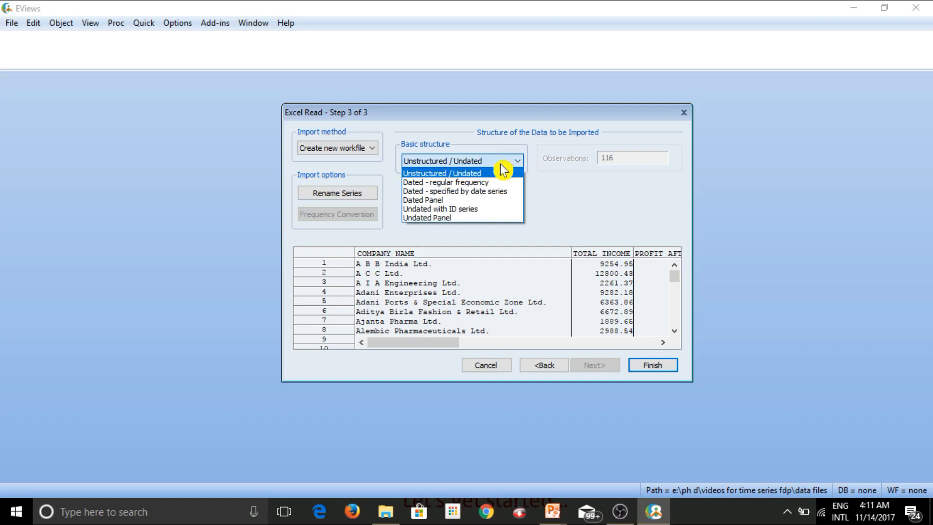
left_click(441, 173)
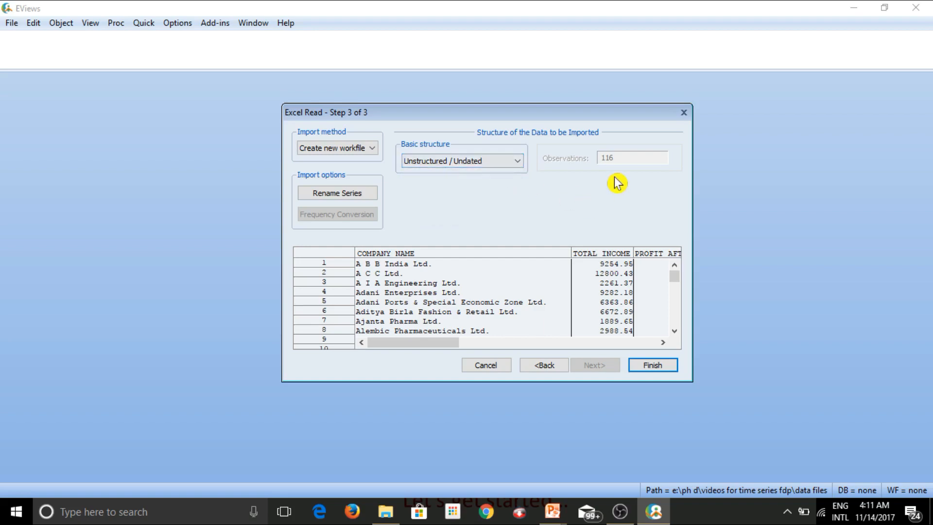
mouse_move(615, 179)
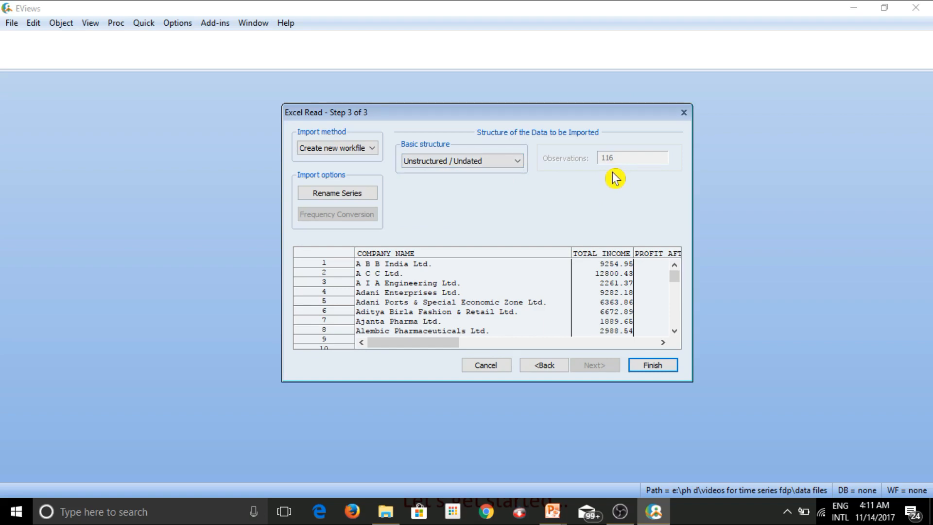
mouse_move(586, 121)
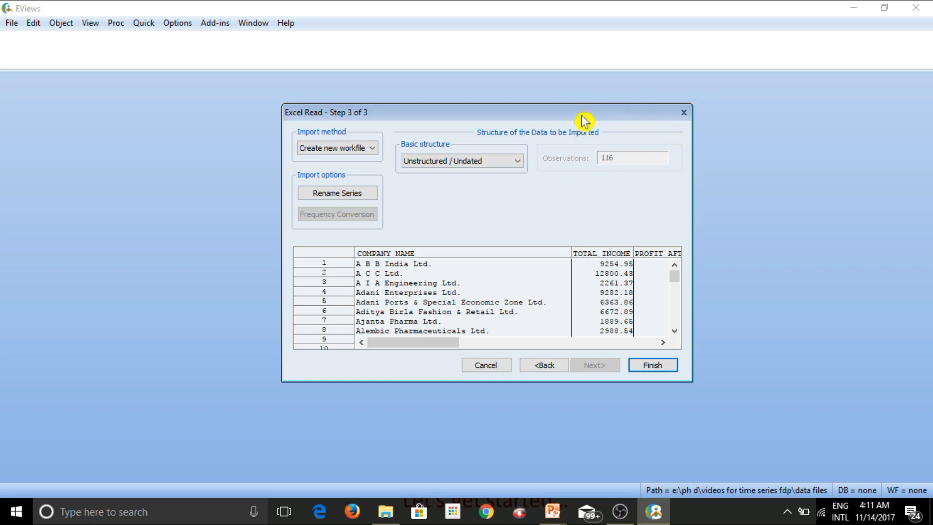
mouse_move(621, 359)
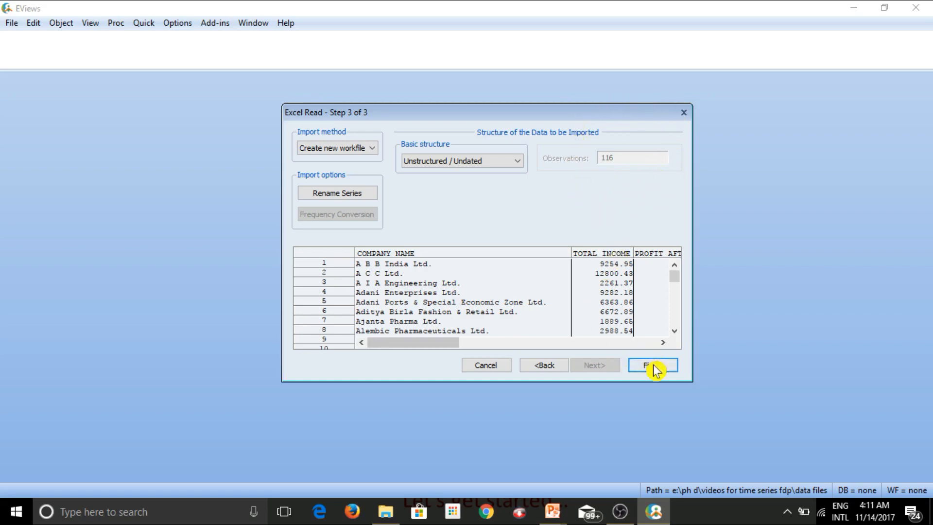
Finish the import to create the 116-observation dividend and sales workfile
left_click(652, 365)
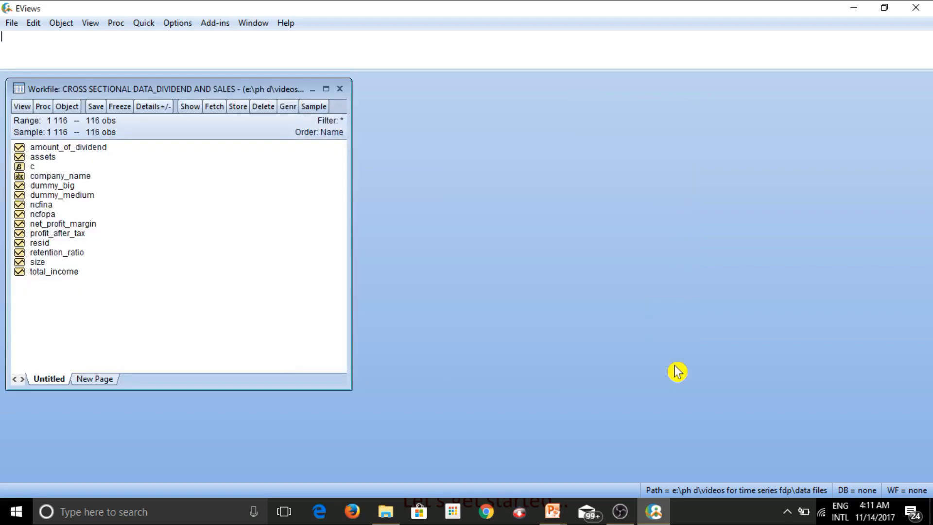
mouse_move(260, 96)
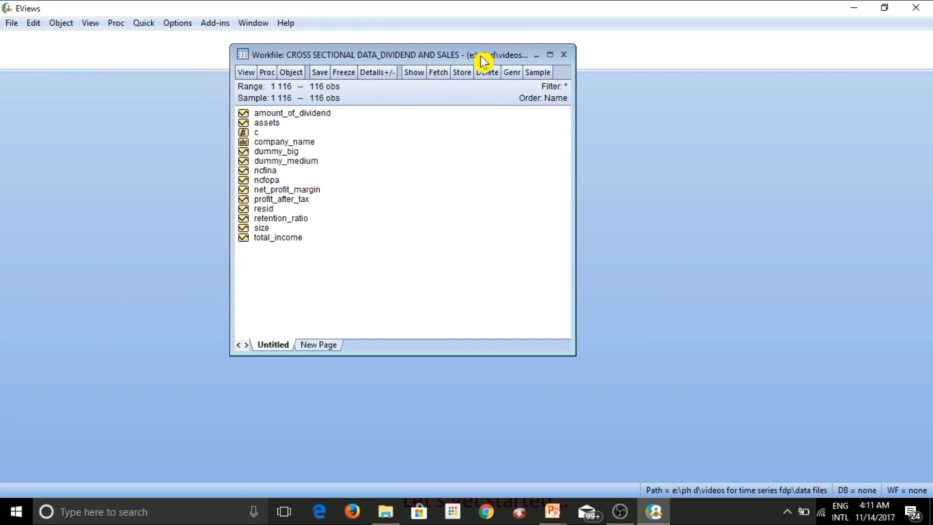
mouse_move(568, 184)
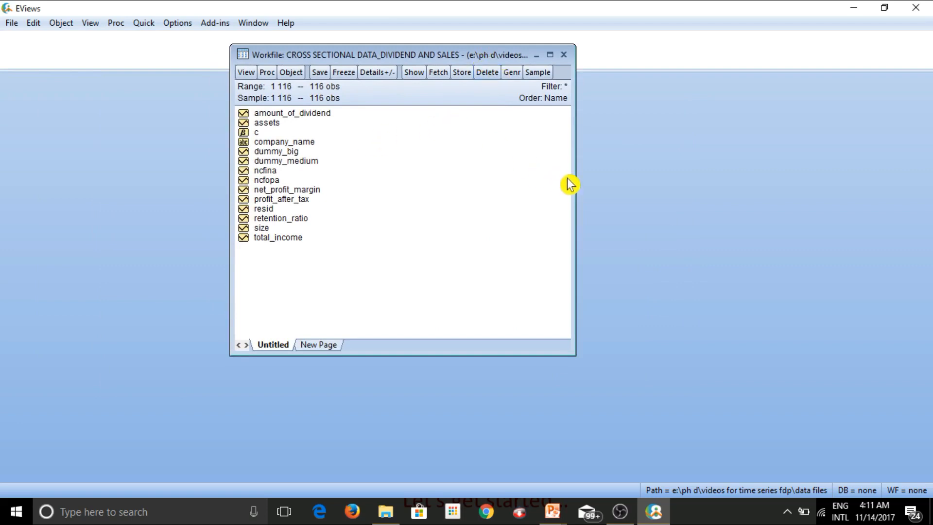
mouse_move(575, 195)
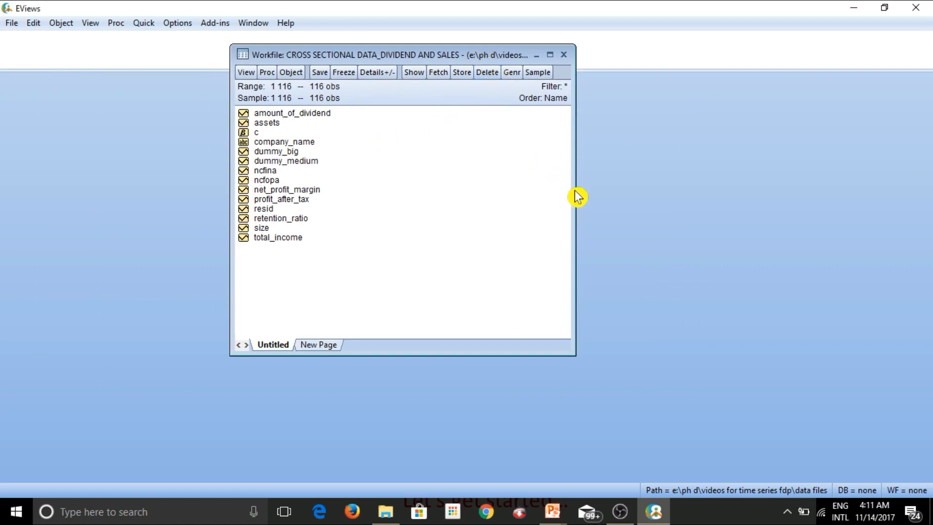
mouse_move(578, 214)
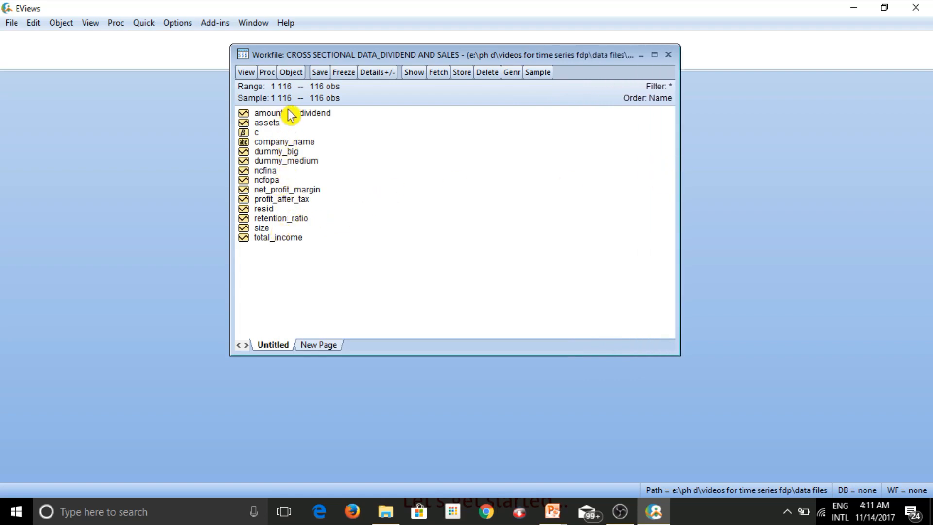
mouse_move(282, 181)
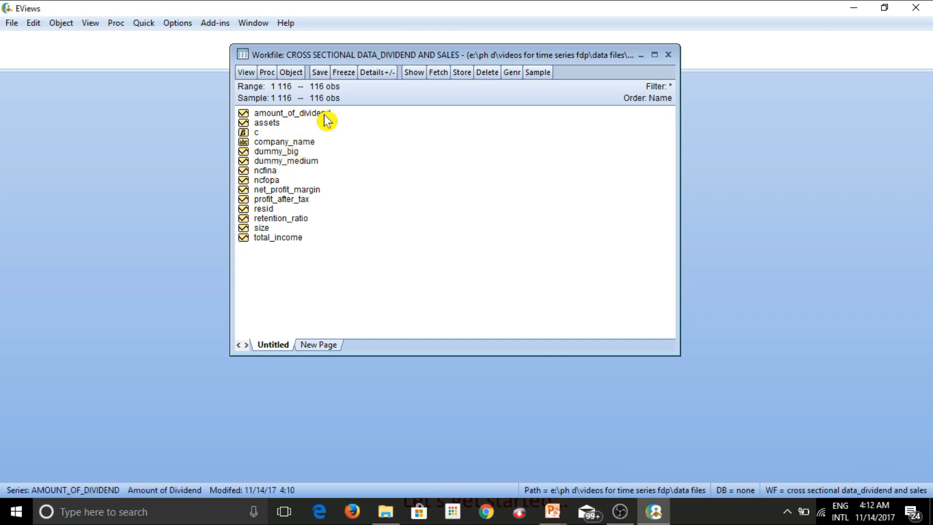
Scroll through the amount_of_dividend series to observation 116, then close it
double_click(283, 113)
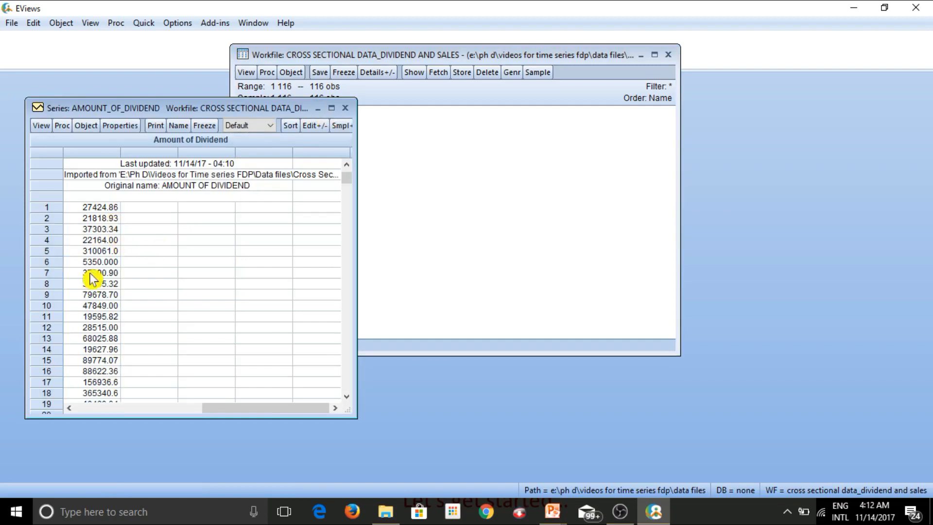
scroll("down", 3)
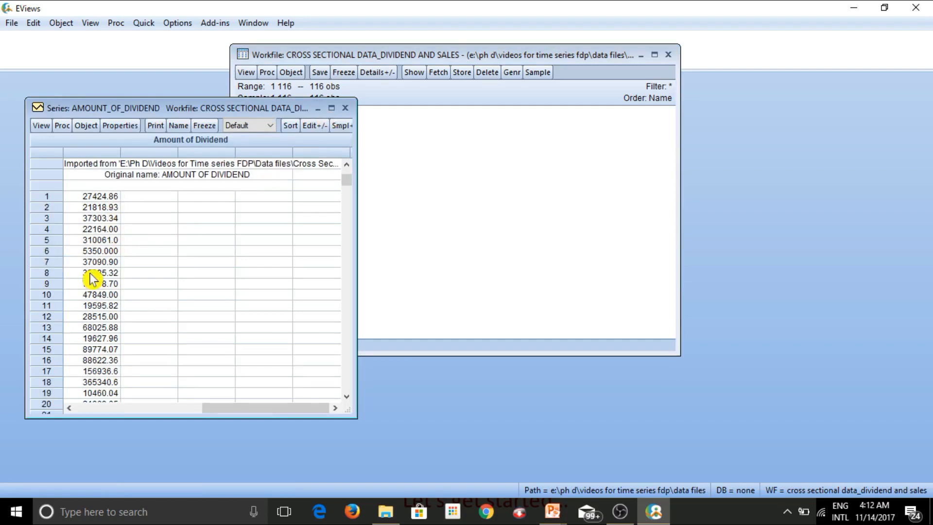
mouse_move(300, 318)
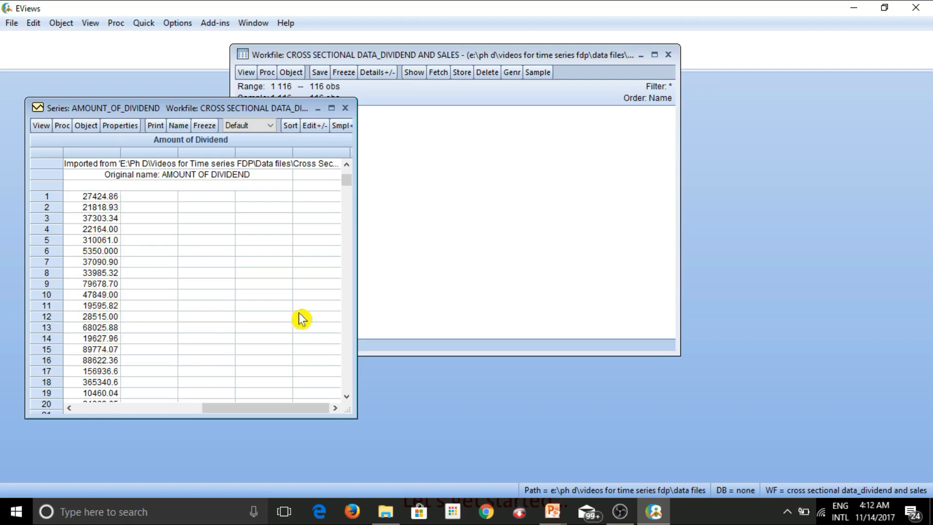
left_click(95, 327)
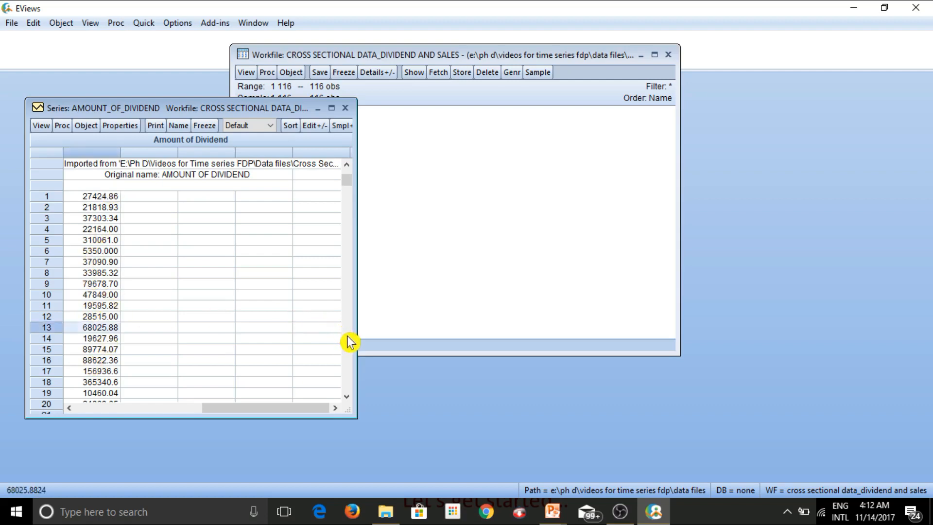
scroll("down", 3)
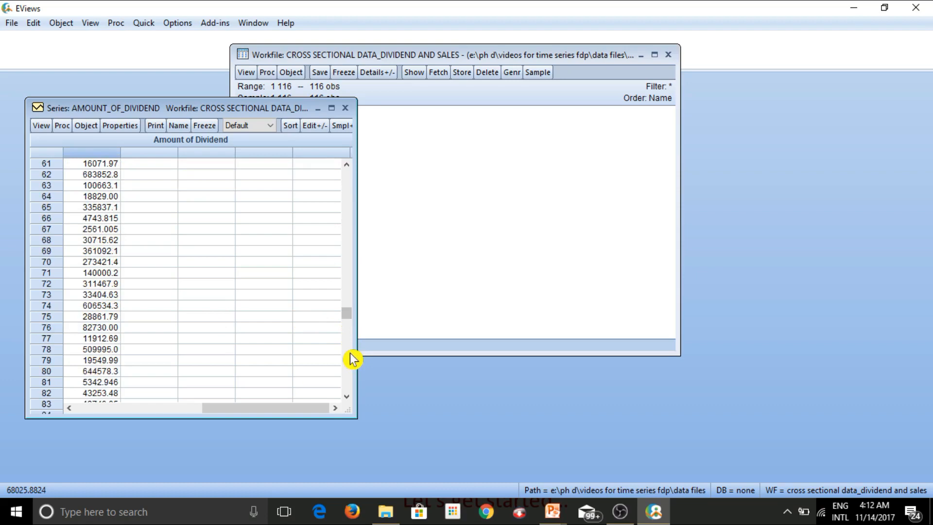
scroll("down", 3)
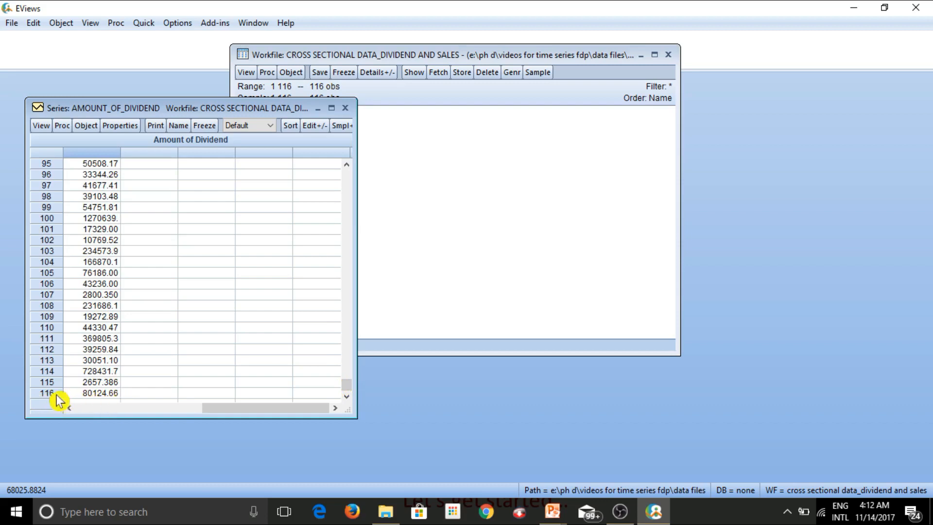
mouse_move(334, 120)
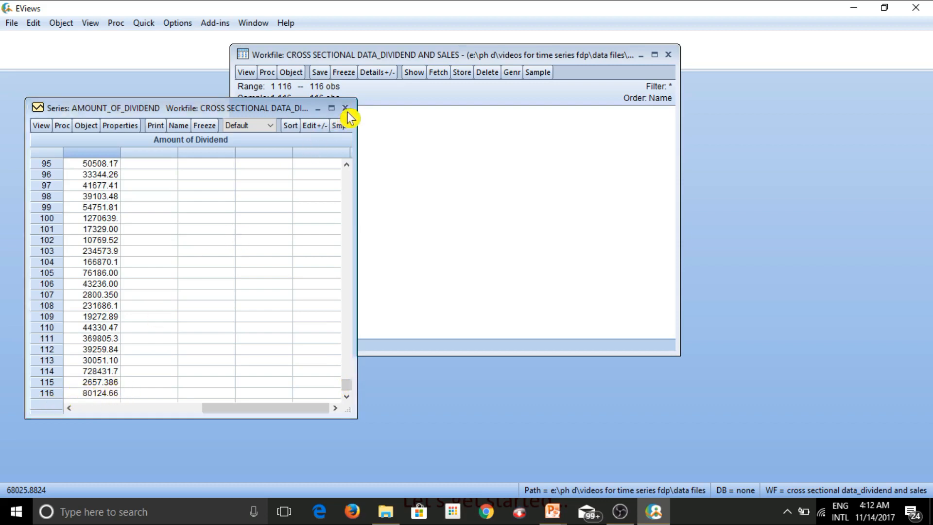
left_click(345, 108)
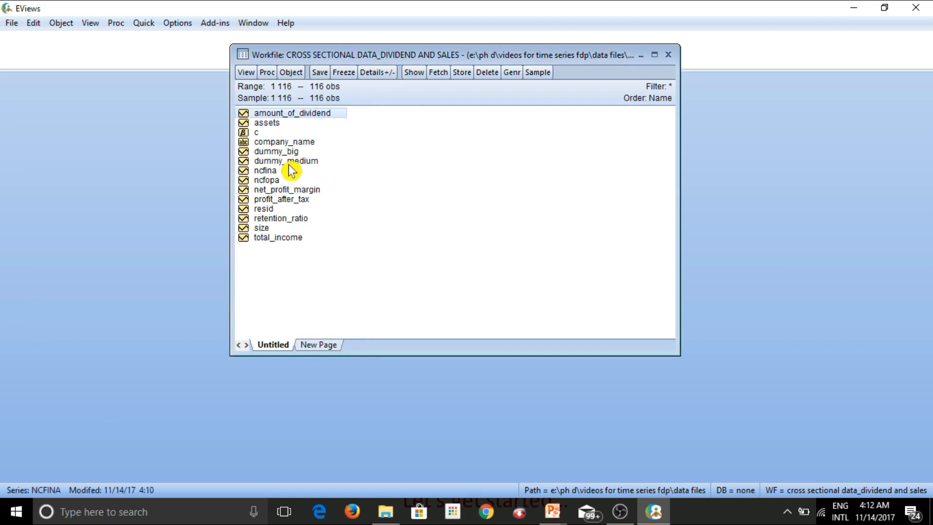
double_click(265, 170)
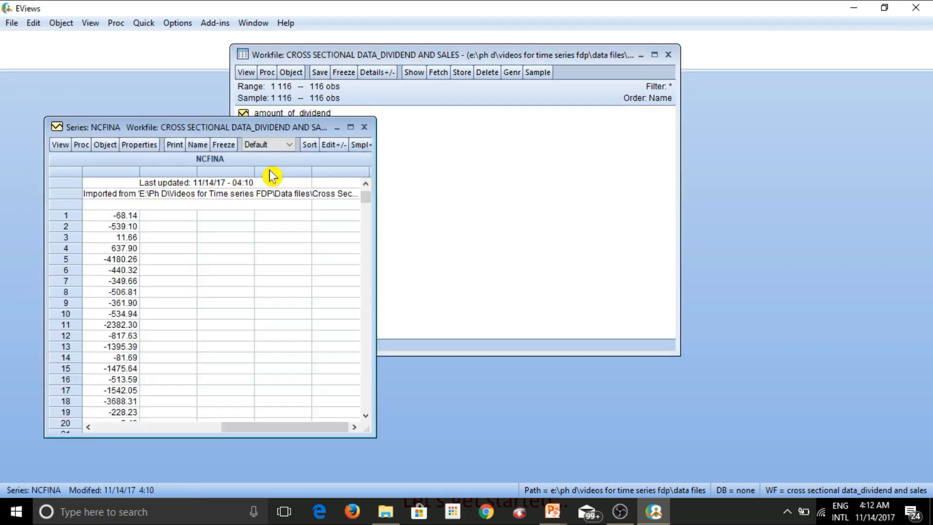
mouse_move(101, 277)
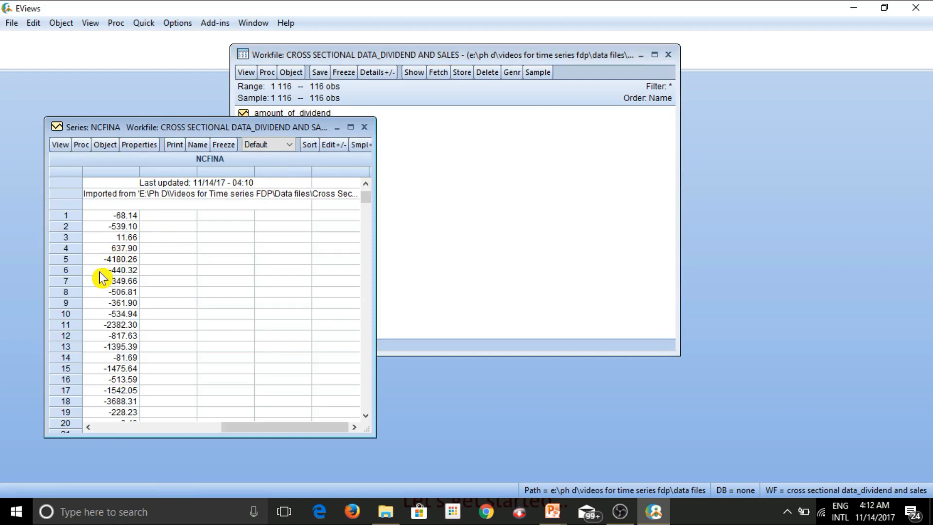
mouse_move(116, 298)
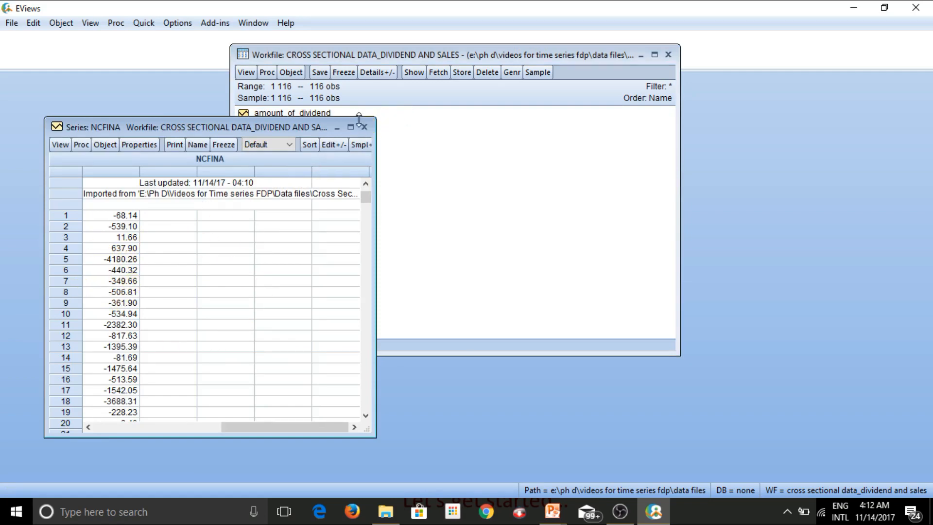
left_click(364, 127)
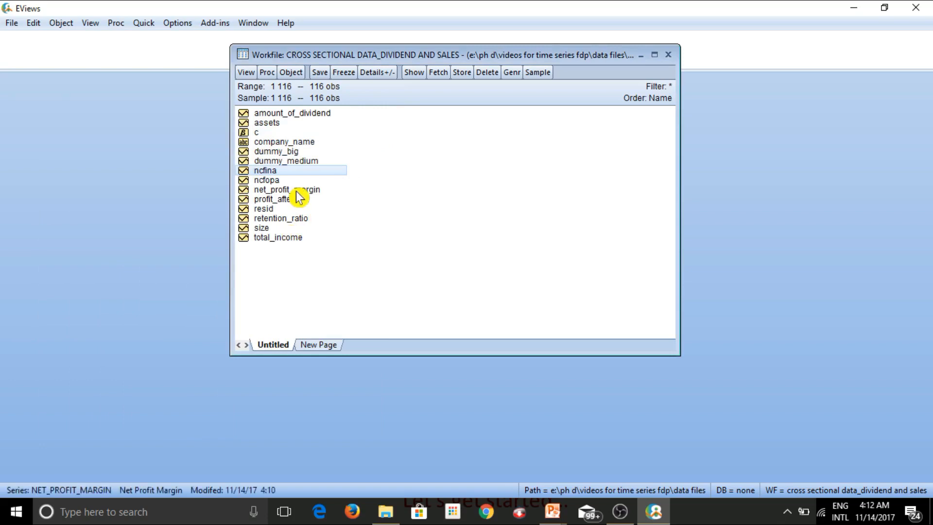
mouse_move(279, 233)
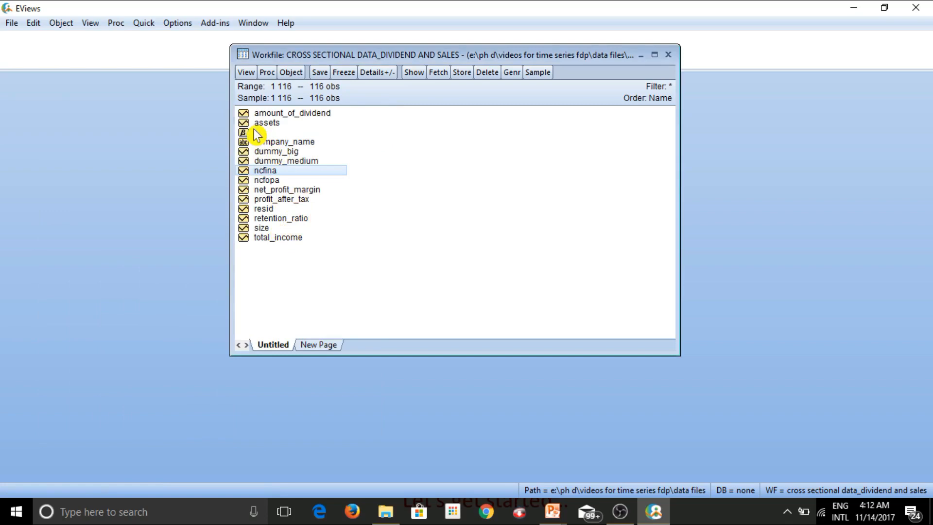
double_click(267, 122)
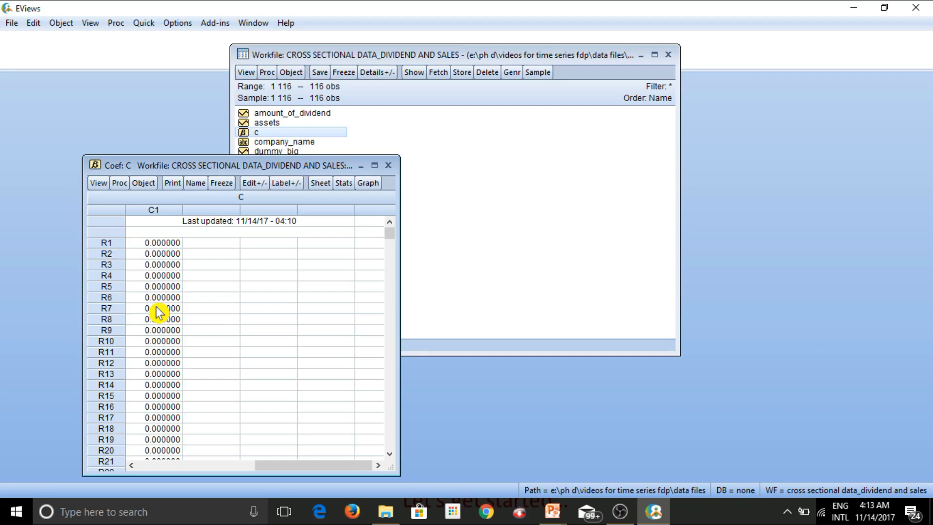
mouse_move(172, 272)
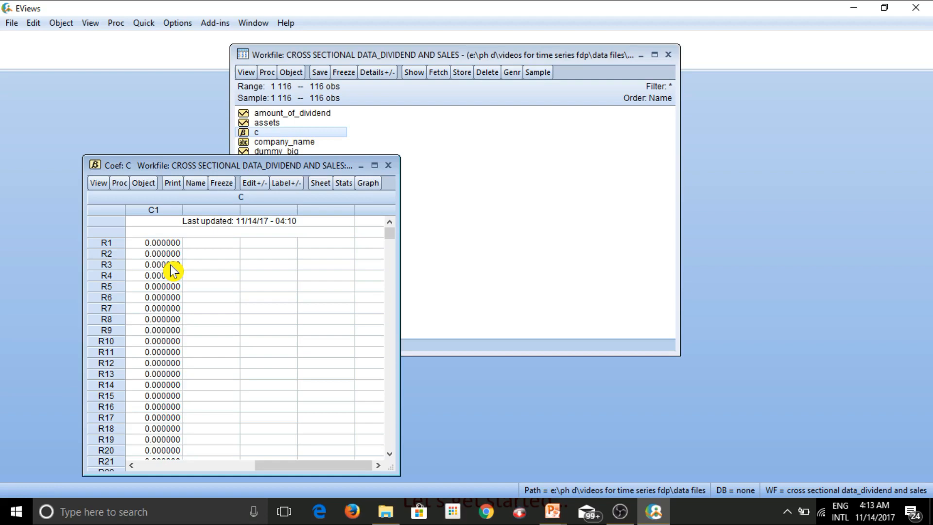
mouse_move(391, 174)
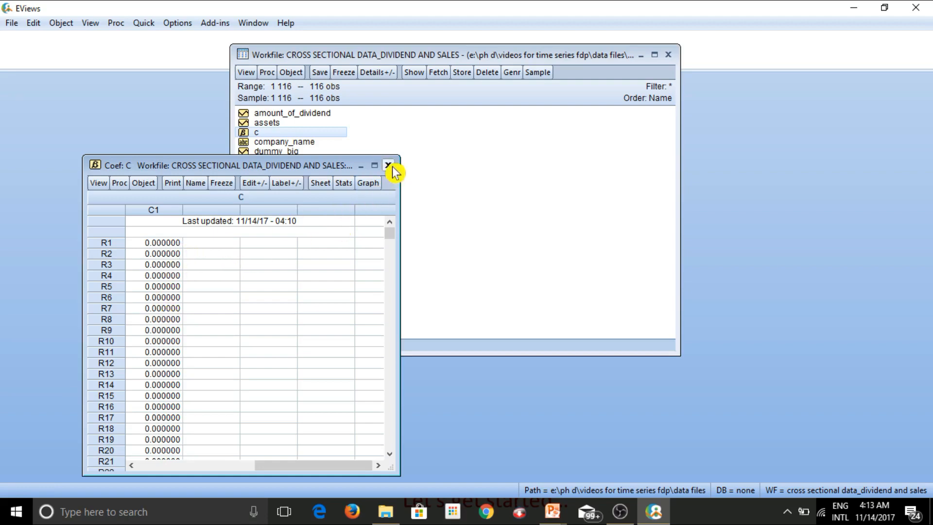
left_click(386, 165)
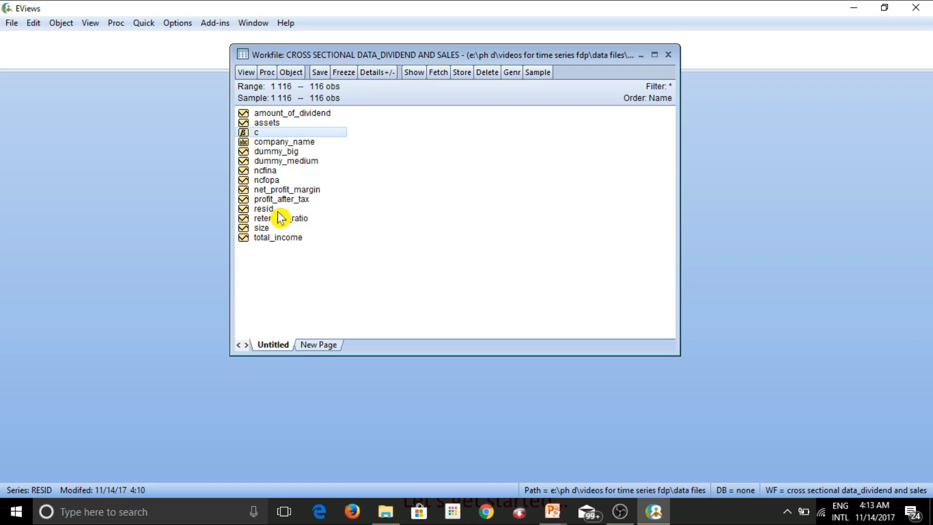
double_click(257, 208)
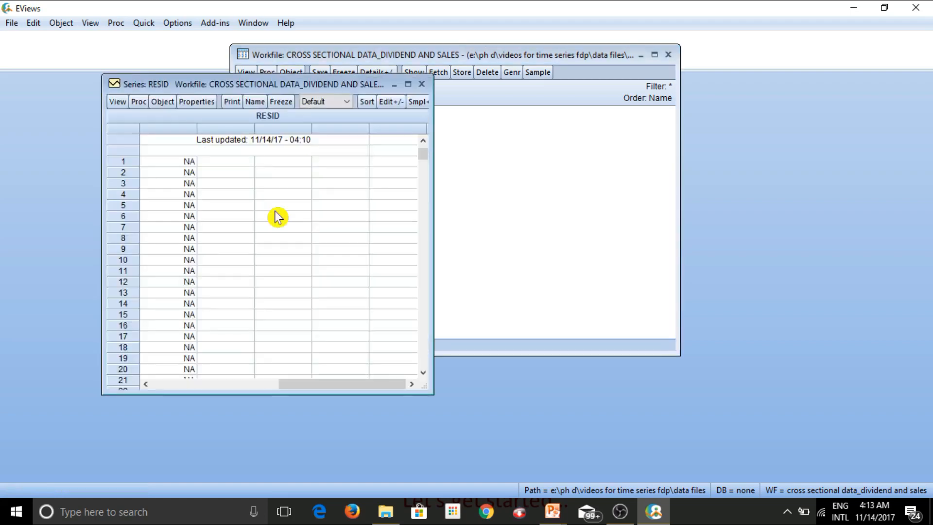
mouse_move(180, 230)
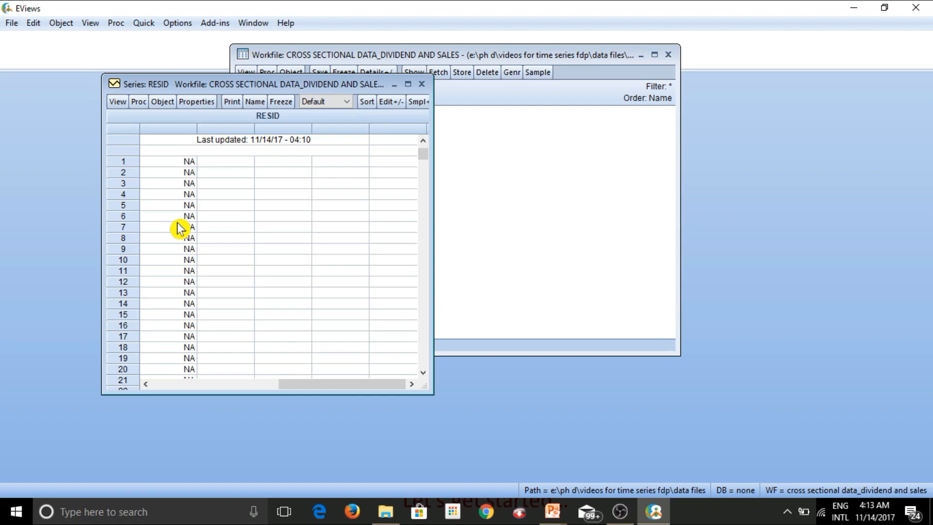
mouse_move(375, 146)
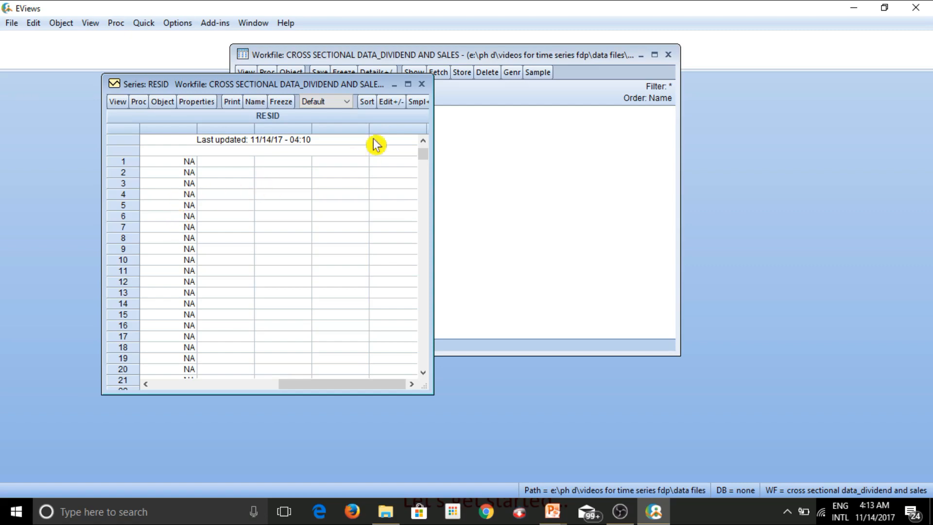
mouse_move(174, 277)
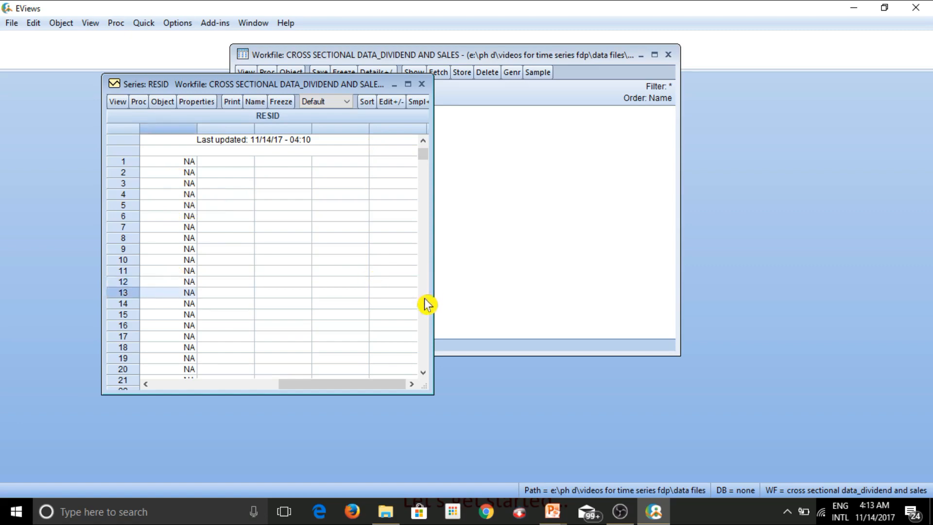
scroll("down", 3)
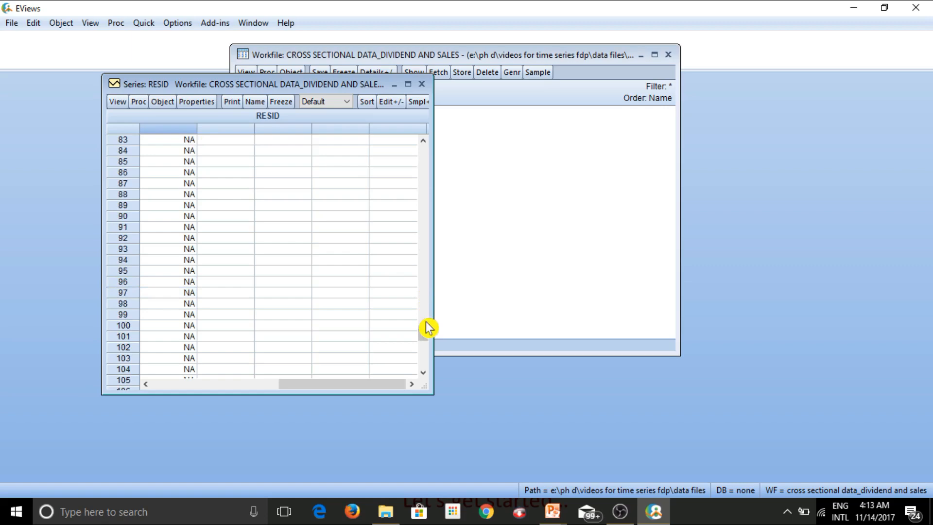
scroll("down", 3)
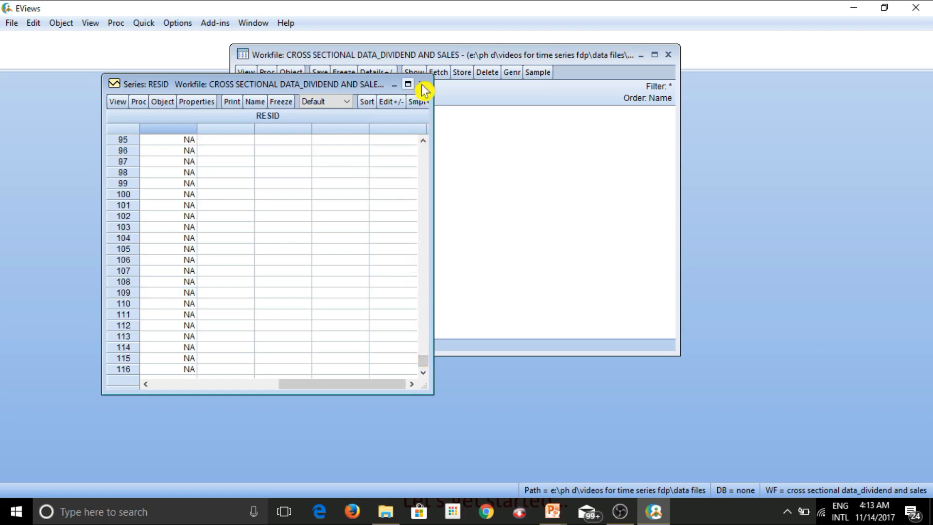
mouse_move(430, 94)
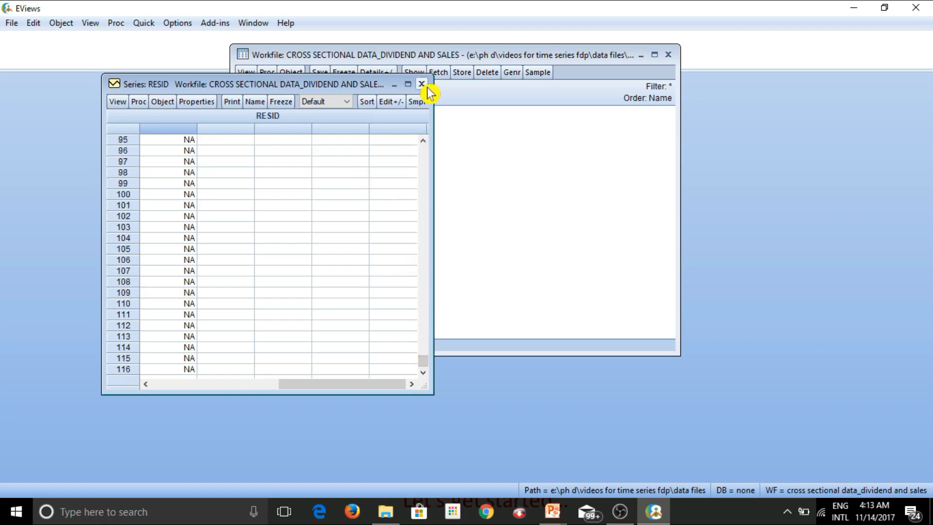
left_click(421, 83)
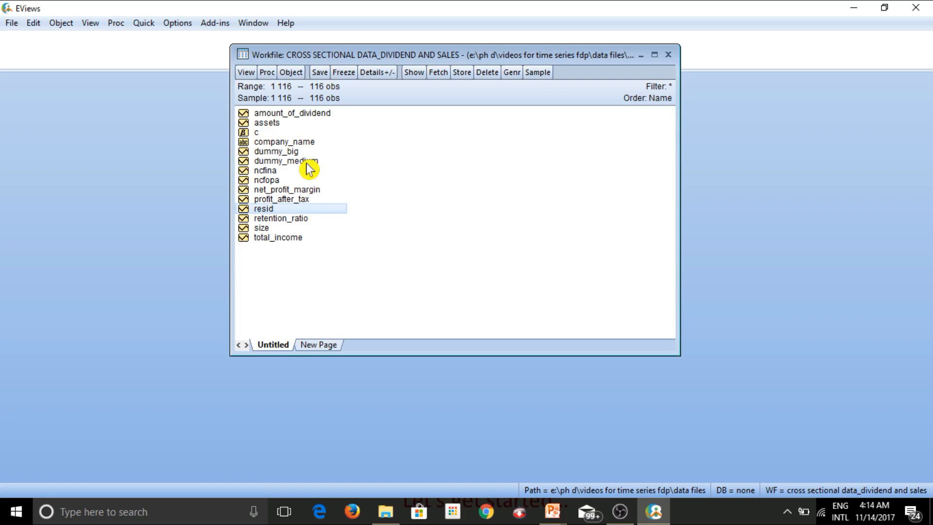
Save the cross-sectional dividend and sales workfile with double precision storage
left_click(282, 141)
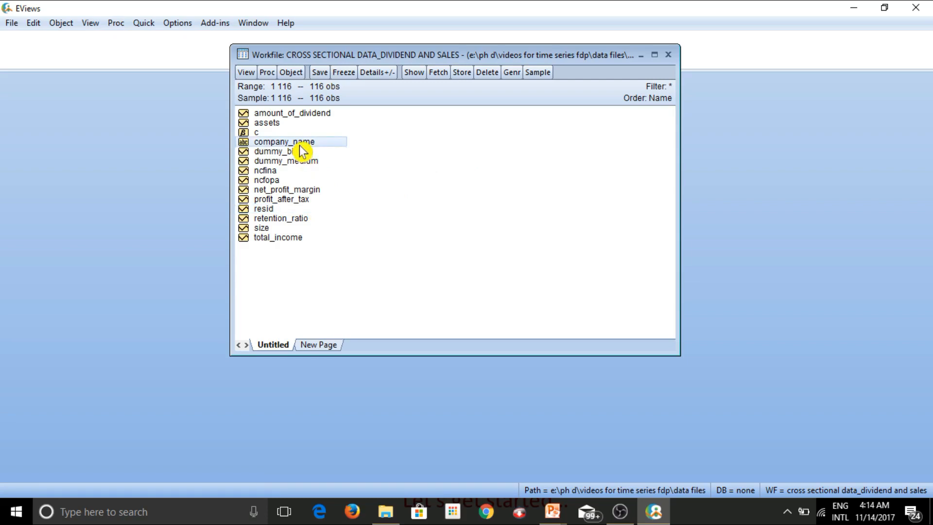
mouse_move(426, 117)
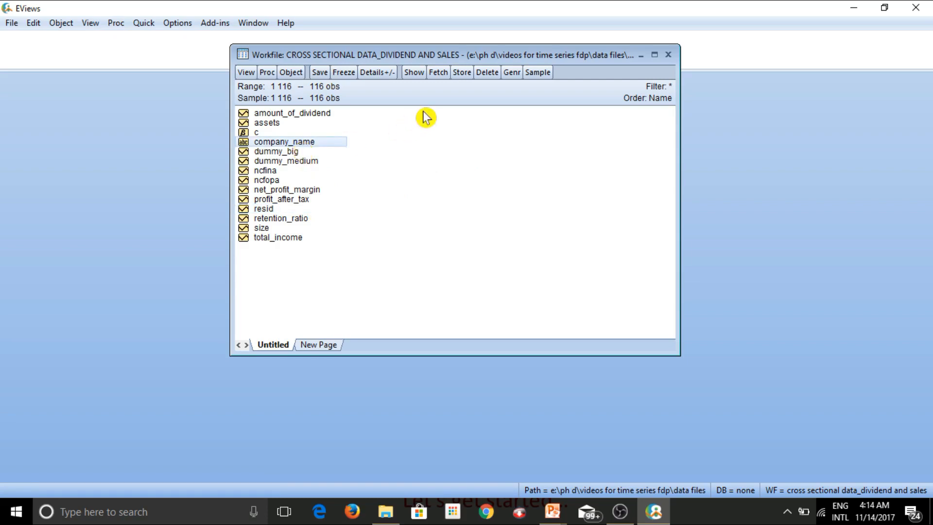
mouse_move(416, 117)
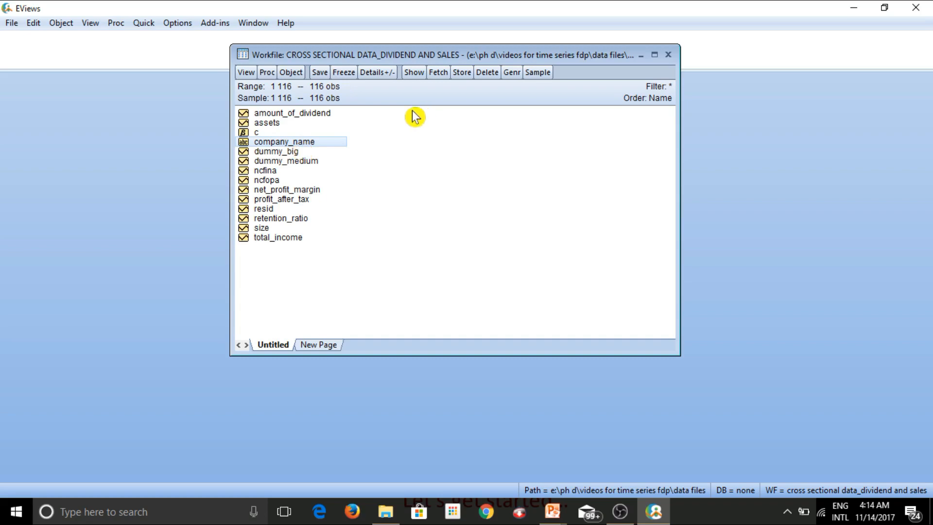
mouse_move(322, 86)
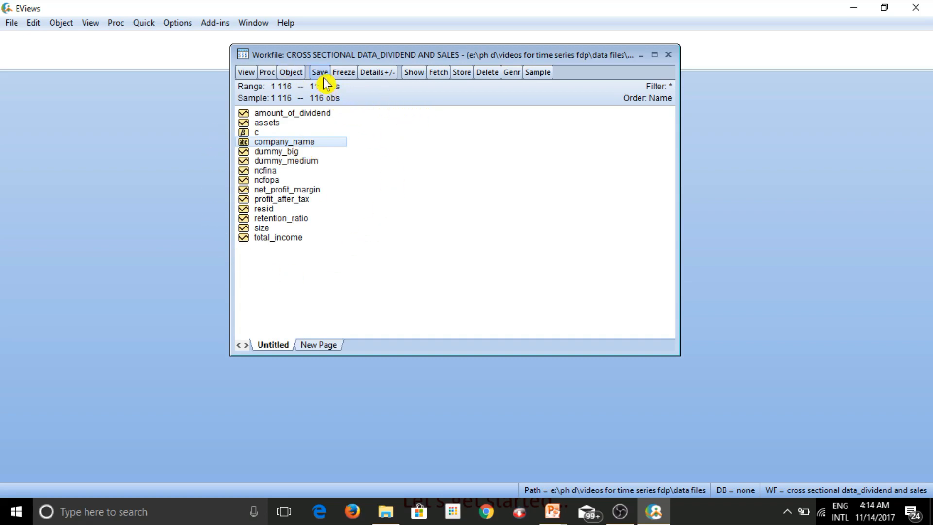
left_click(320, 72)
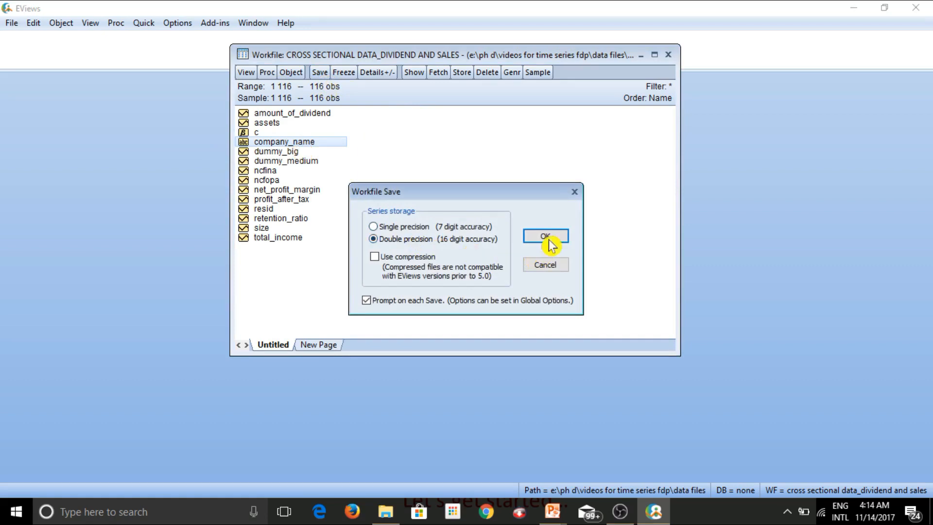
left_click(546, 235)
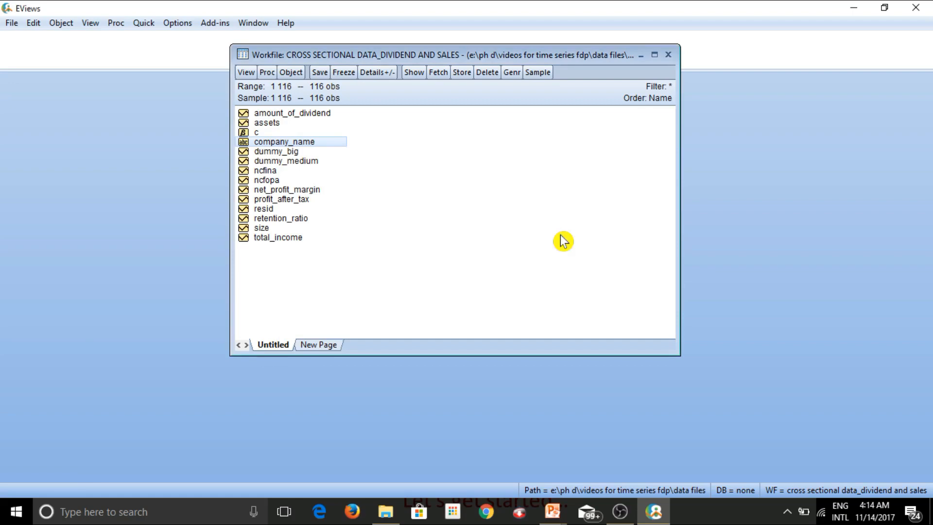
mouse_move(430, 195)
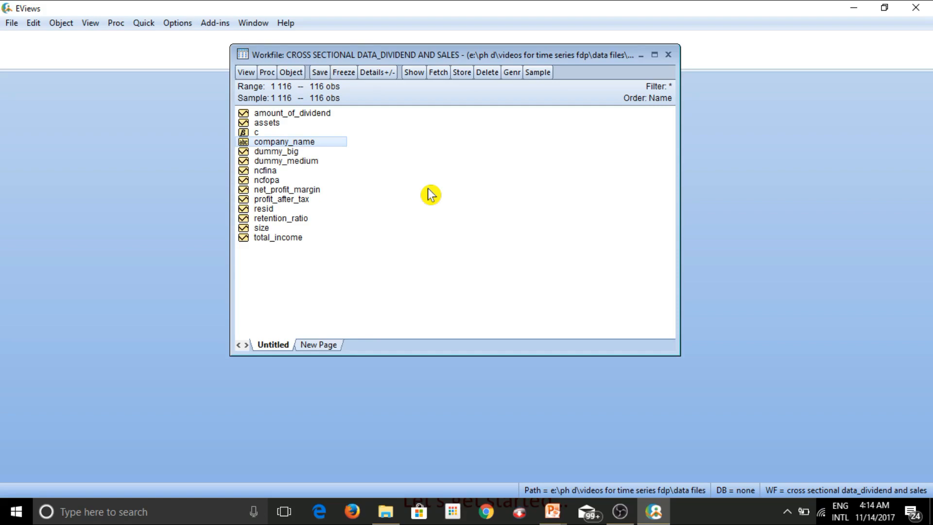
mouse_move(612, 106)
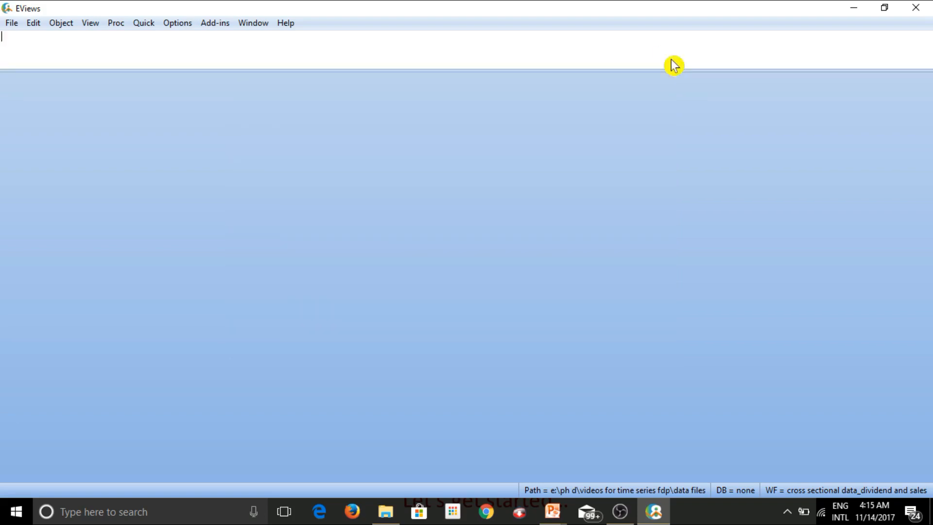
Choose File > Open > Foreign Data as Workfile to open another Excel file
left_click(16, 23)
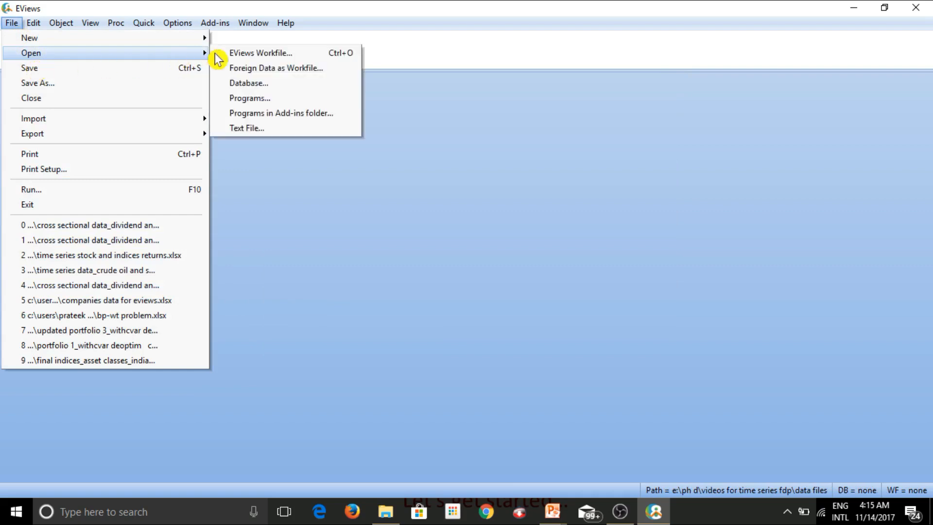
mouse_move(339, 75)
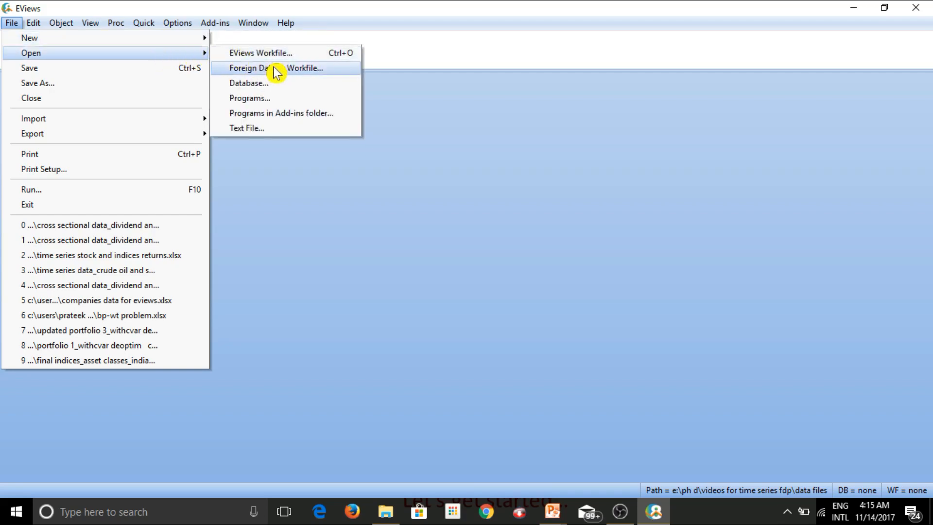
mouse_move(322, 78)
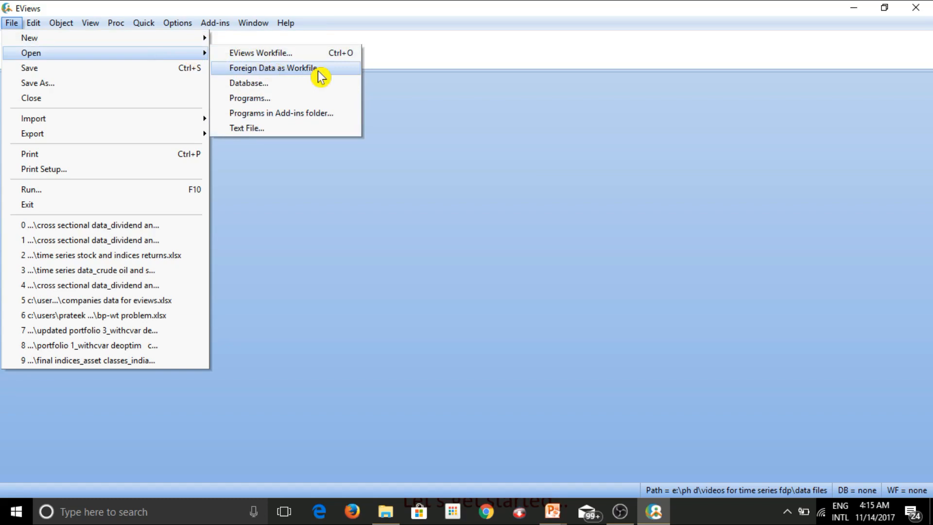
mouse_move(185, 67)
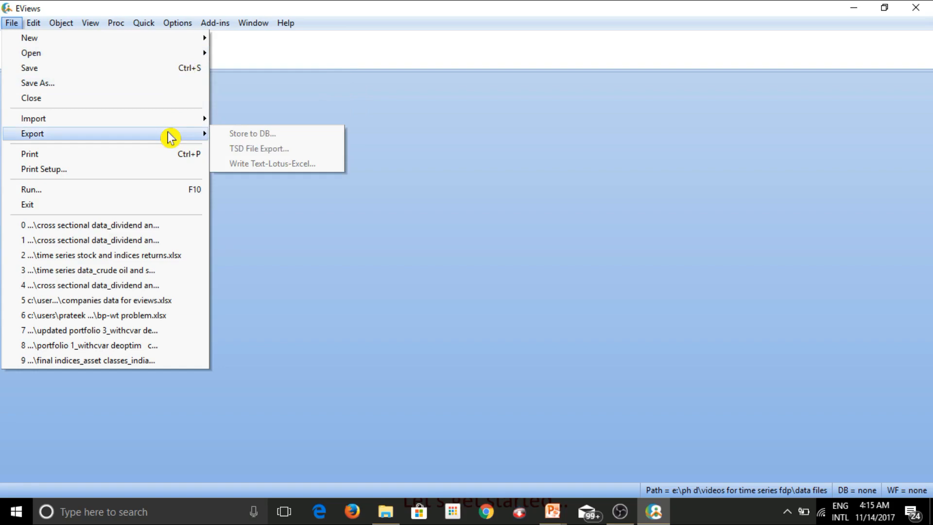
mouse_move(173, 127)
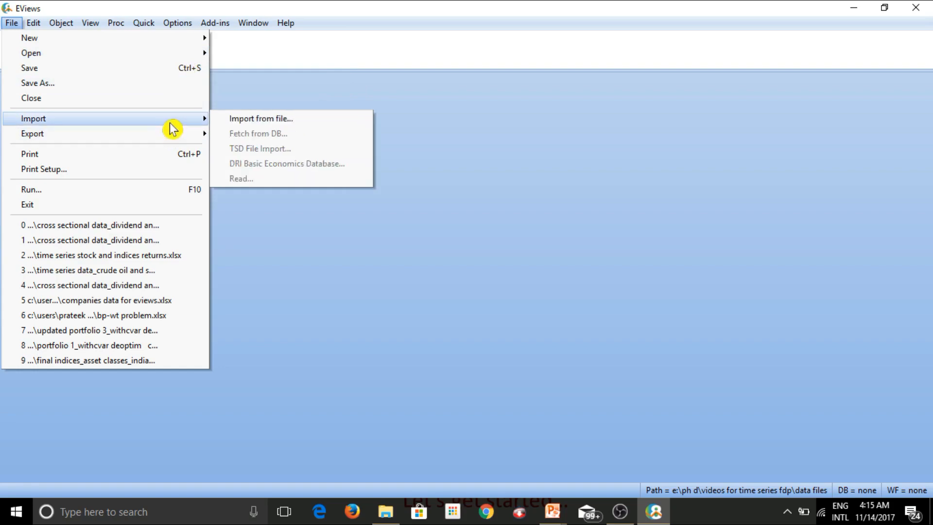
mouse_move(264, 129)
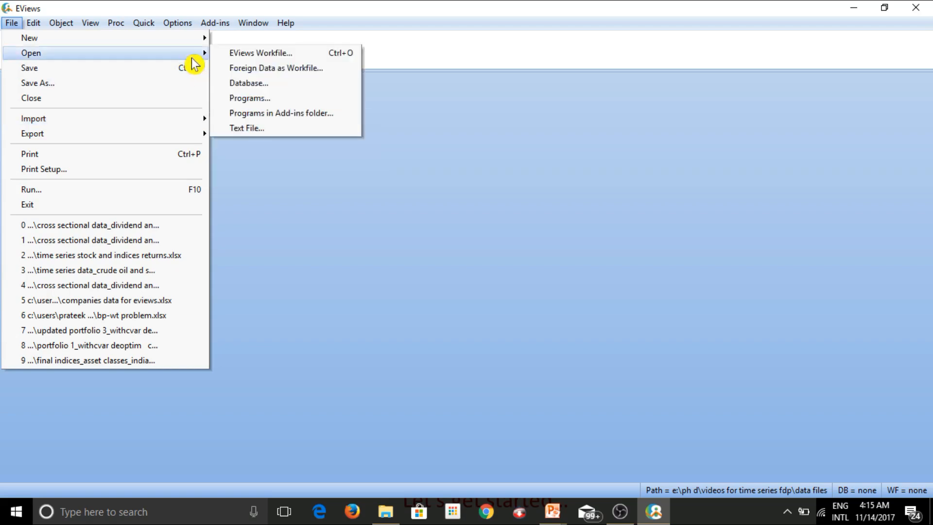
mouse_move(347, 82)
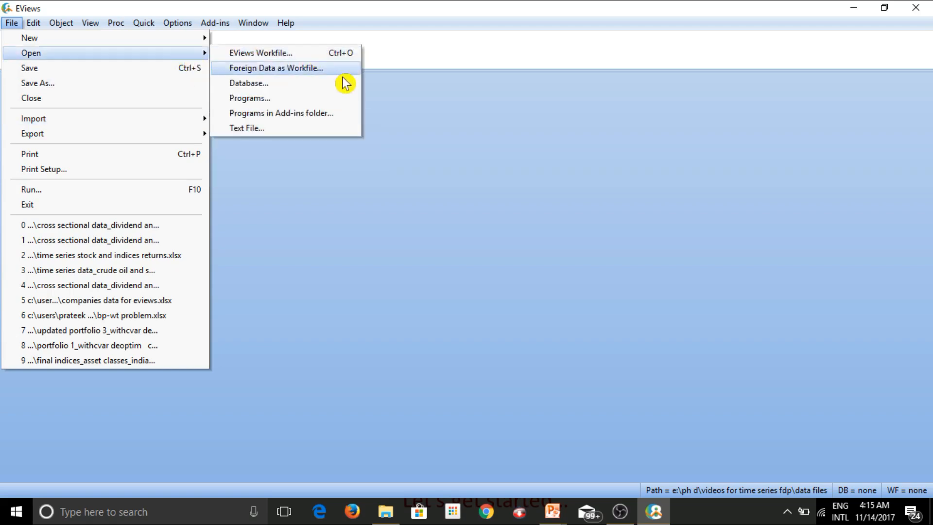
mouse_move(350, 79)
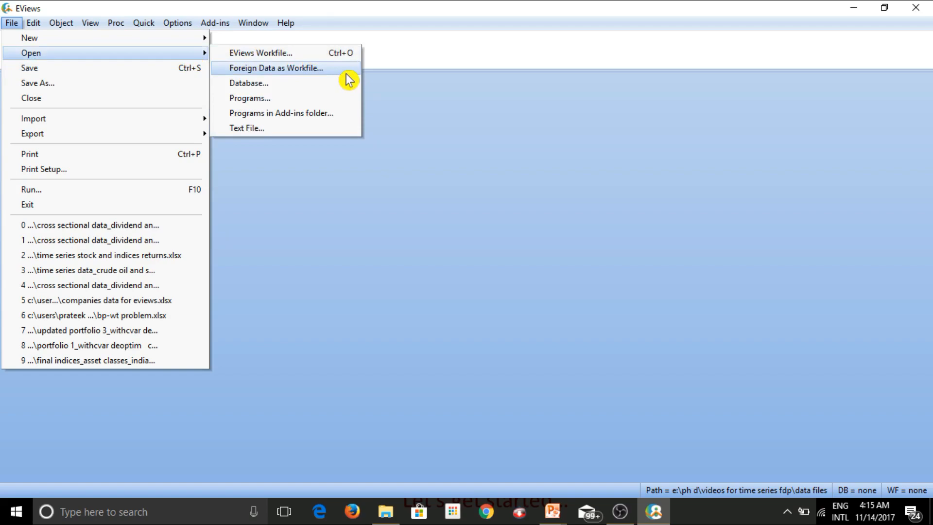
left_click(274, 68)
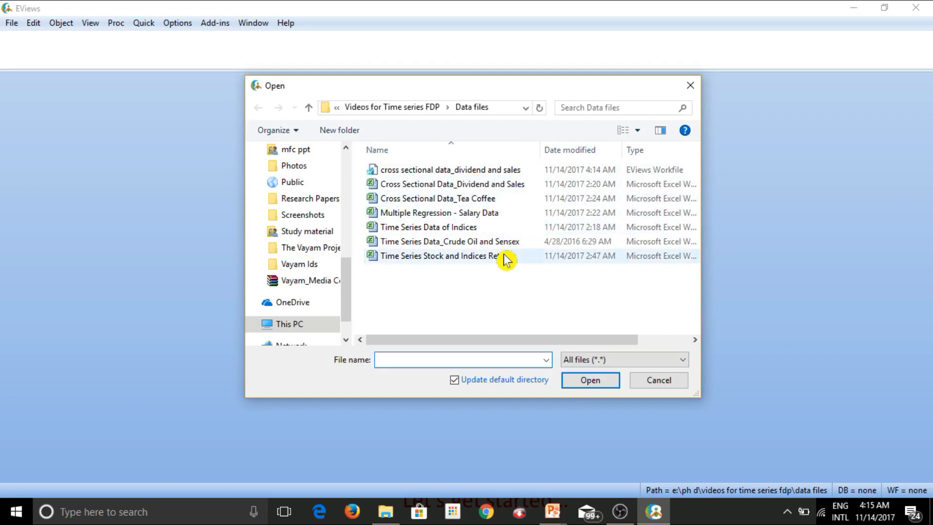
mouse_move(537, 258)
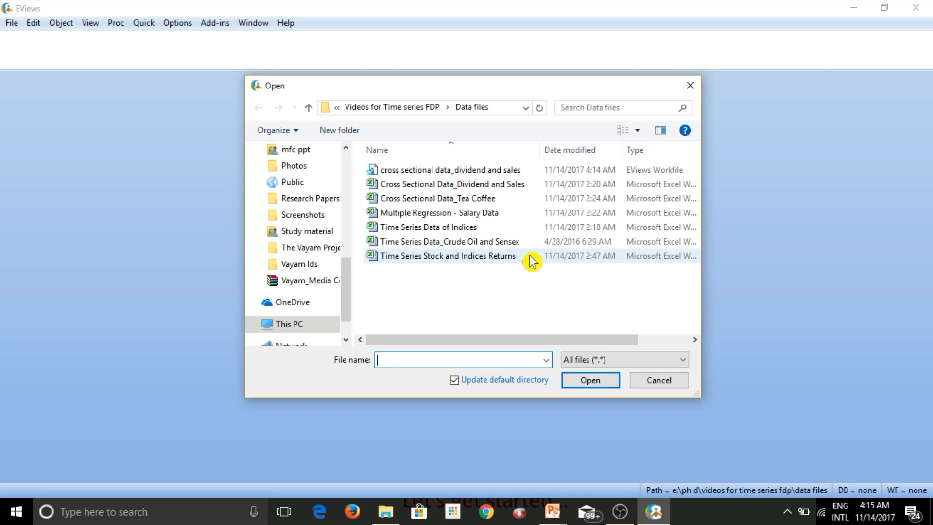
Open Time Series Stock and Indices Returns.xlsx in the Excel Read wizard
double_click(444, 256)
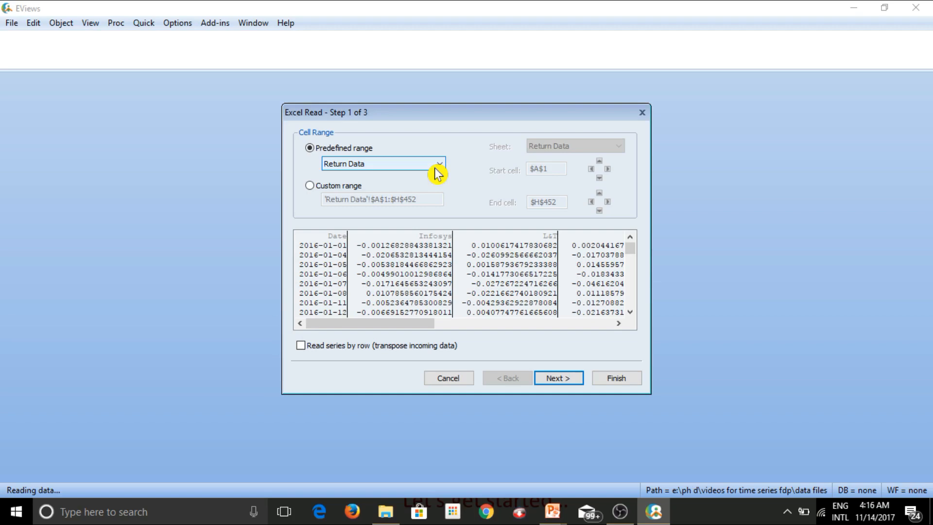
Choose the Return Data predefined range for import and continue to column settings
left_click(436, 164)
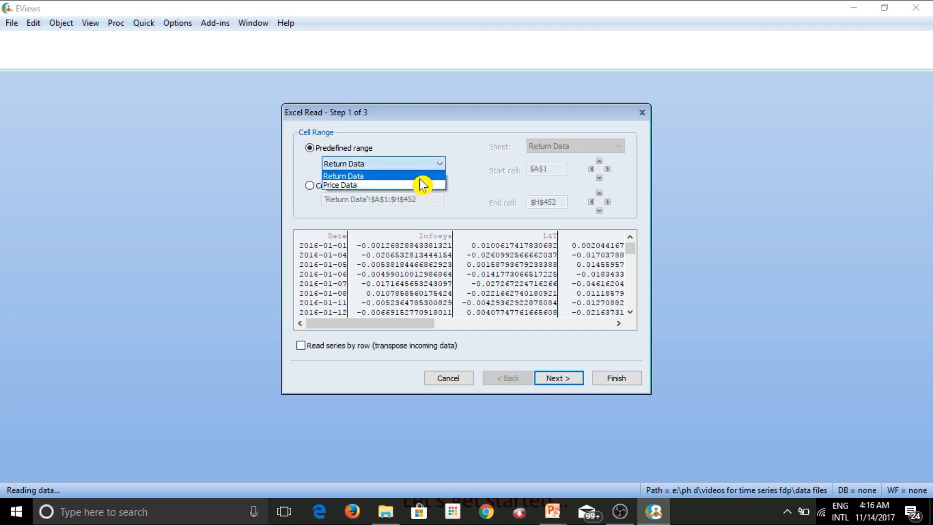
mouse_move(423, 188)
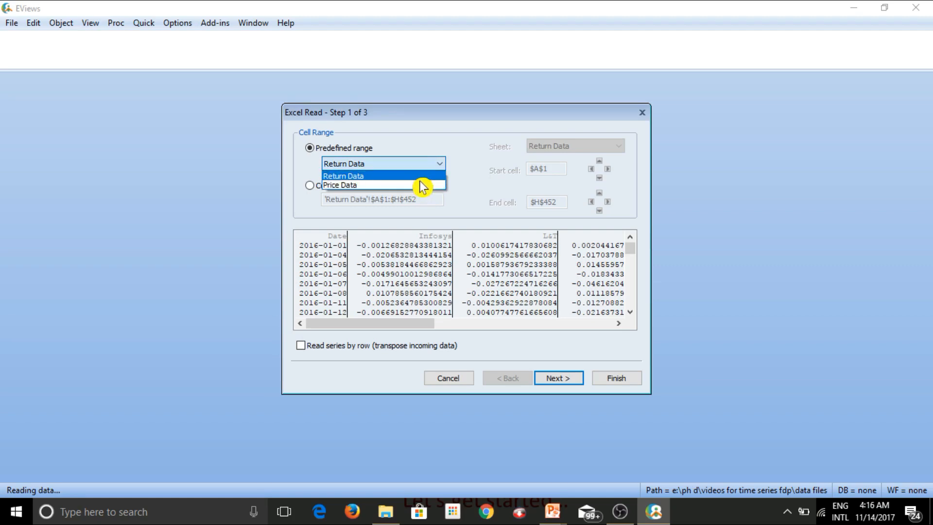
left_click(345, 176)
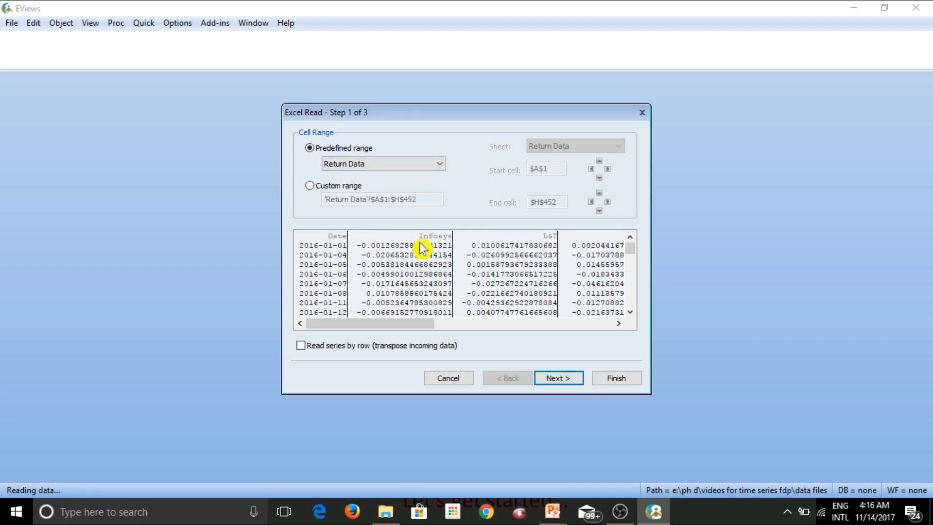
left_click(559, 378)
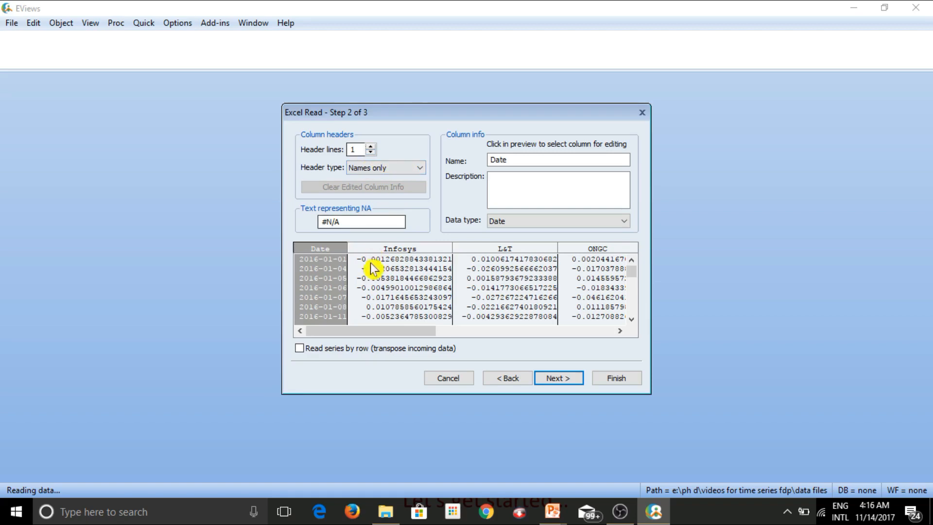
mouse_move(554, 261)
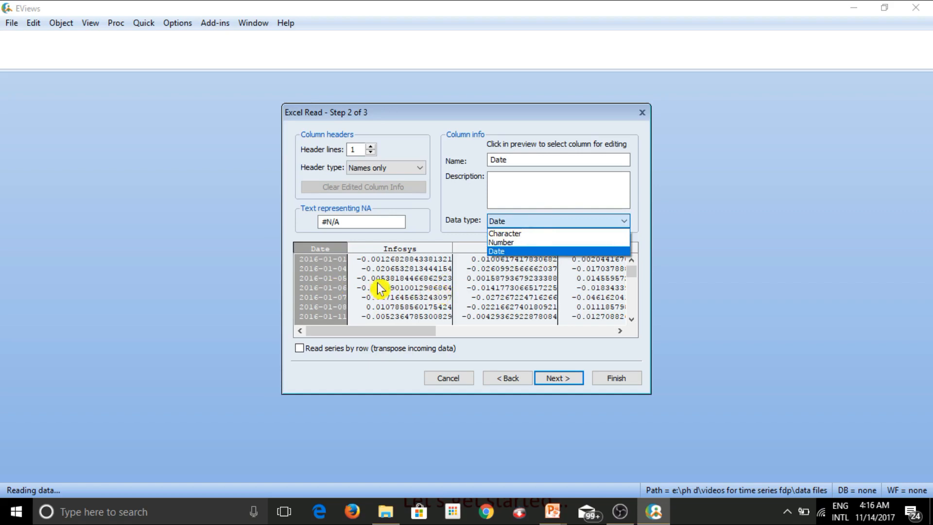
Check Date is typed as dates and Infosys, L&T, ONGC, Nifty as numbers
left_click(498, 251)
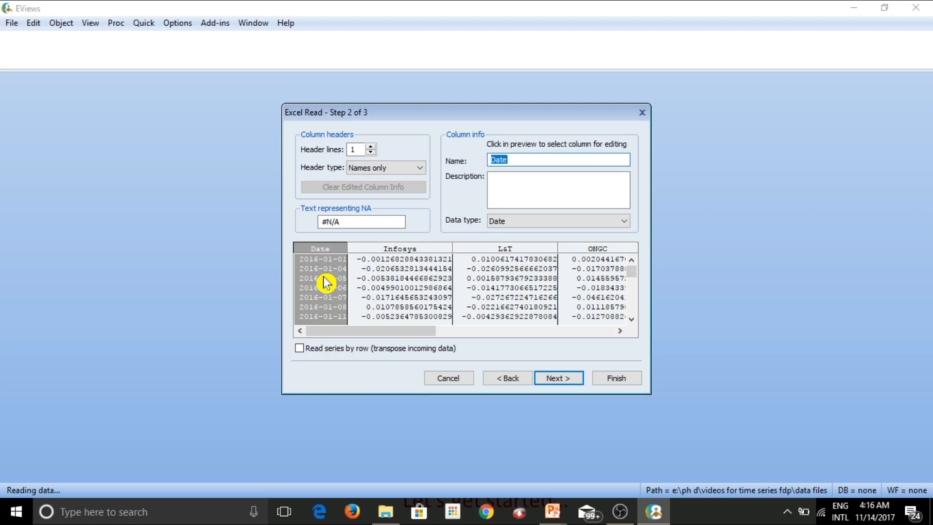
mouse_move(474, 282)
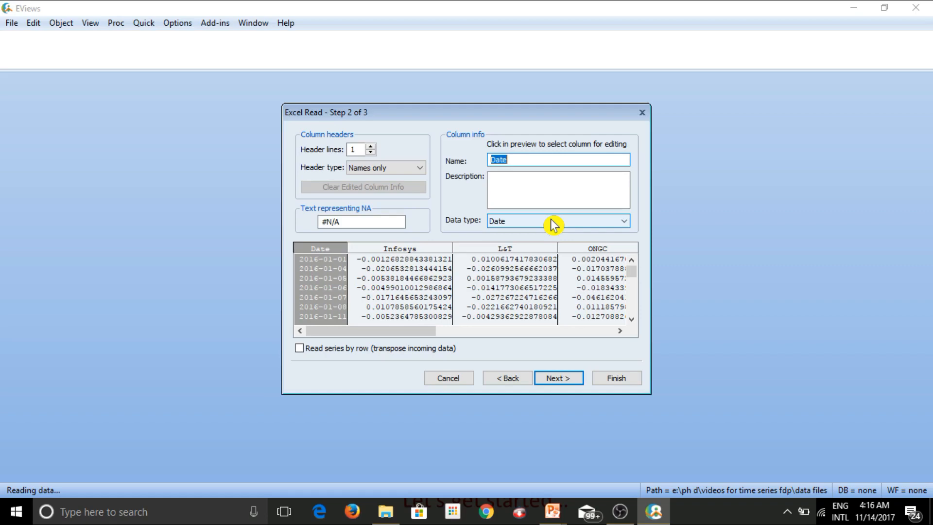
mouse_move(538, 245)
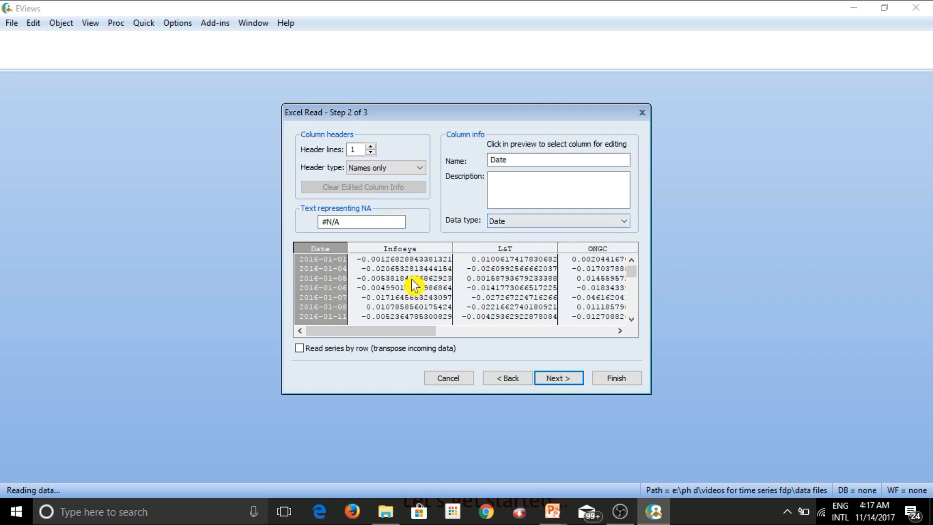
left_click(505, 279)
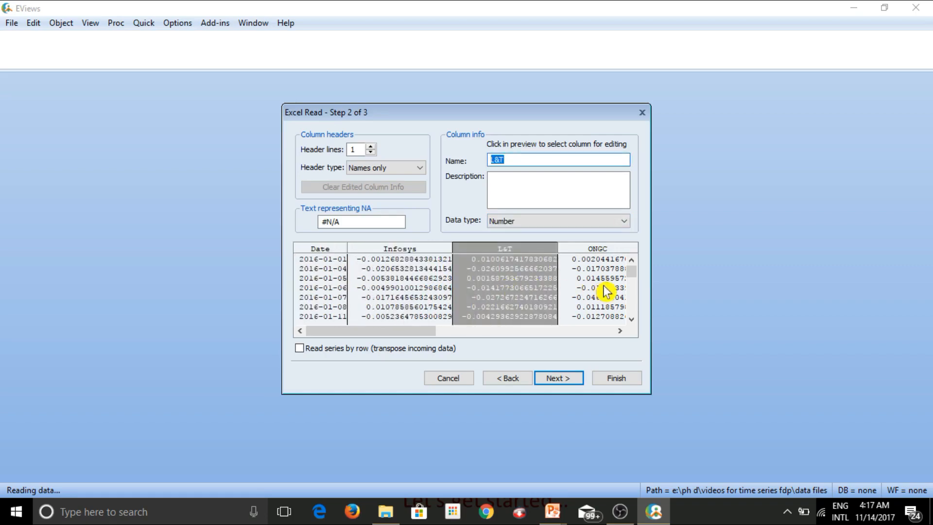
left_click(426, 297)
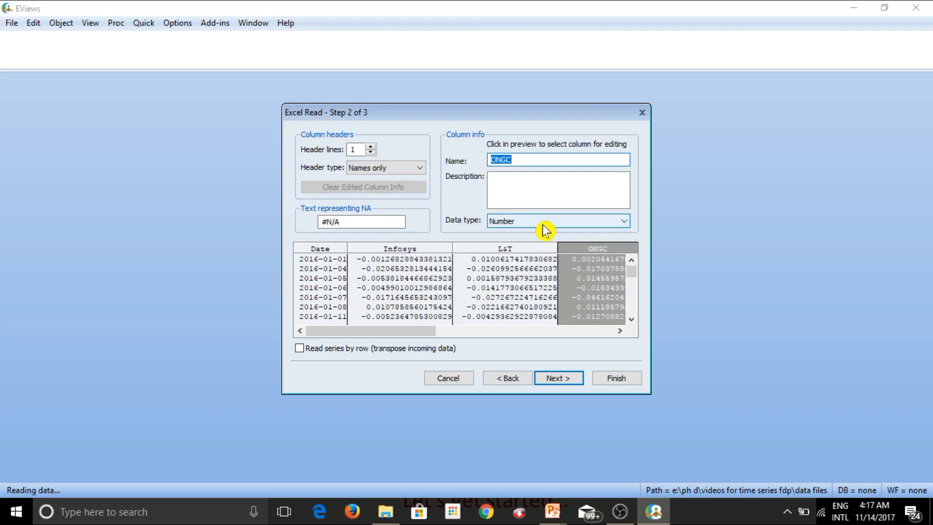
left_click(399, 280)
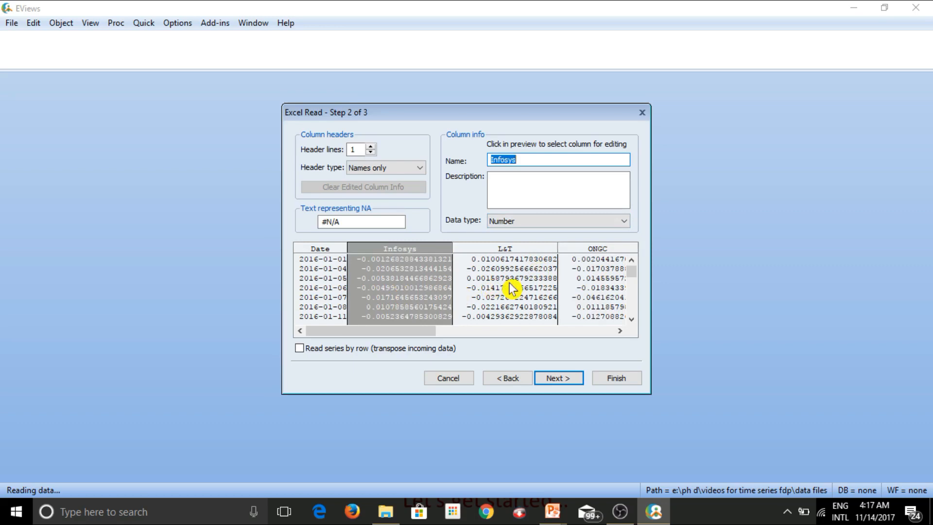
left_click(512, 290)
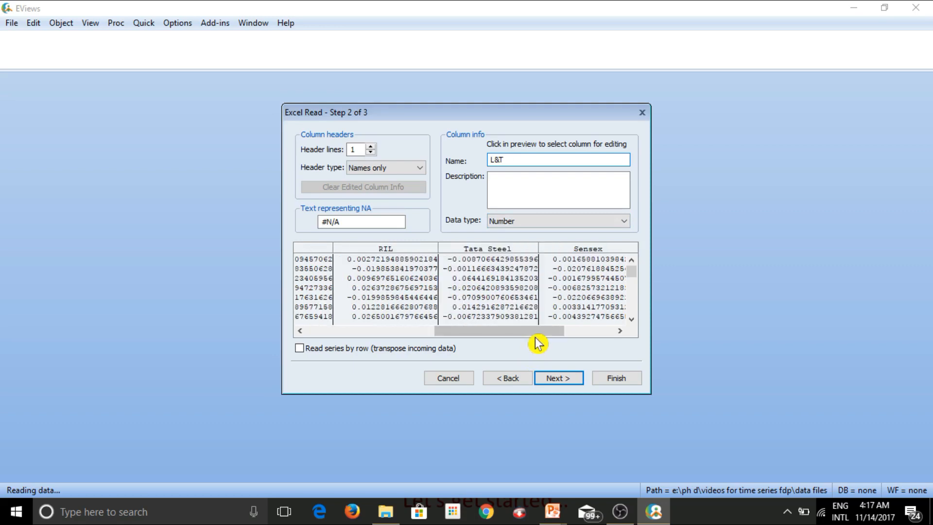
left_click(583, 299)
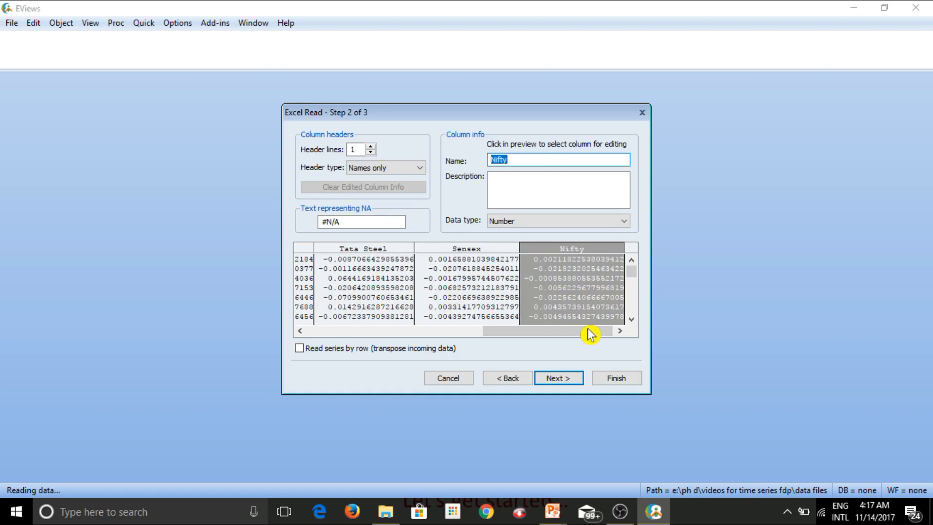
mouse_move(548, 228)
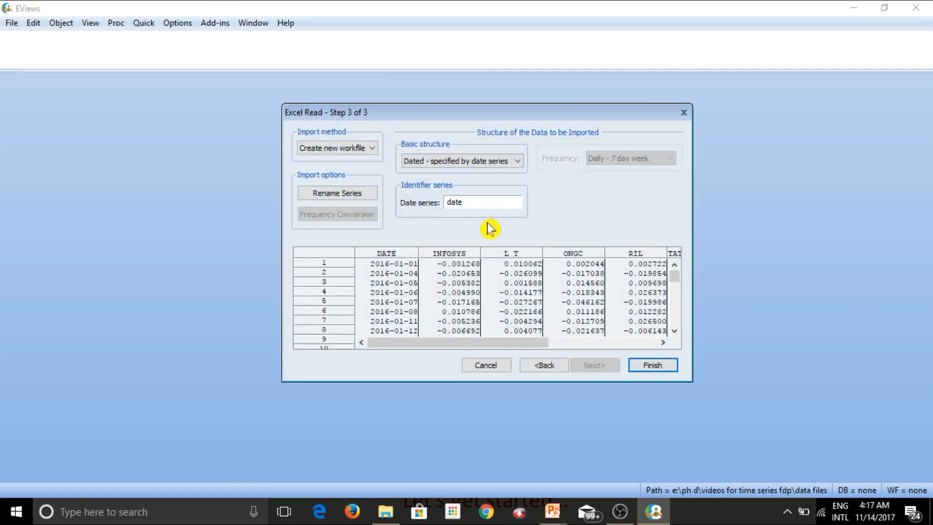
mouse_move(491, 175)
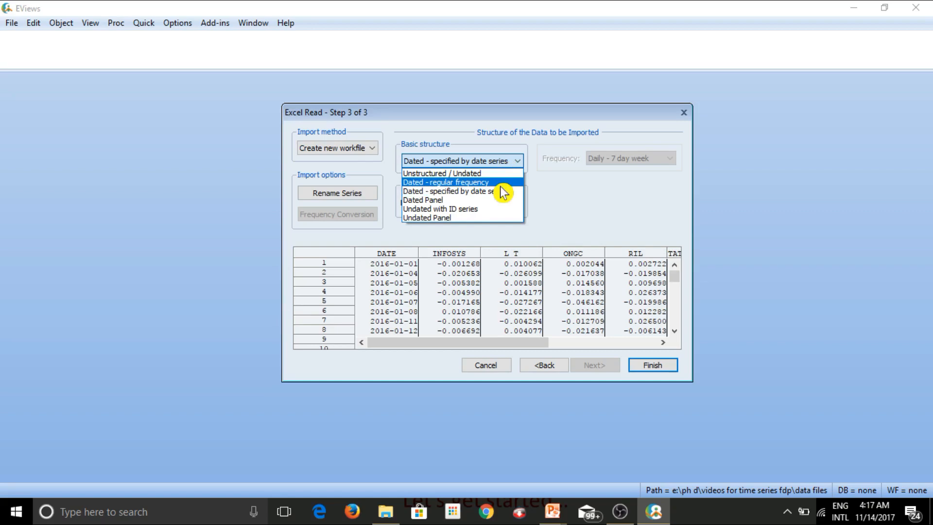
mouse_move(503, 199)
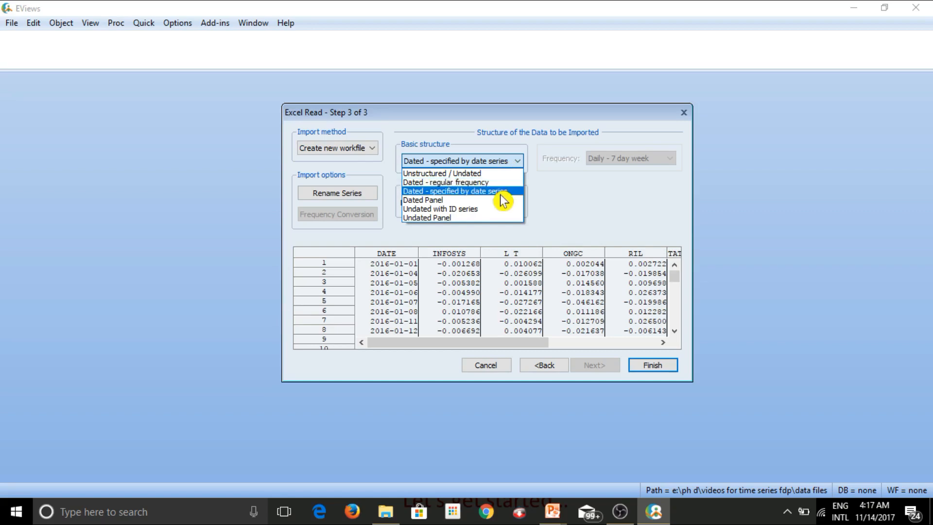
Create a new workfile dated by the 'date' series and finish the import
left_click(454, 191)
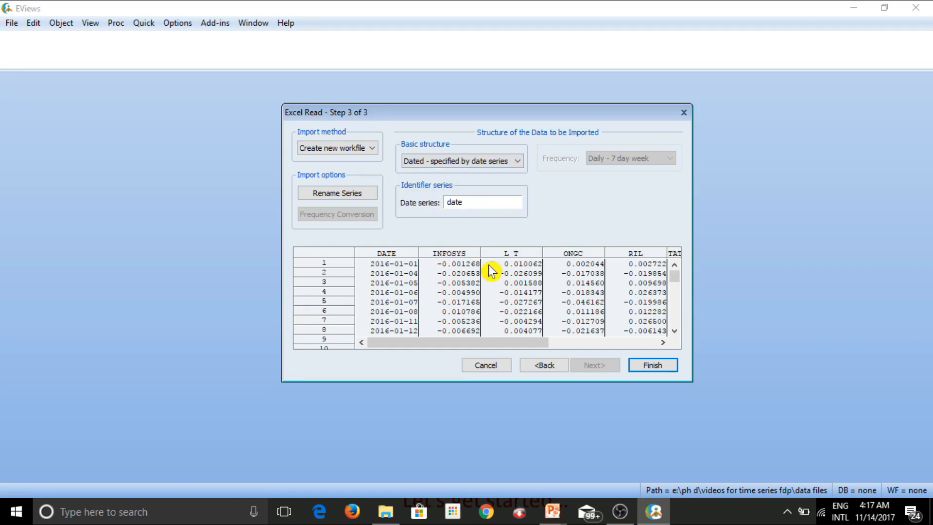
mouse_move(395, 285)
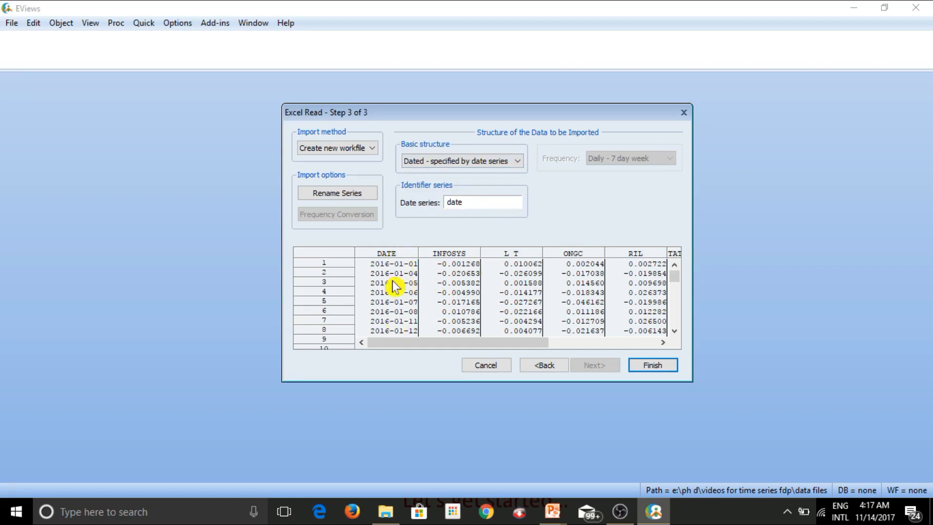
mouse_move(400, 256)
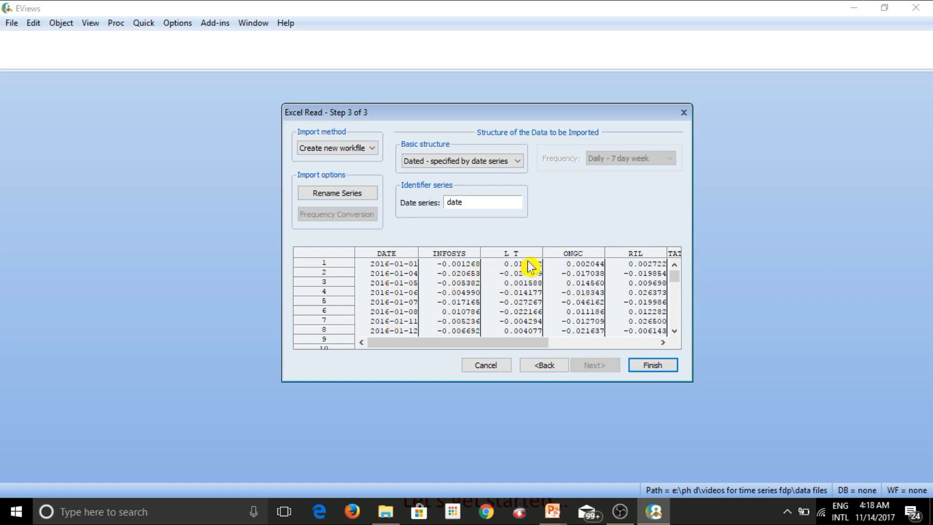
mouse_move(460, 275)
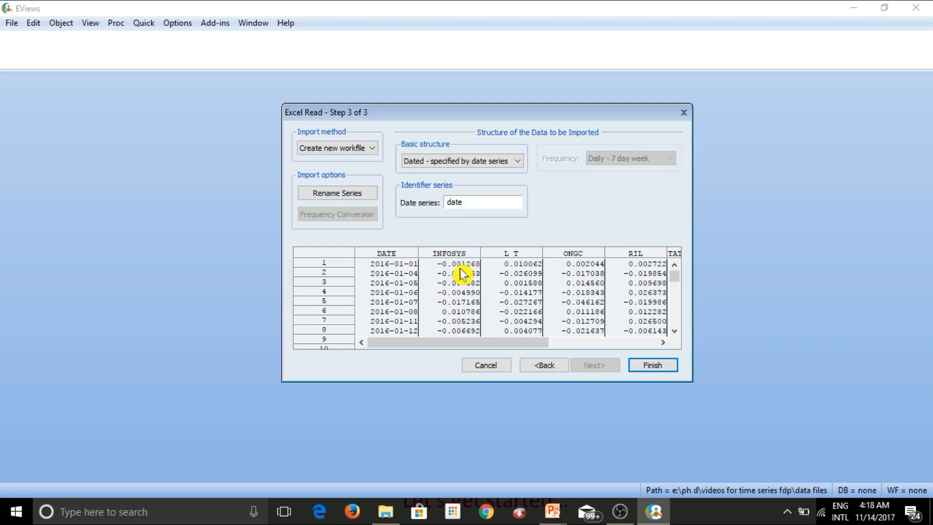
mouse_move(445, 330)
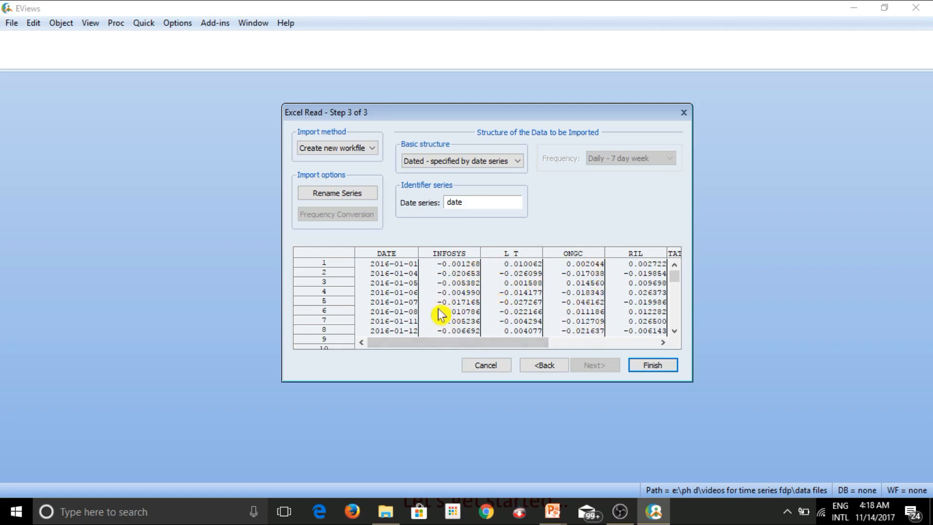
mouse_move(646, 369)
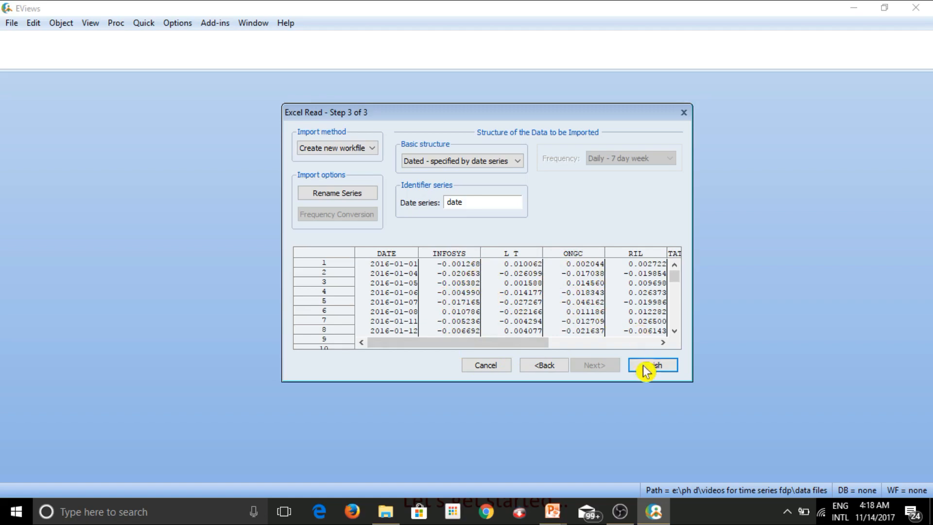
mouse_move(598, 193)
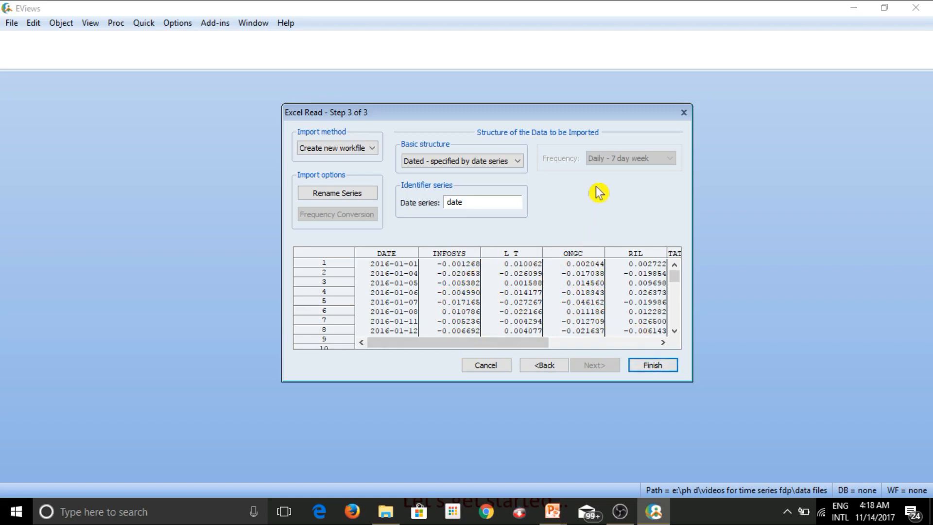
mouse_move(632, 177)
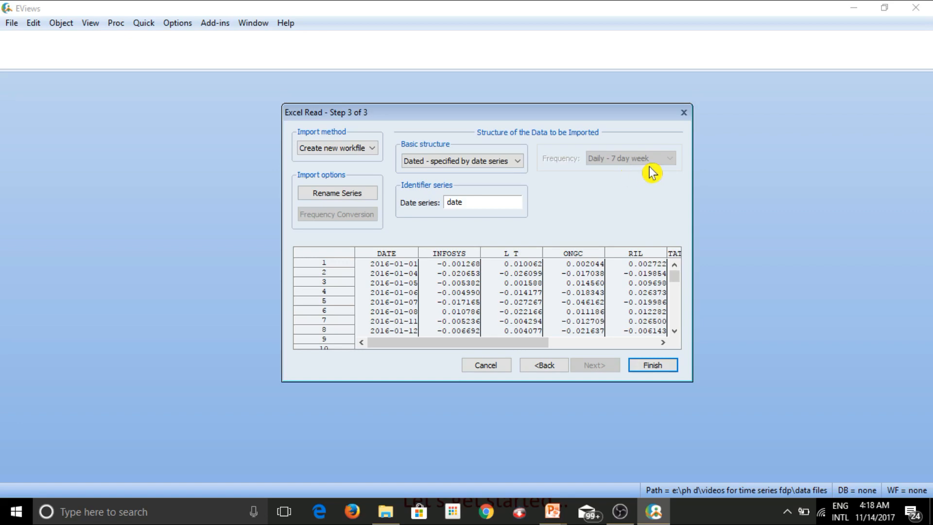
mouse_move(394, 286)
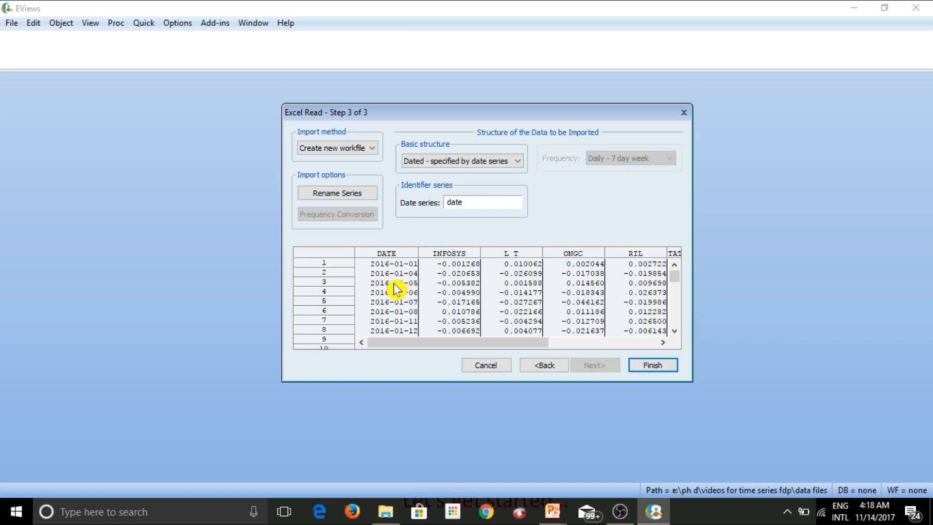
mouse_move(398, 294)
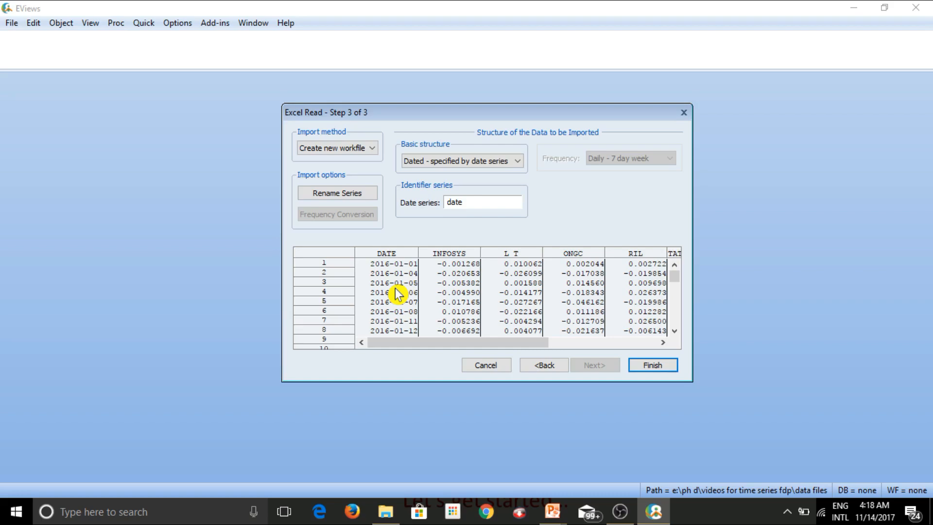
mouse_move(575, 245)
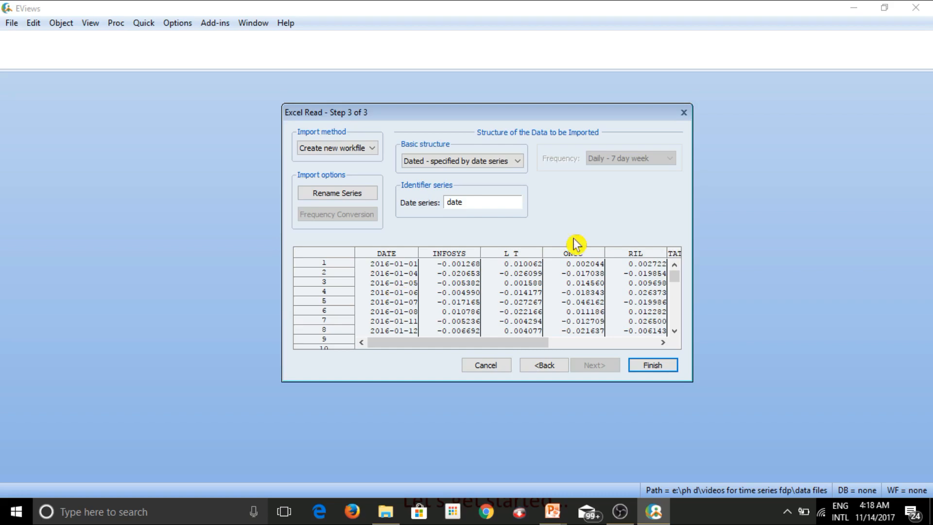
mouse_move(659, 169)
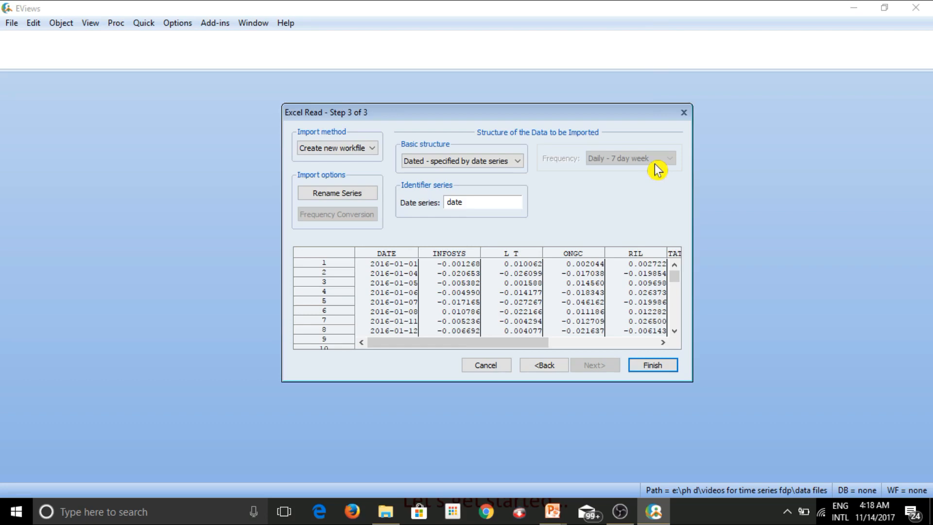
mouse_move(547, 224)
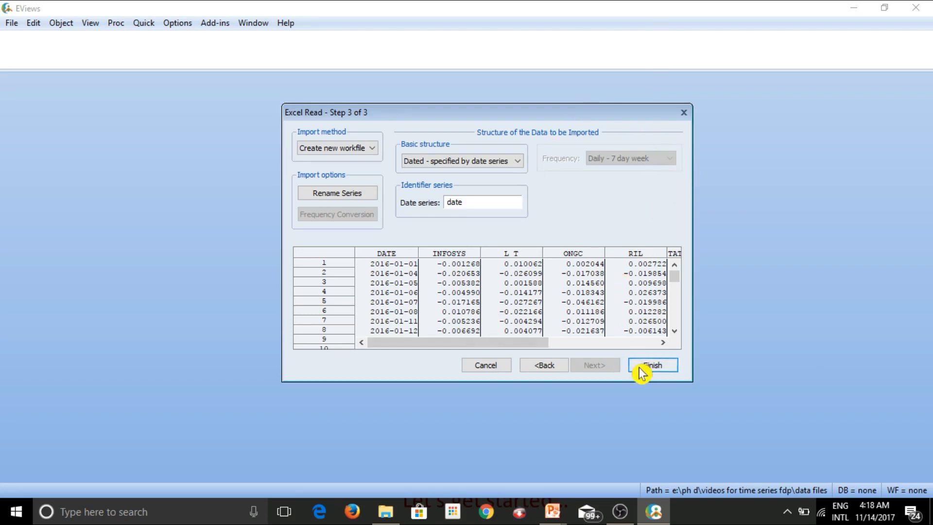
left_click(653, 365)
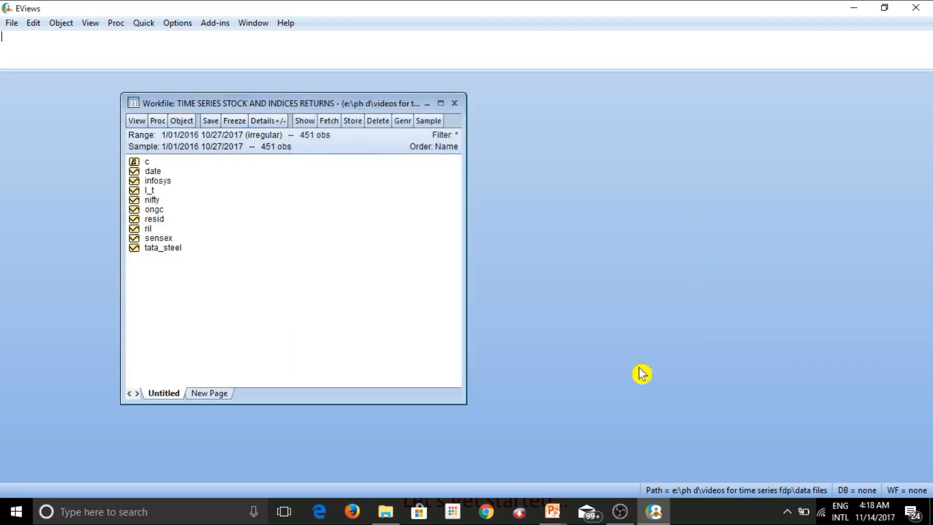
mouse_move(163, 201)
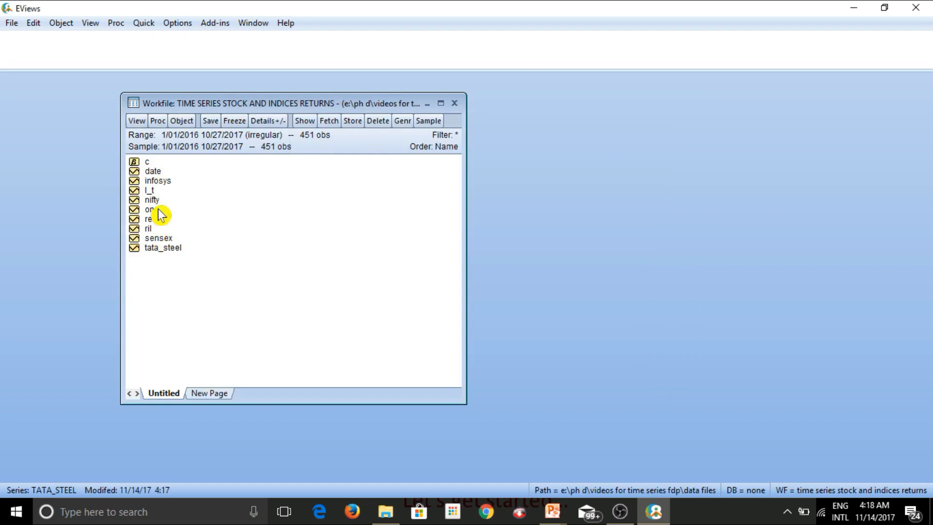
View the imported ongc returns series, scrolling through its values, then close it
double_click(148, 209)
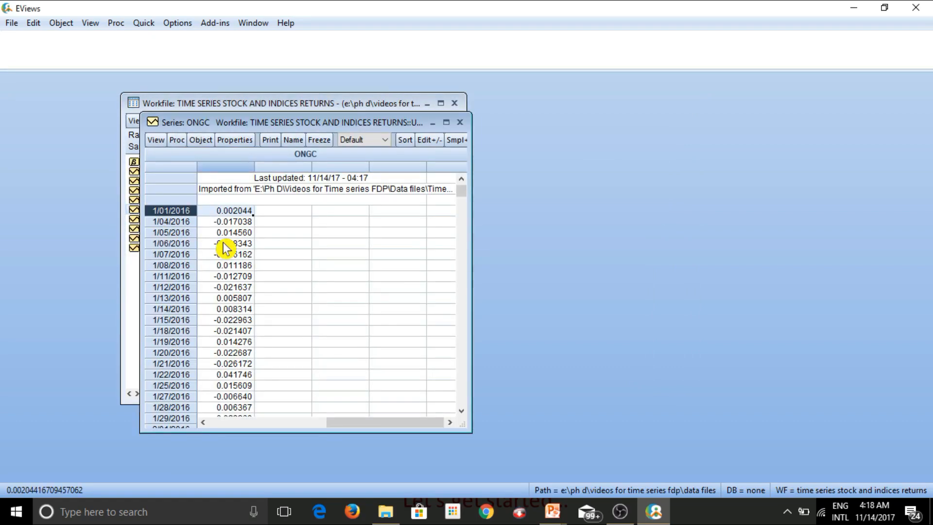
scroll("down", 3)
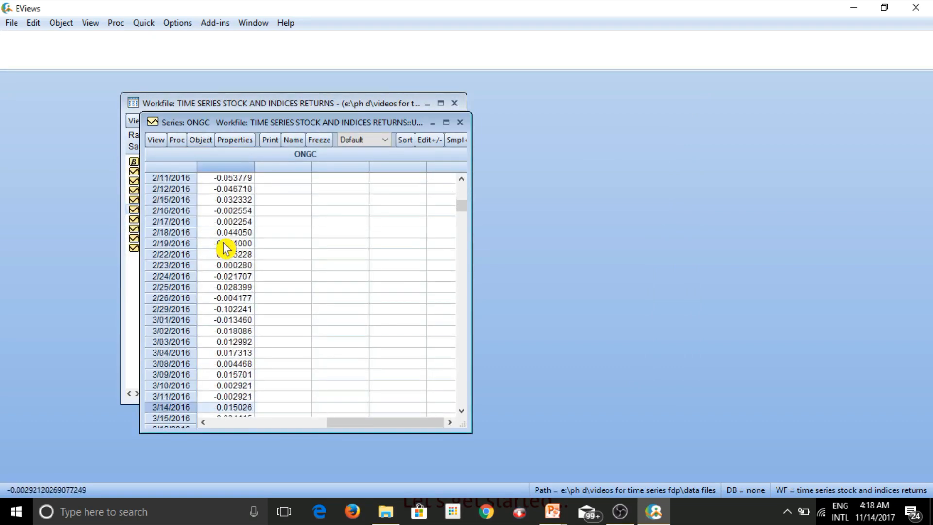
scroll("down", 3)
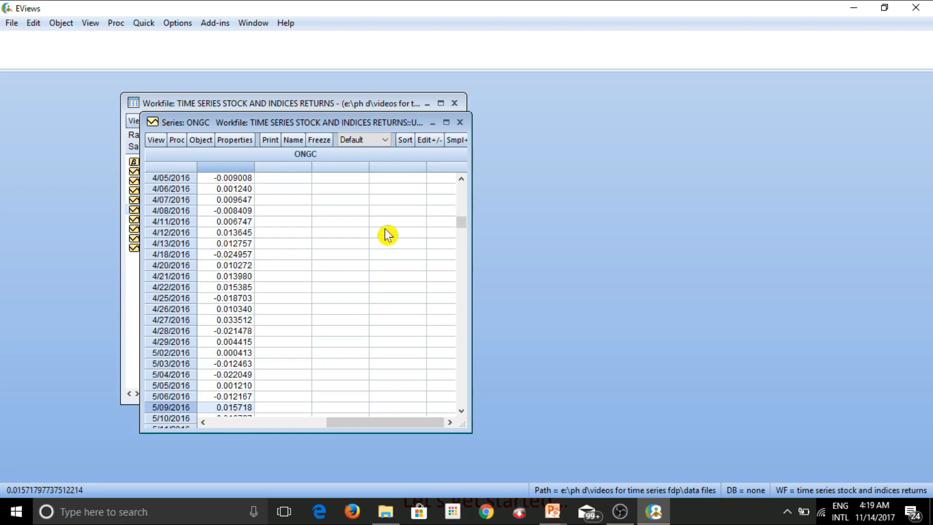
mouse_move(462, 129)
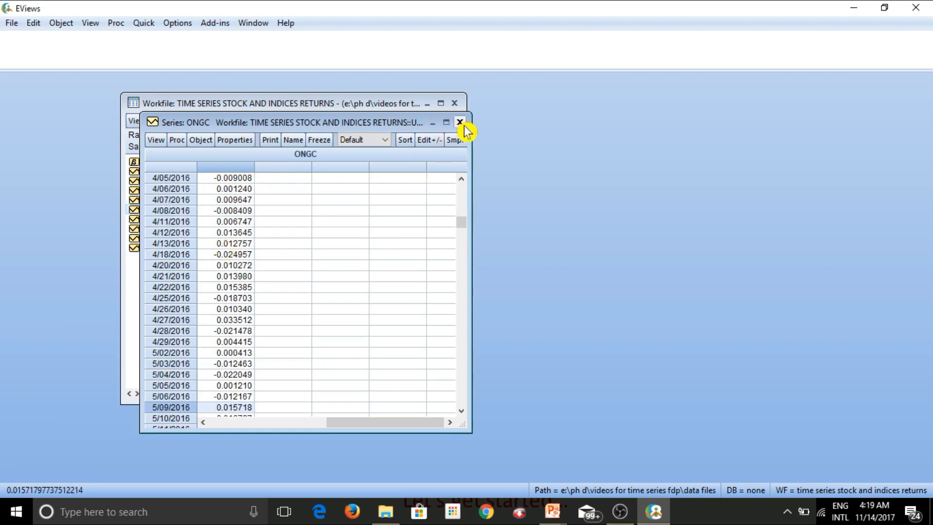
left_click(456, 122)
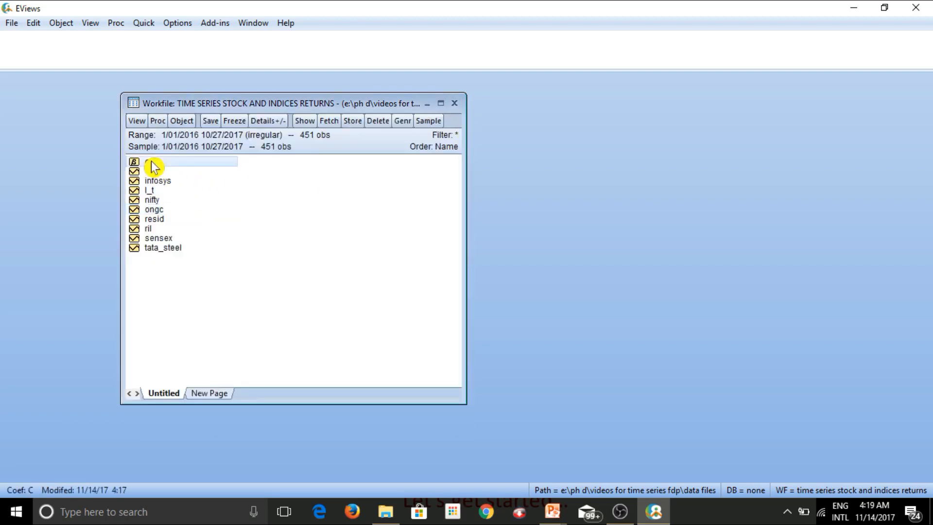
View and close the coefficient vector c and the residual series resid
double_click(146, 161)
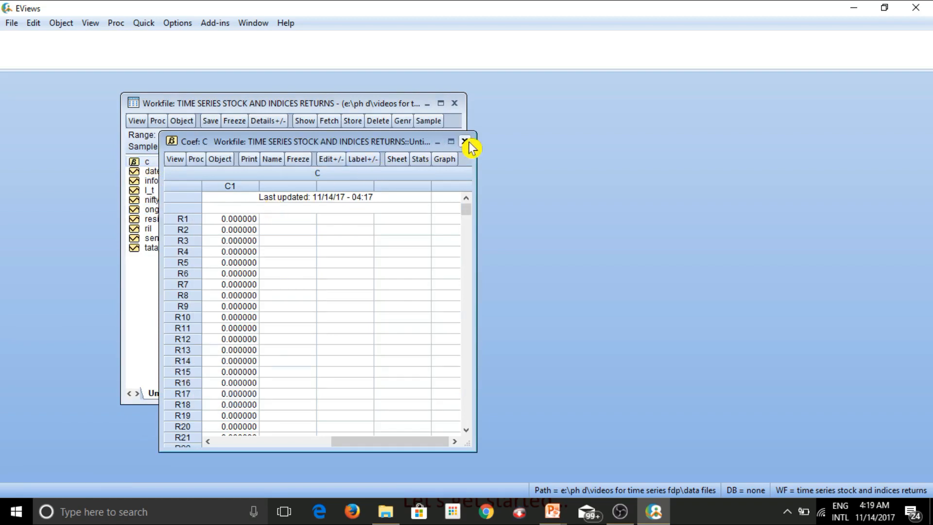
left_click(463, 141)
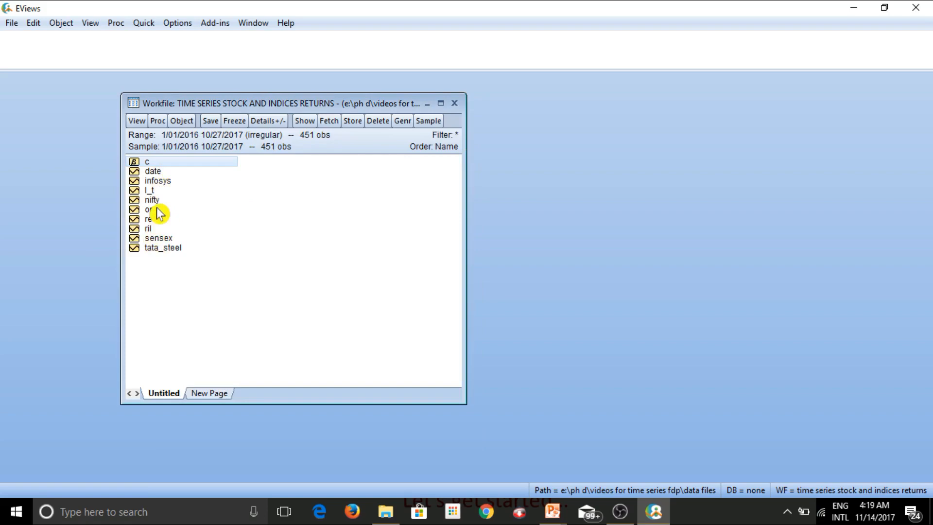
double_click(156, 219)
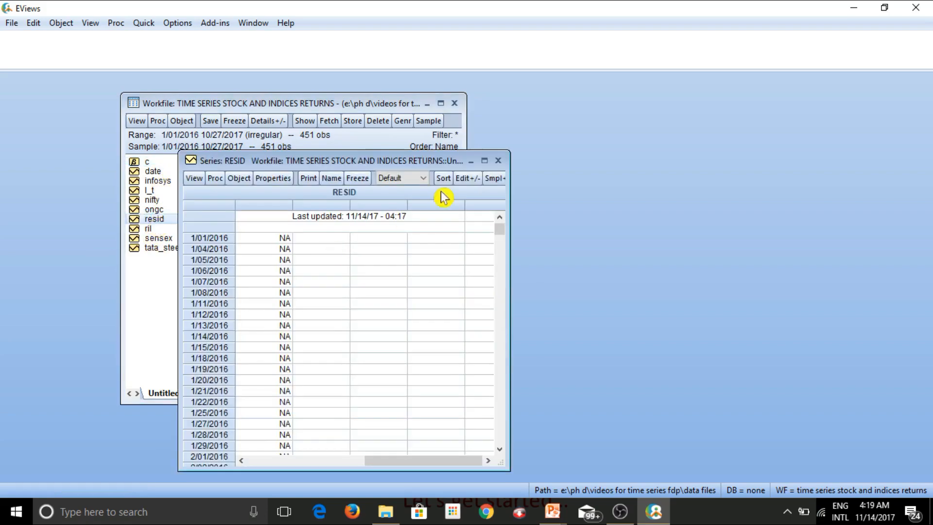
left_click(487, 160)
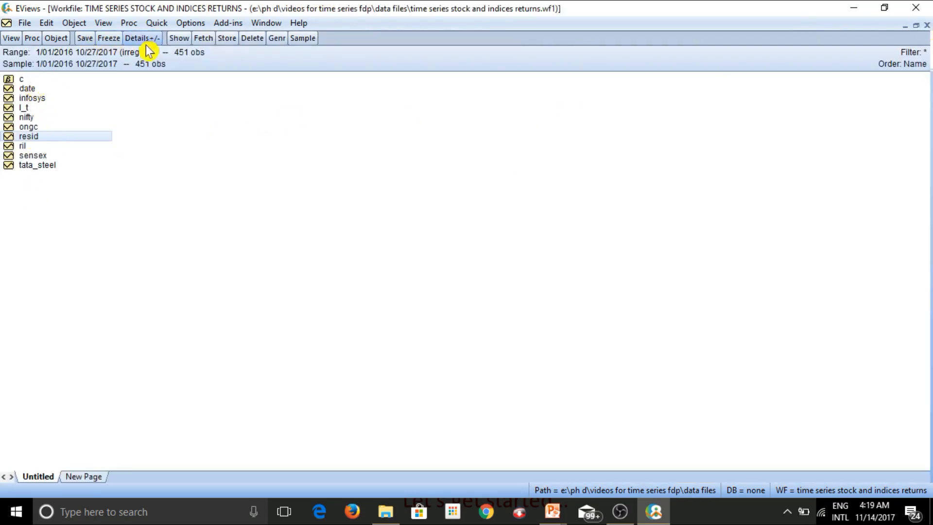
Save the returns workfile with double precision storage
left_click(85, 37)
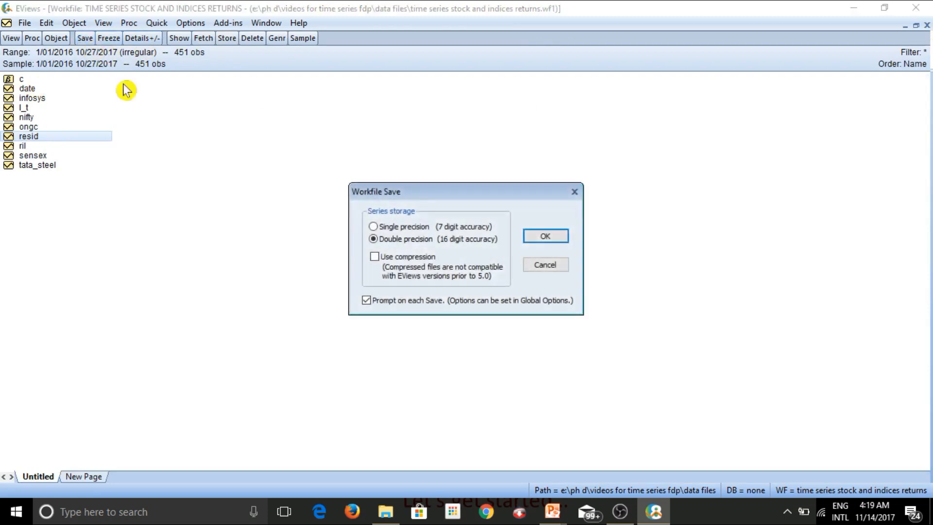
mouse_move(533, 243)
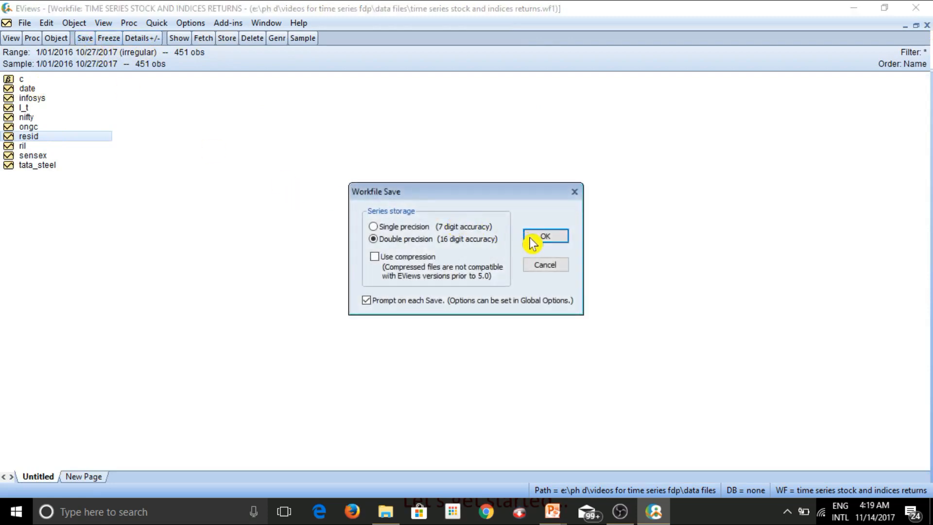
left_click(545, 236)
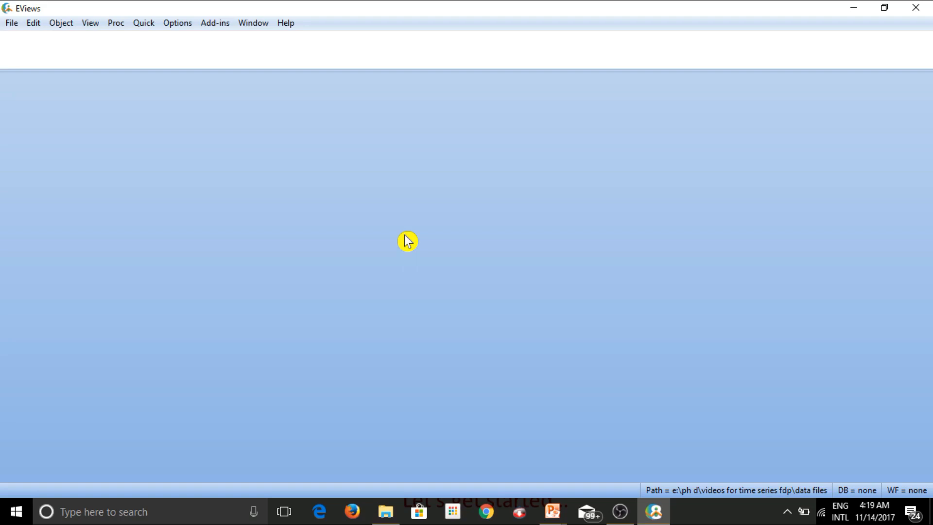
mouse_move(553, 521)
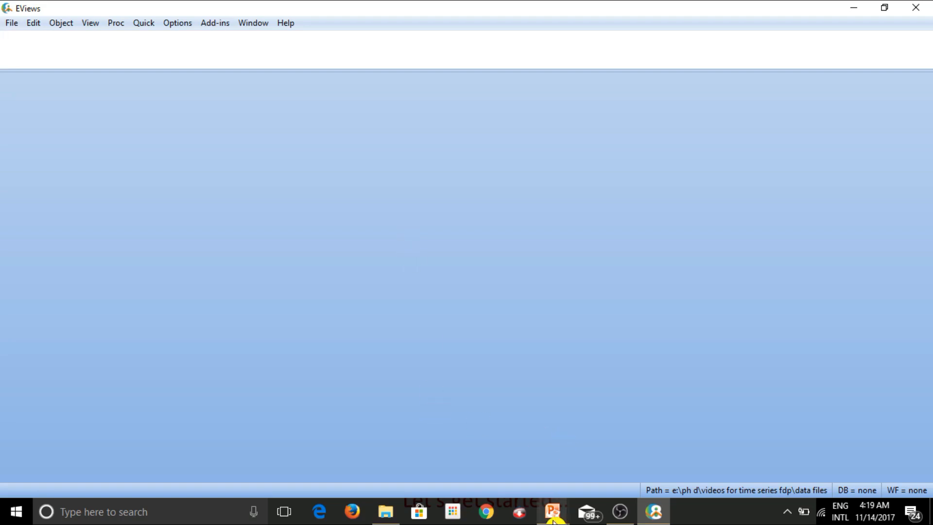
Switch to the PowerPoint slideshow and advance to the Closing Thoughts slide
left_click(550, 521)
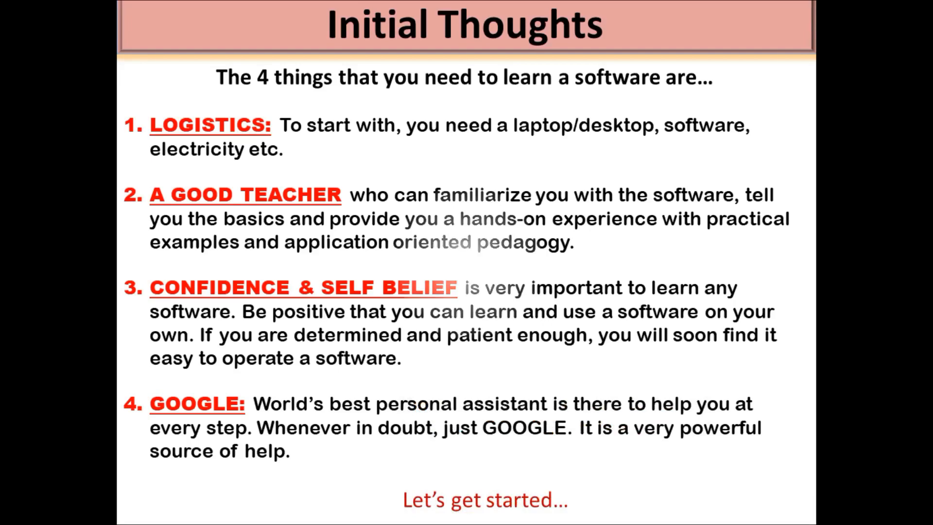
key("Right")
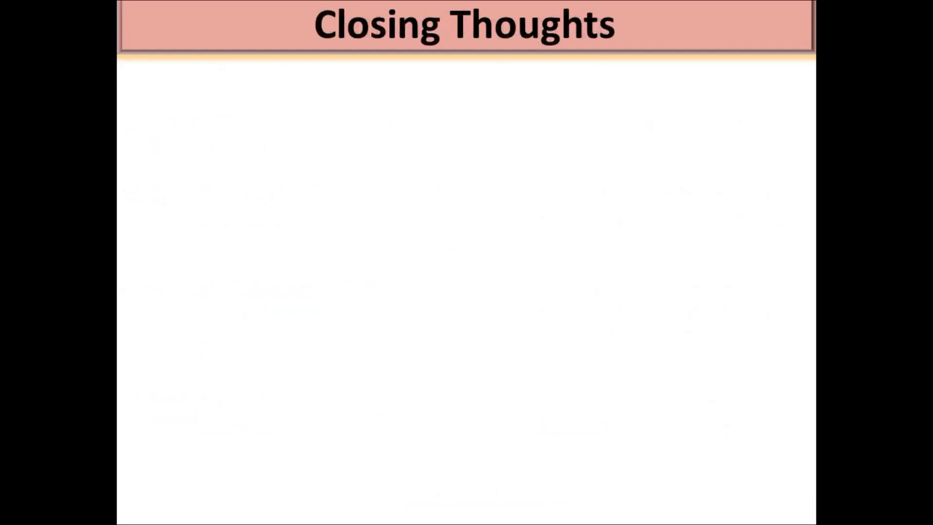